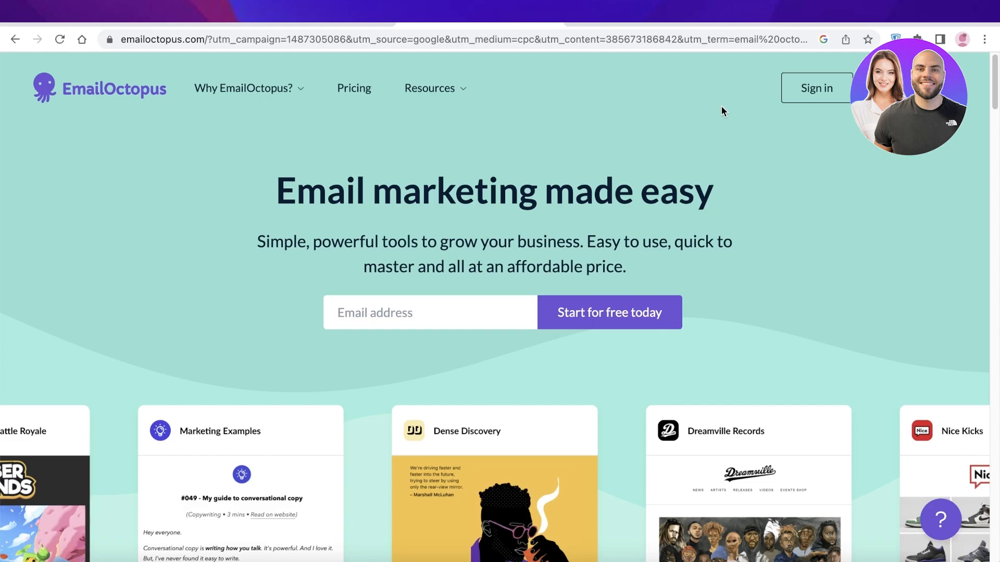
# Browse the homepage, then view the pricing plans: free Starter versus $8/month Pro.
pyautogui.scroll(-3)
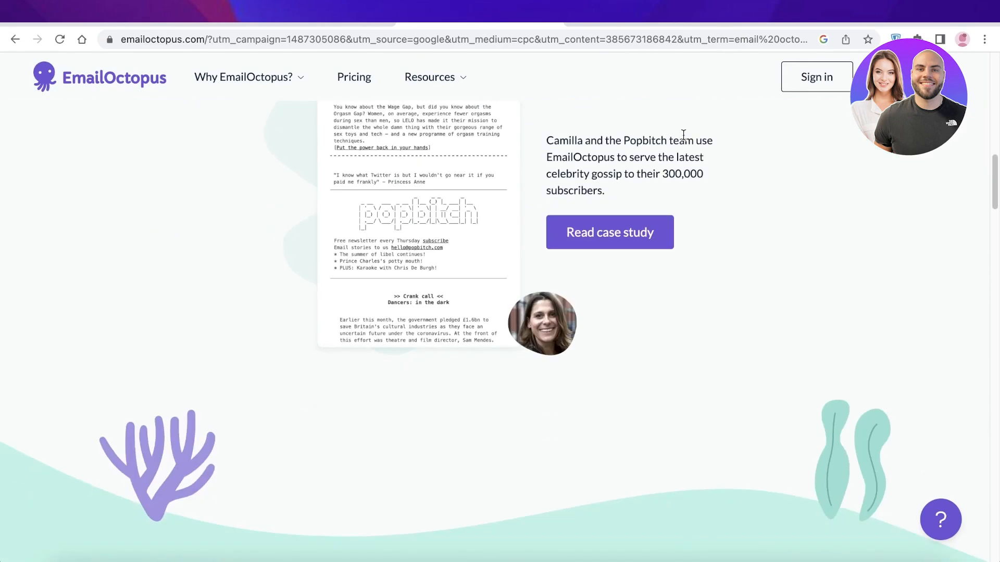
pyautogui.scroll(-3)
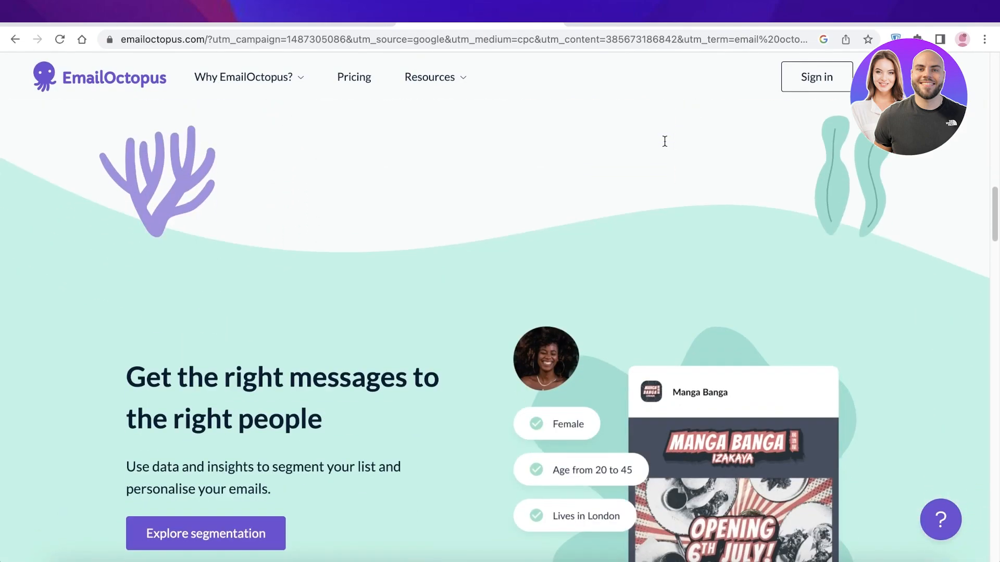
pyautogui.click(354, 77)
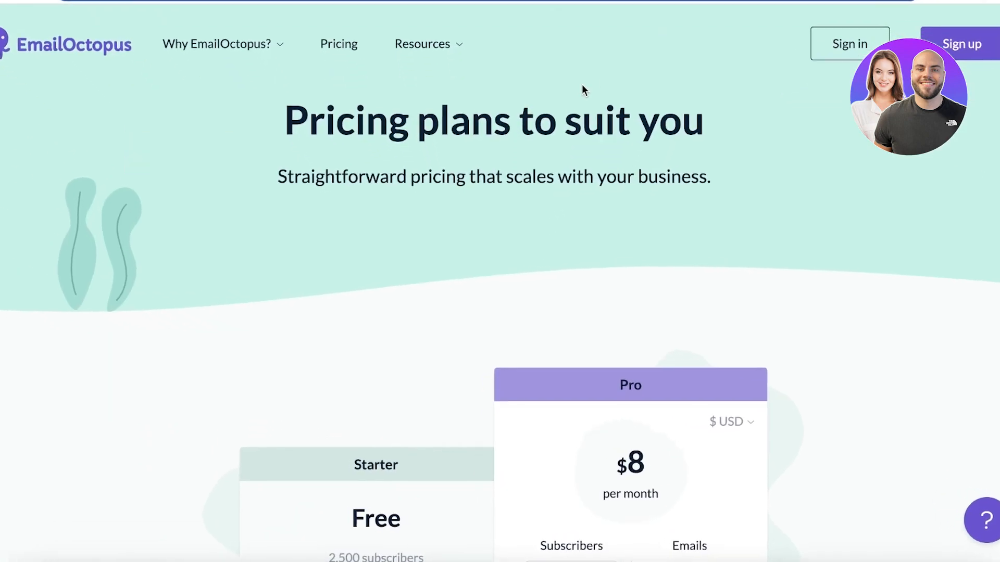
pyautogui.scroll(-3)
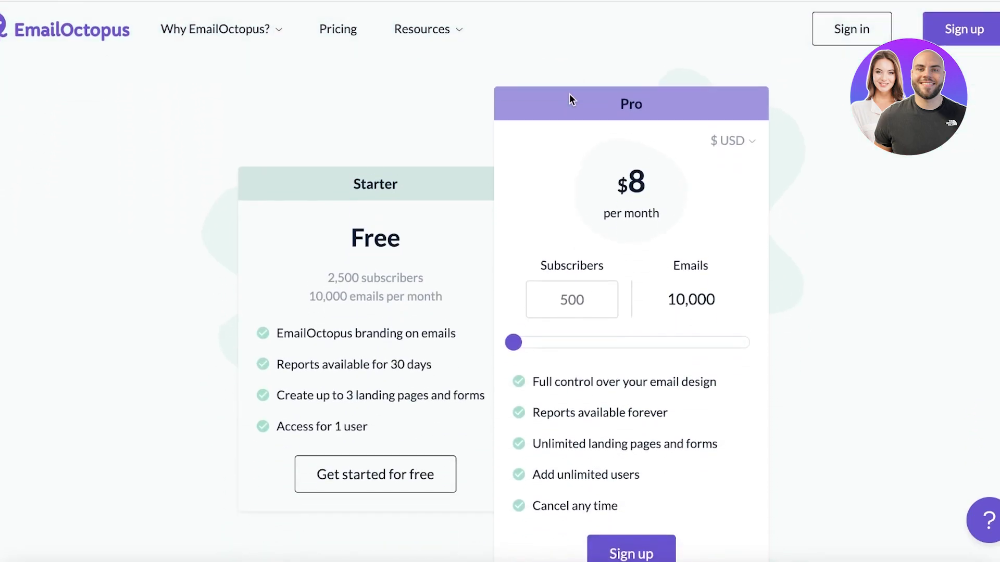
pyautogui.scroll(-3)
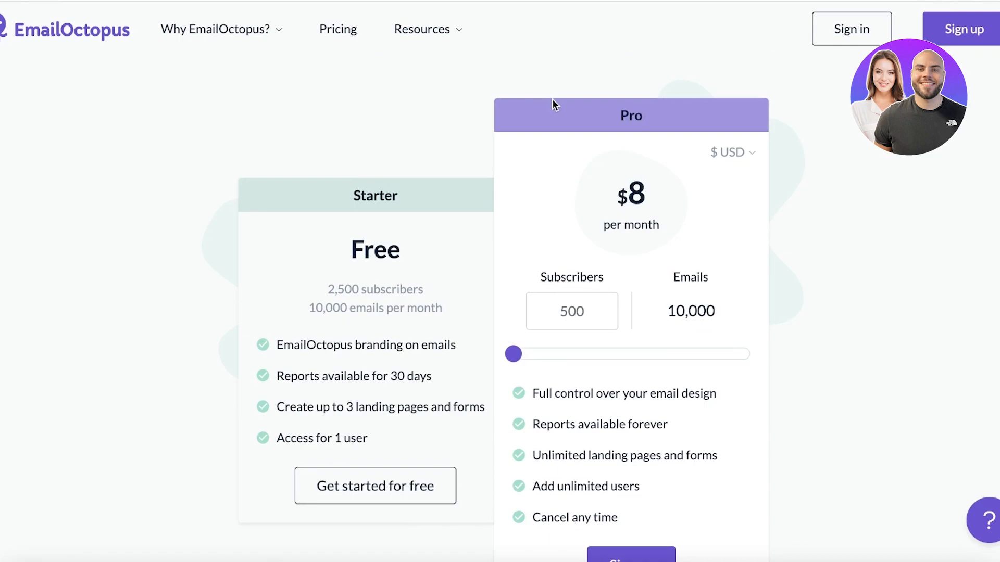
pyautogui.moveTo(462, 128)
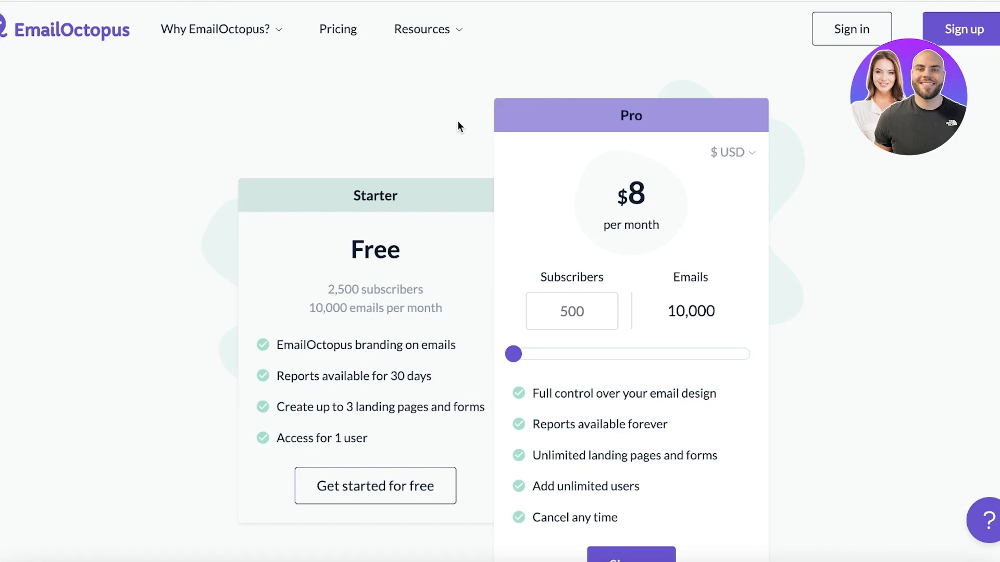
pyautogui.scroll(-3)
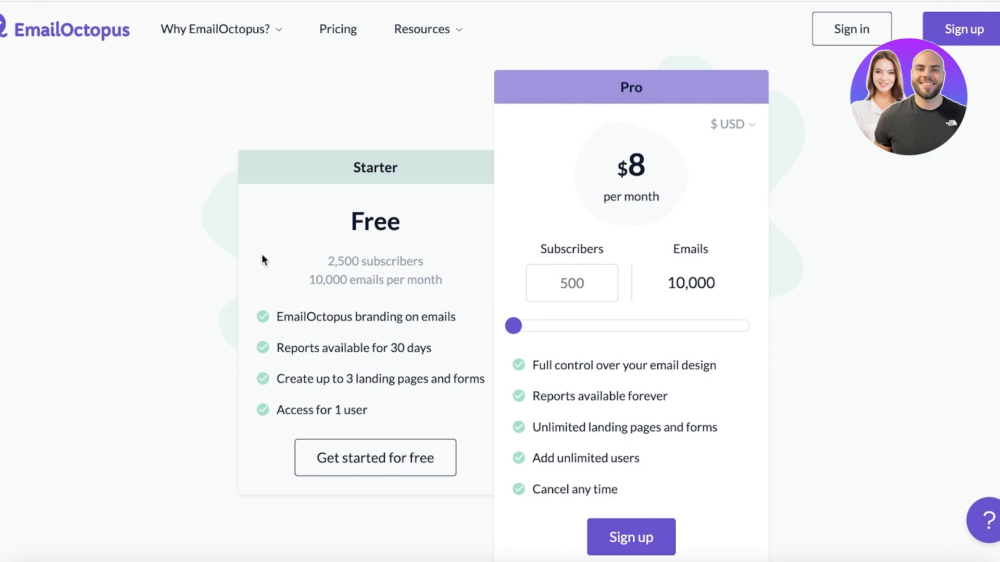
pyautogui.moveTo(318, 258)
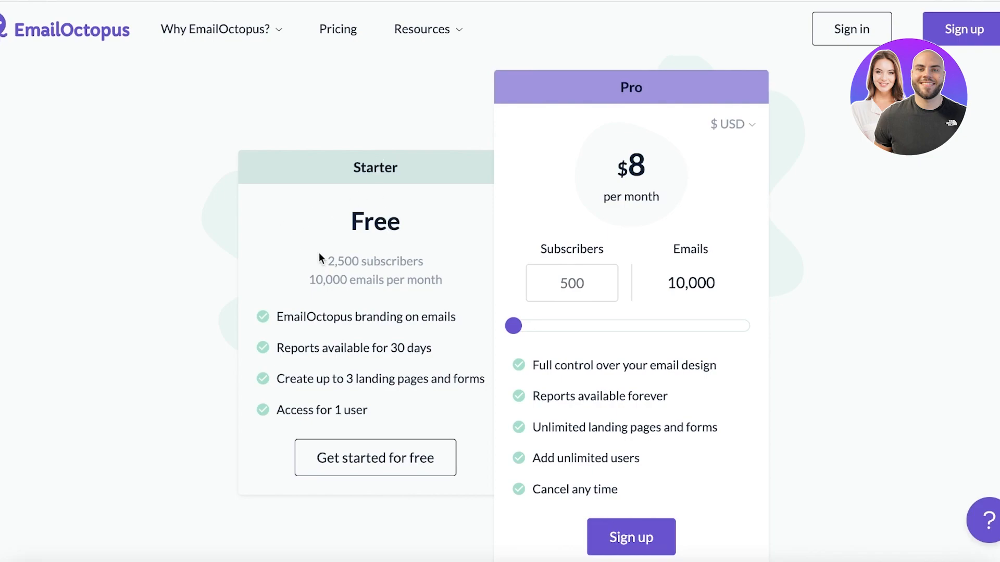
pyautogui.moveTo(319, 241)
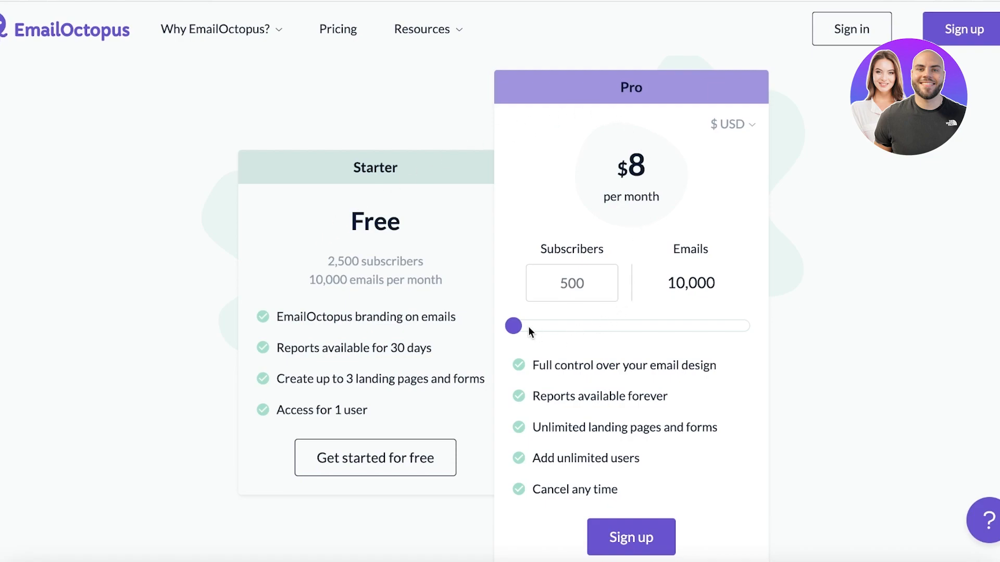
# Slide the Pro plan through 20,000 and 25,000 to 10,000 subscribers ($36/month).
pyautogui.moveTo(513, 326); pyautogui.dragTo(550, 326)
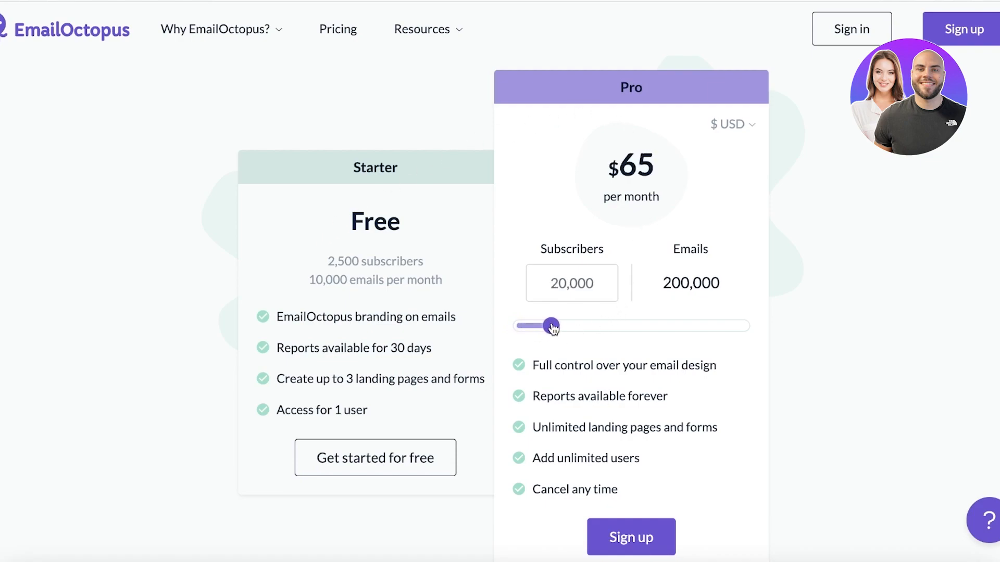
pyautogui.moveTo(550, 326); pyautogui.dragTo(558, 326)
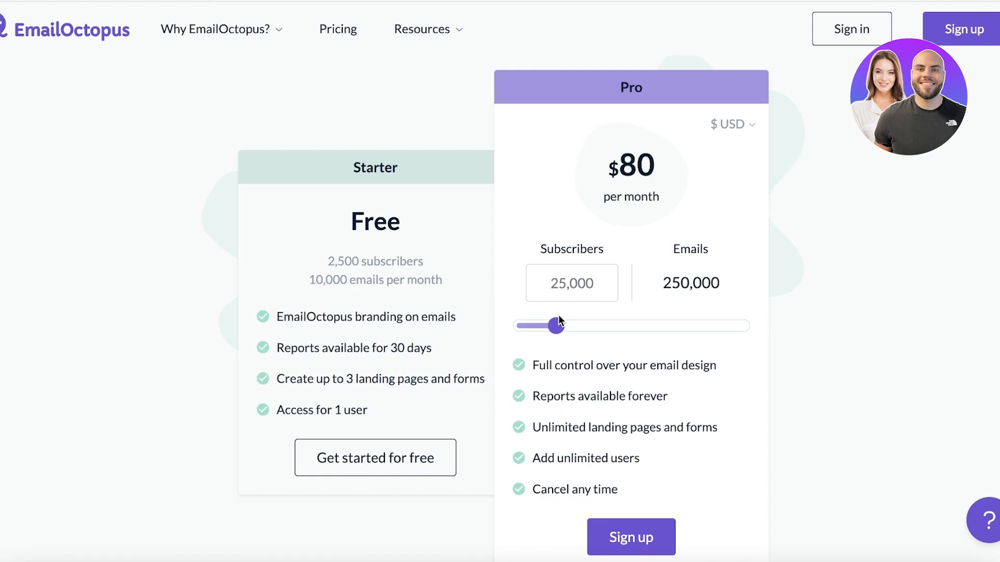
pyautogui.moveTo(555, 326); pyautogui.dragTo(534, 326)
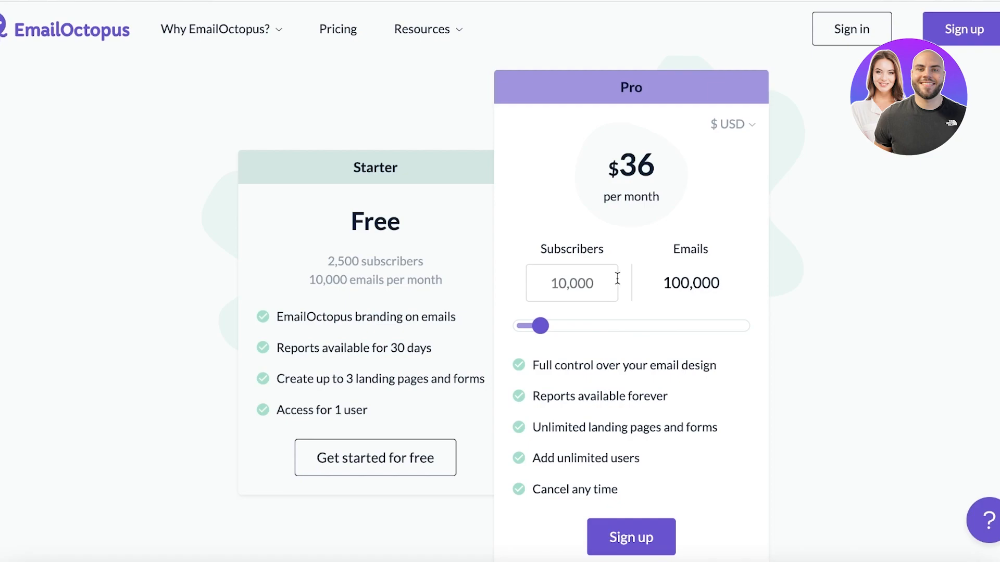
pyautogui.moveTo(683, 298)
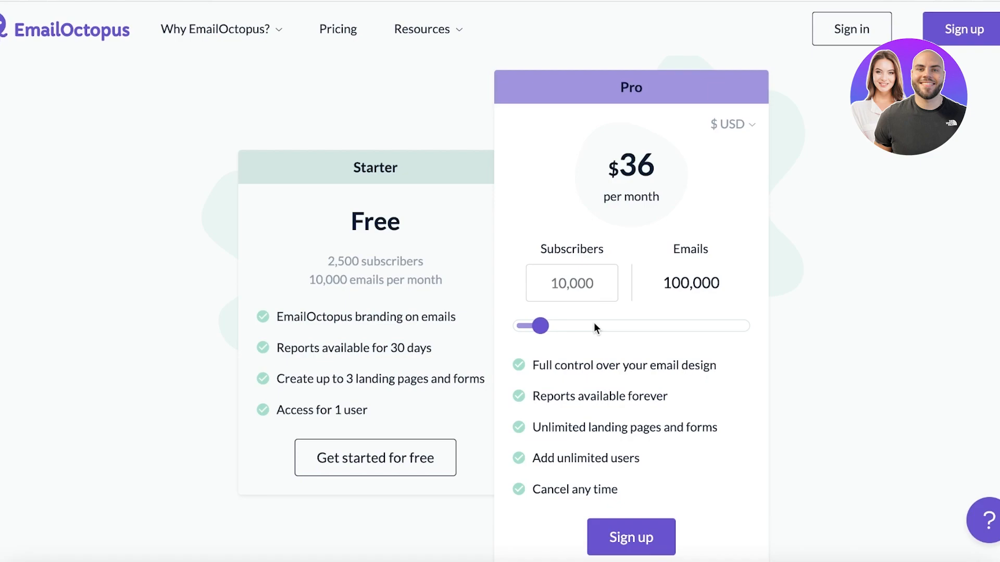
pyautogui.moveTo(598, 310)
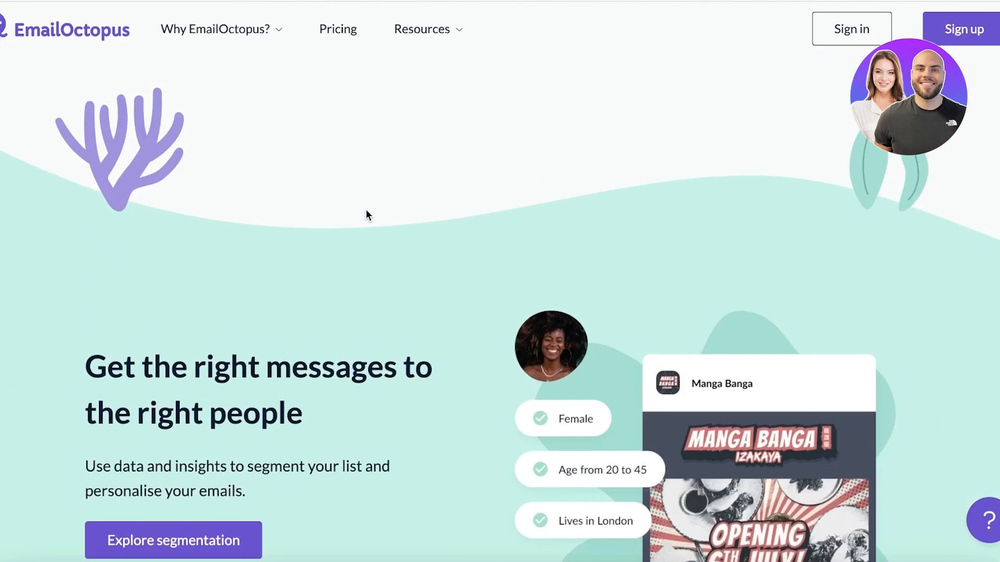
pyautogui.moveTo(344, 229)
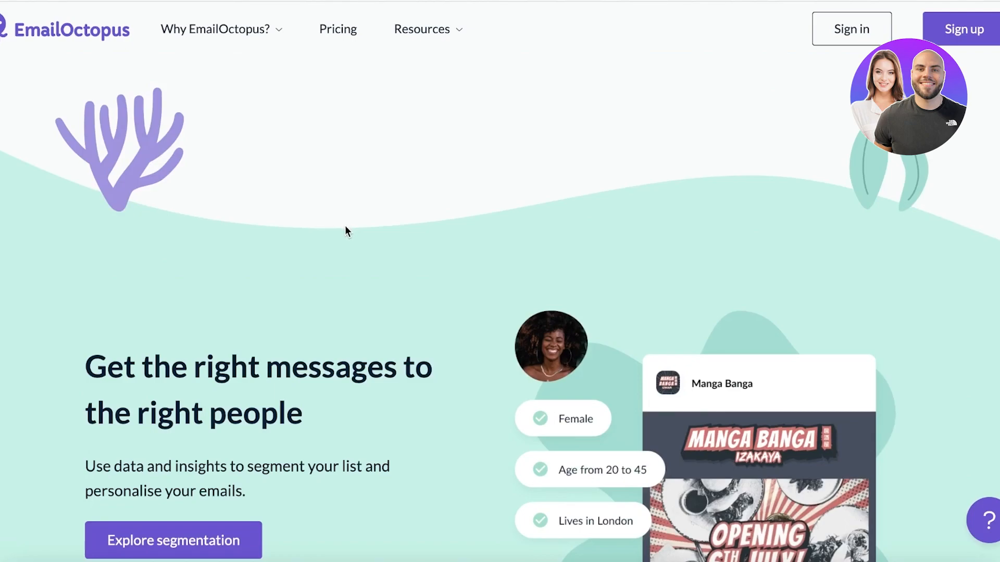
pyautogui.moveTo(932, 160)
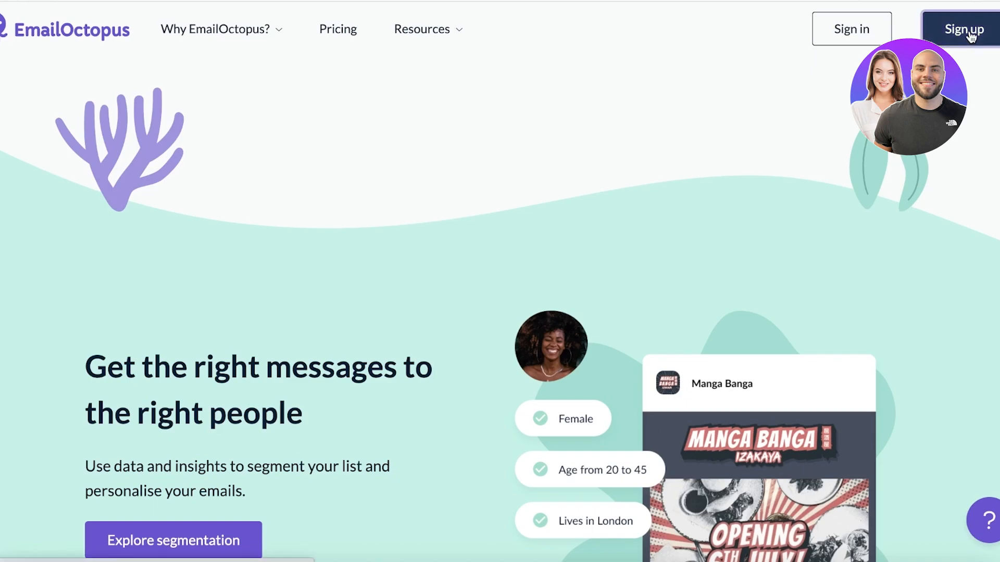
# Sign up with an email and password, then activate via the Gmail confirmation link.
pyautogui.click(961, 29)
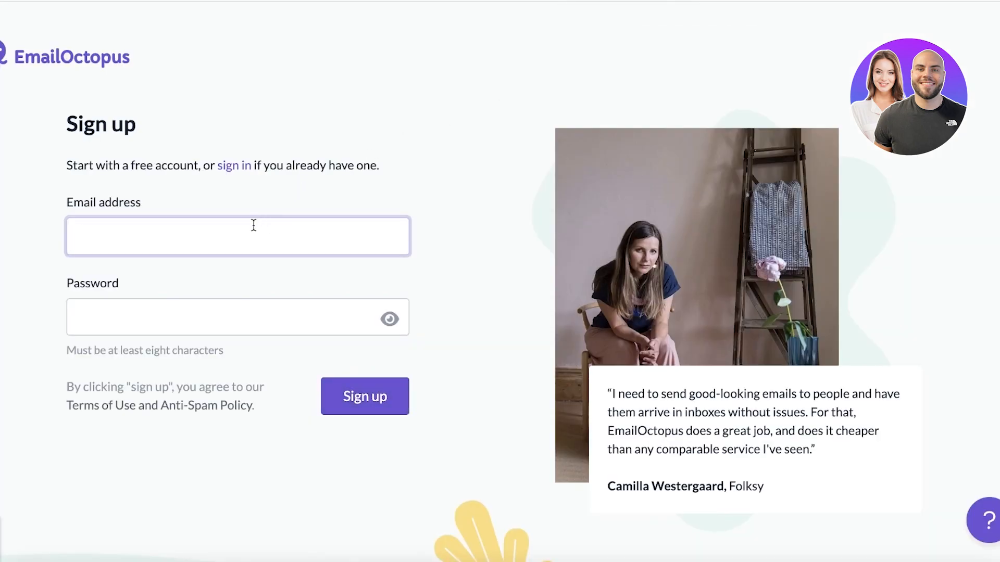
pyautogui.click(364, 396)
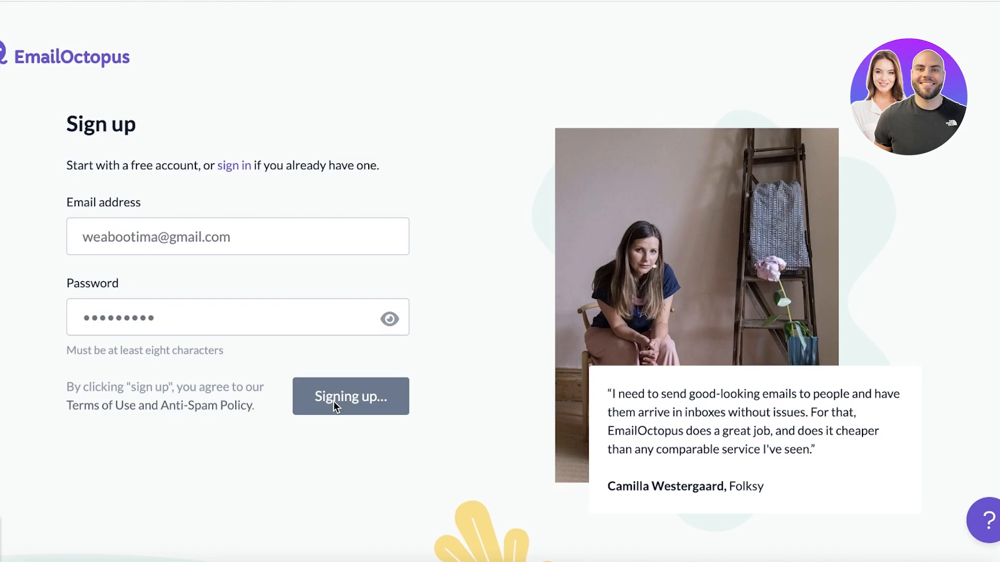
pyautogui.click(350, 396)
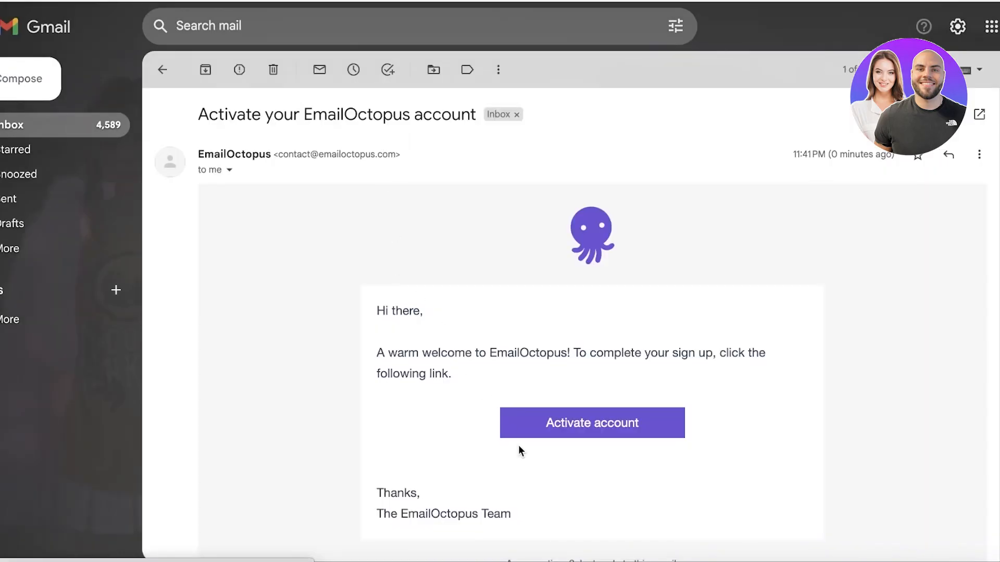
pyautogui.click(591, 422)
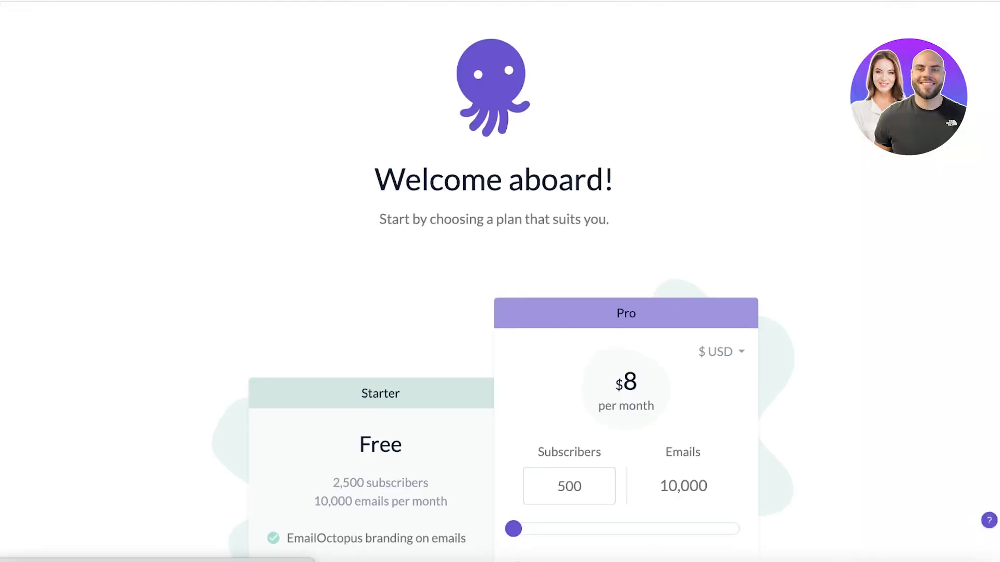
# Pick the Starter plan and submit profile: company Durden, durden.store, eCommerce/Retail.
pyautogui.scroll(-3)
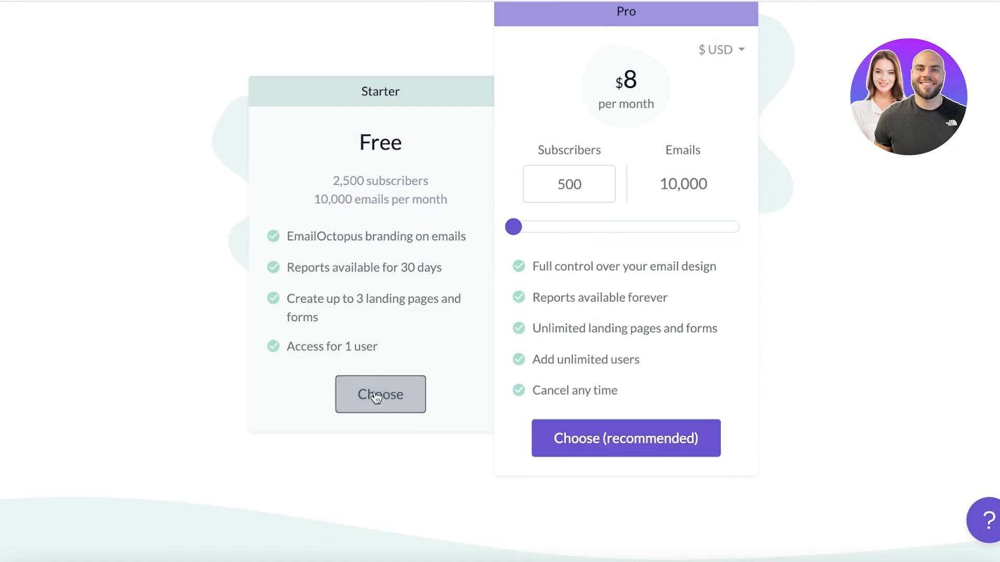
pyautogui.click(380, 394)
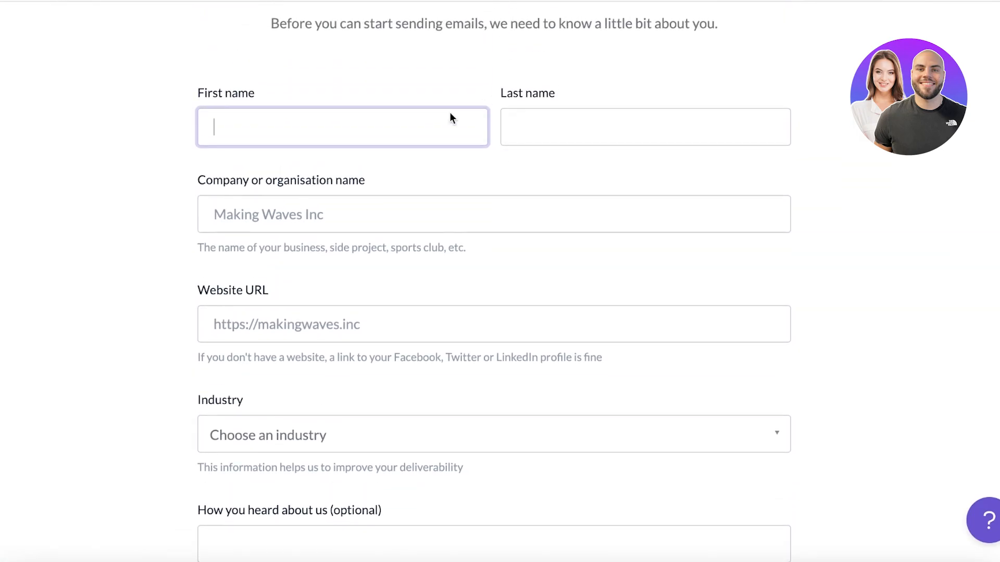
pyautogui.write('Jane')
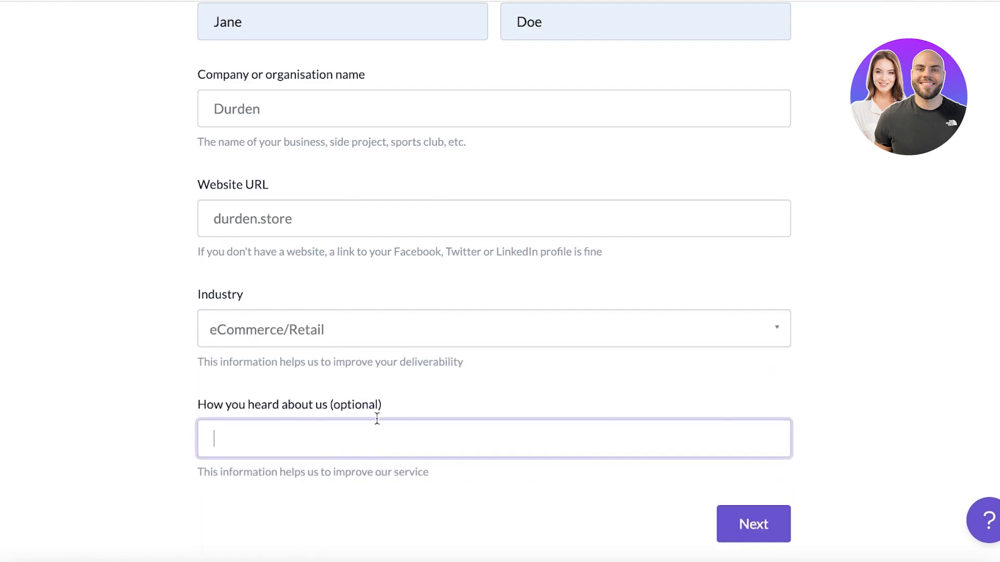
pyautogui.click(752, 523)
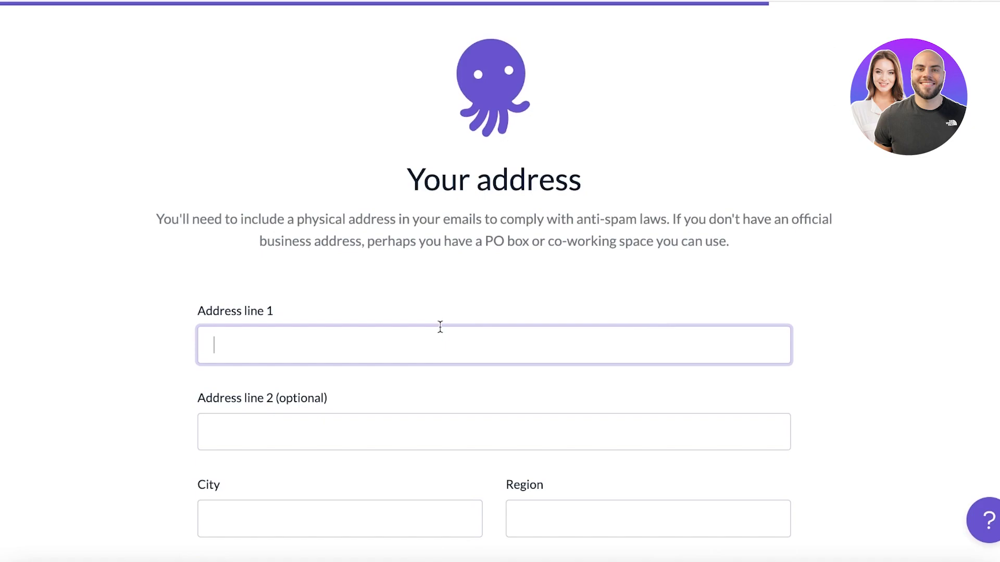
pyautogui.moveTo(401, 339)
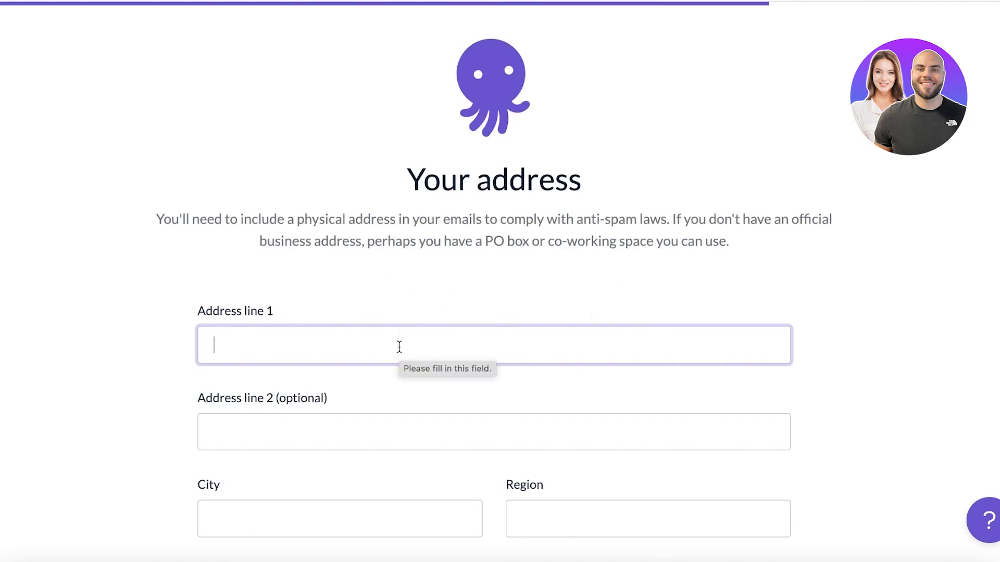
# Submit the address in ISLAMABAD, Pakistan, postal code 85001, declining Chrome's save prompt.
pyautogui.write('aa')
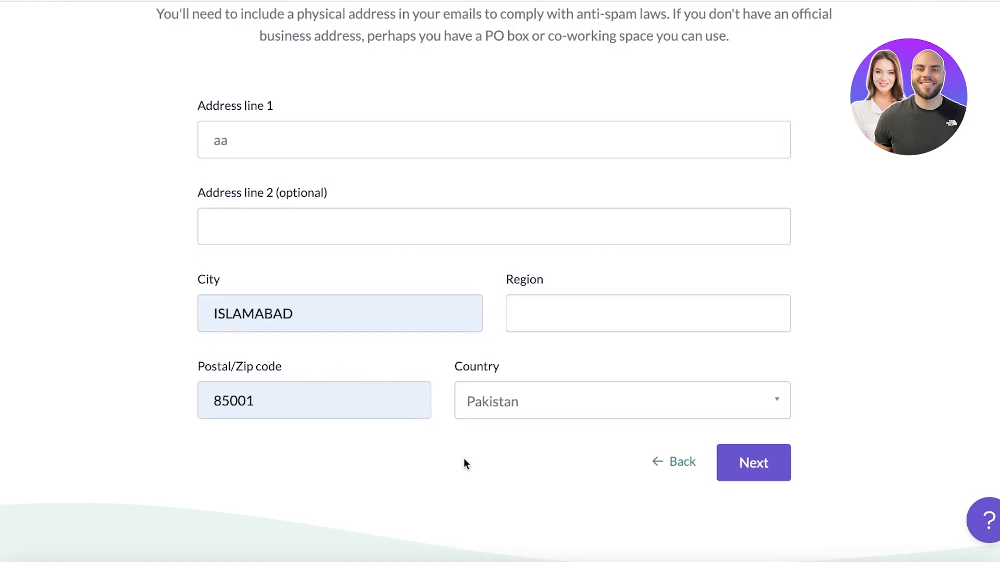
pyautogui.click(752, 463)
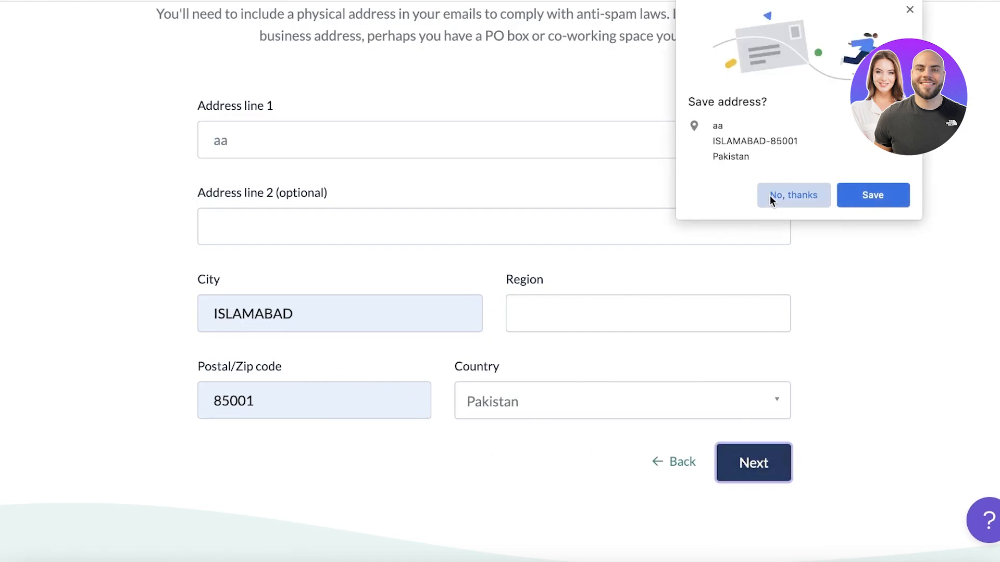
pyautogui.click(793, 195)
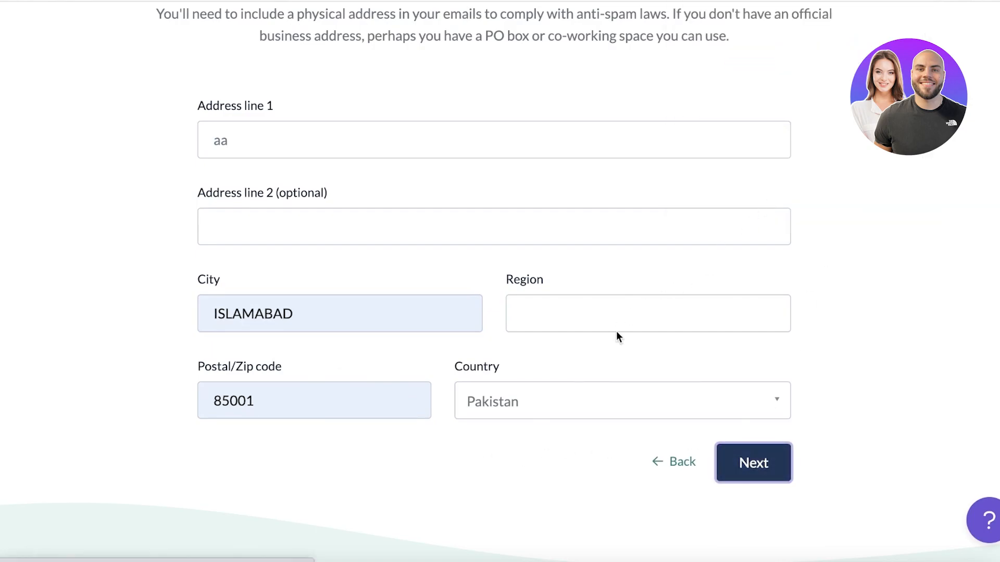
pyautogui.click(753, 462)
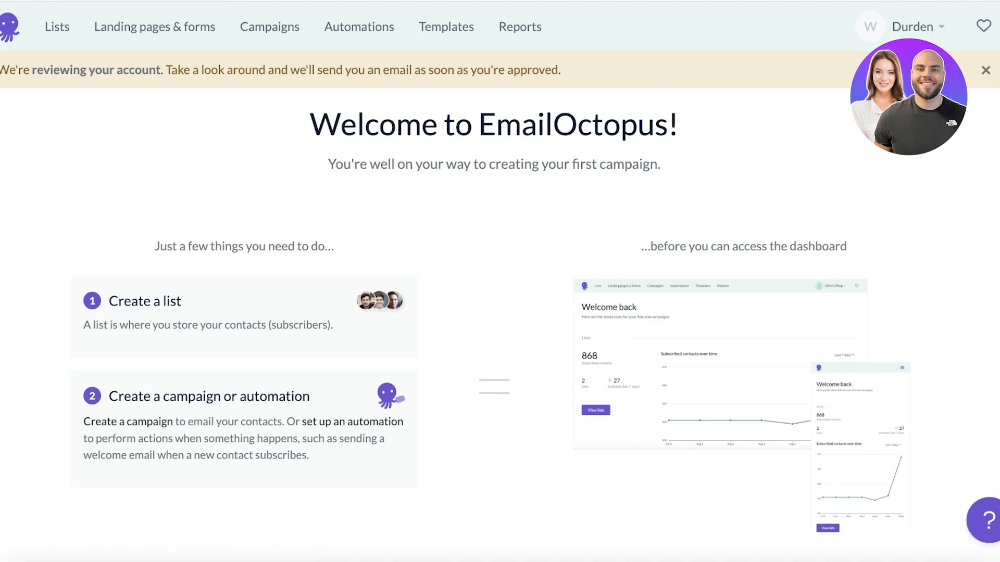
pyautogui.moveTo(515, 99)
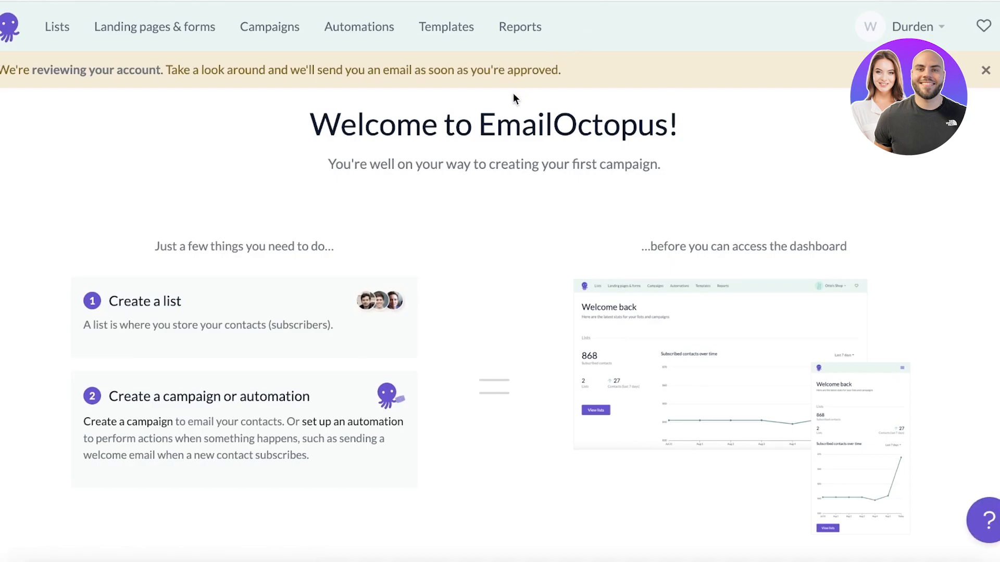
pyautogui.moveTo(278, 107)
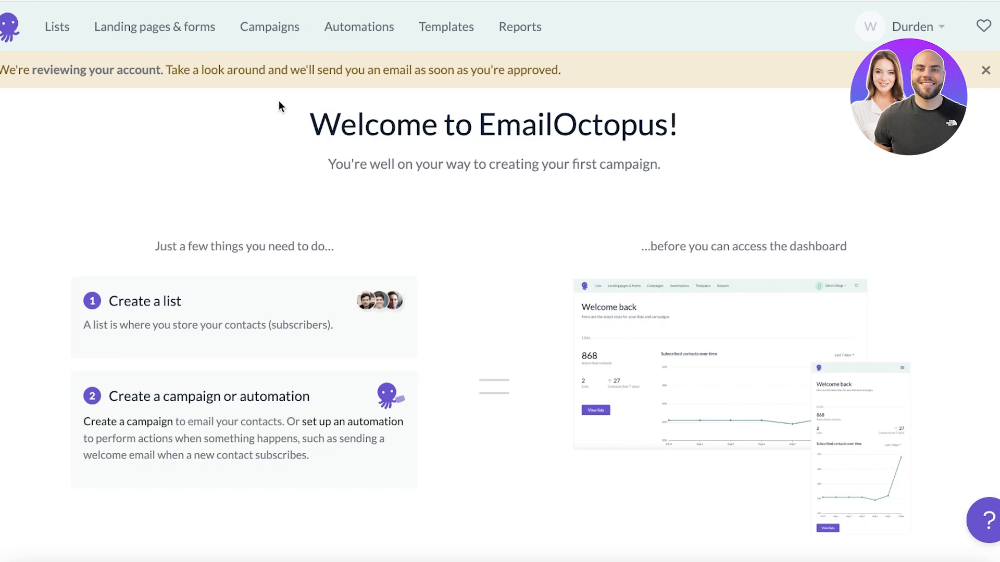
pyautogui.moveTo(273, 114)
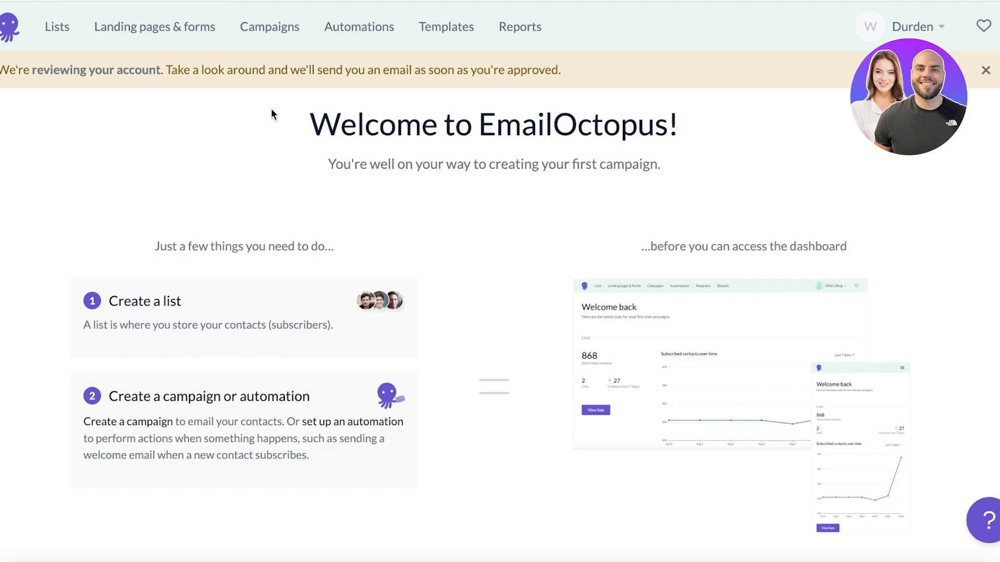
pyautogui.moveTo(269, 27)
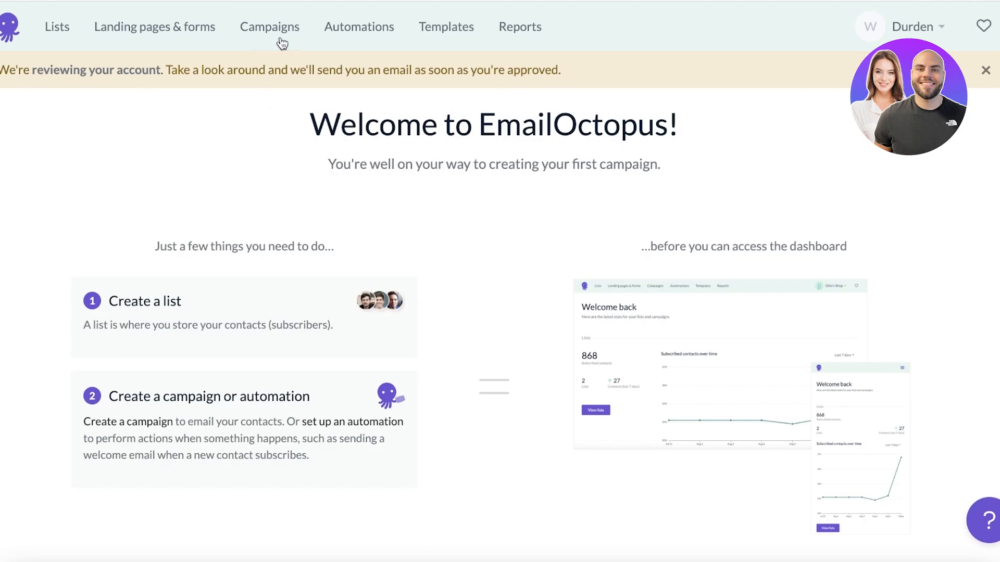
# Create an empty list named 'Store Subscribers', choosing to add contacts later.
pyautogui.click(57, 26)
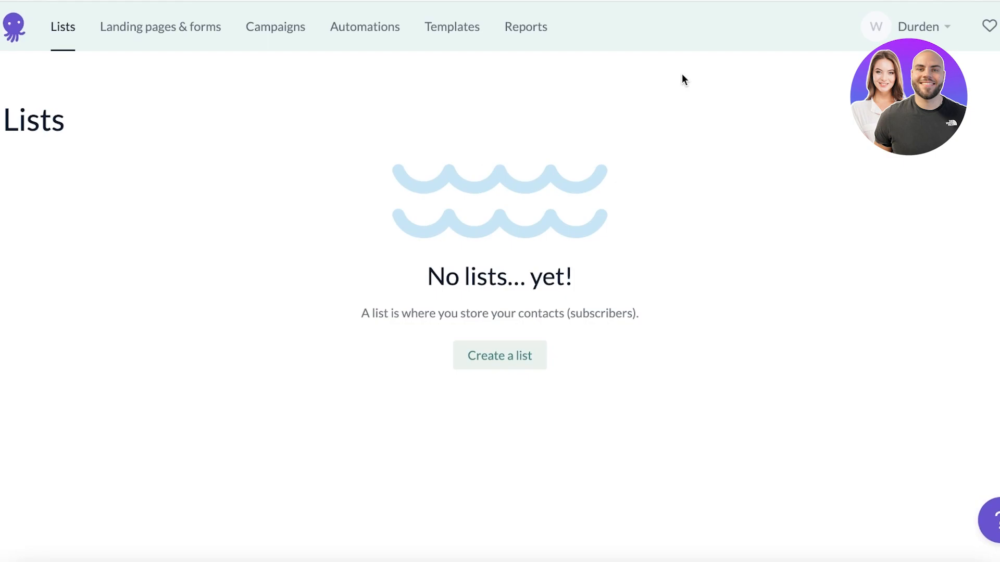
pyautogui.moveTo(228, 202)
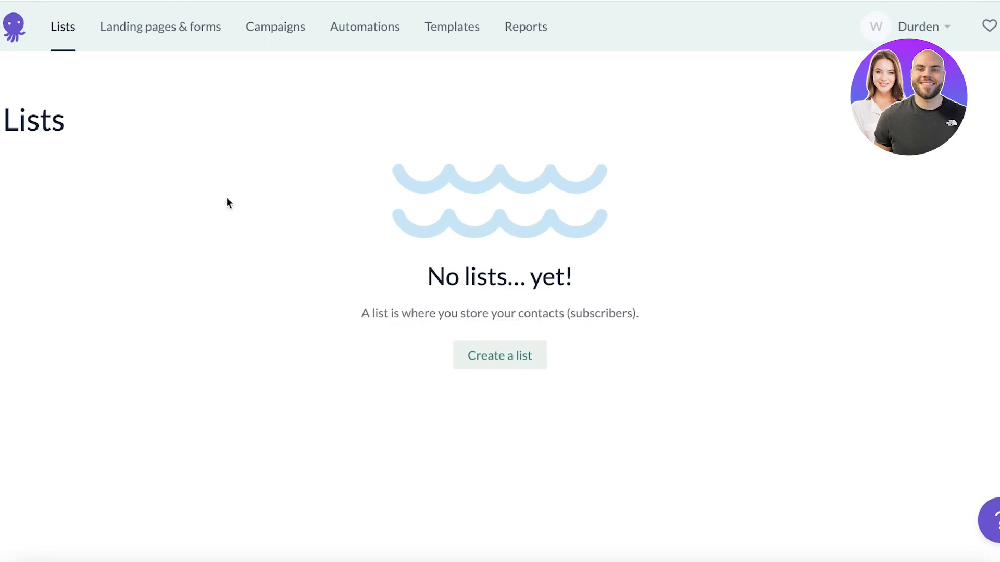
pyautogui.moveTo(11, 454)
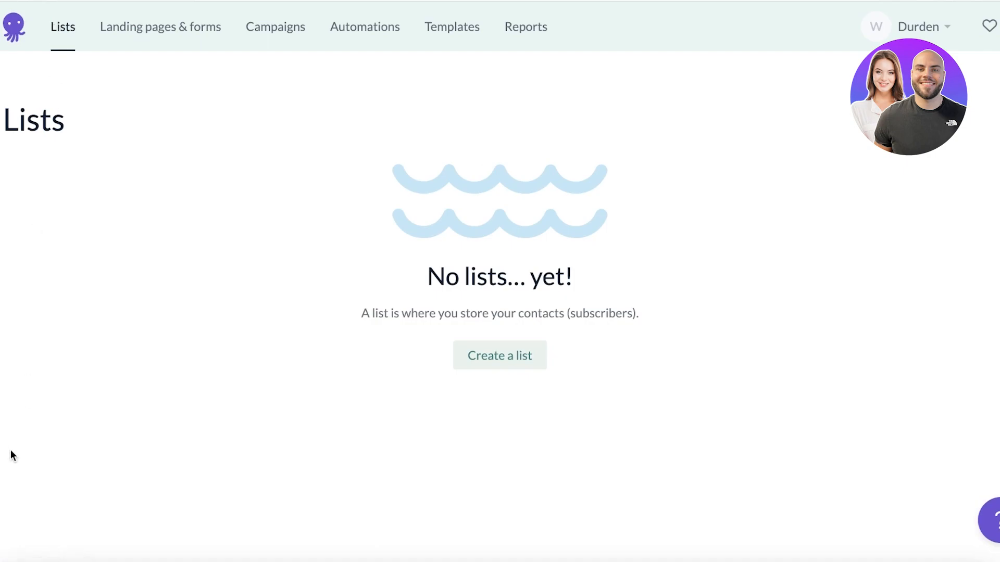
pyautogui.click(500, 355)
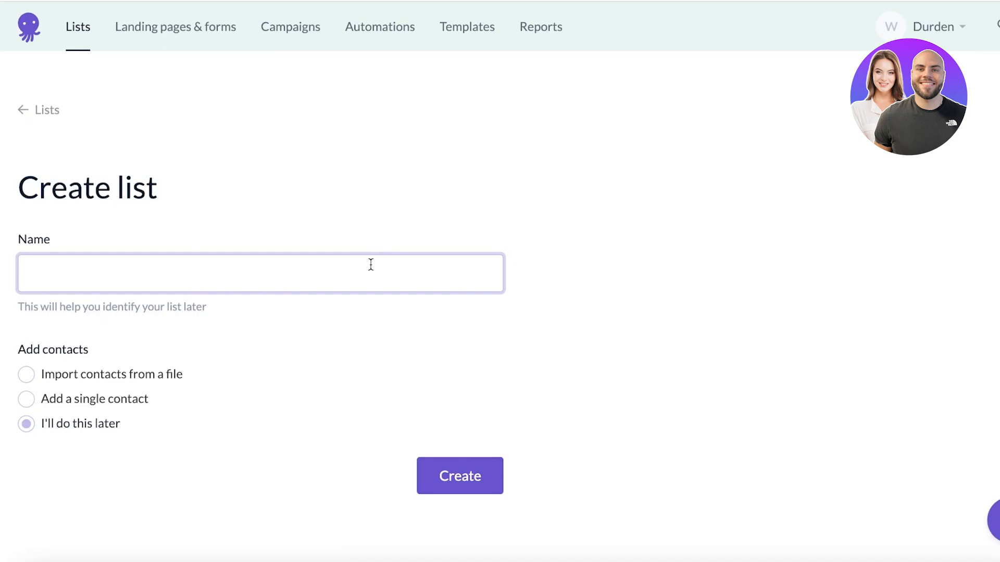
pyautogui.moveTo(238, 275)
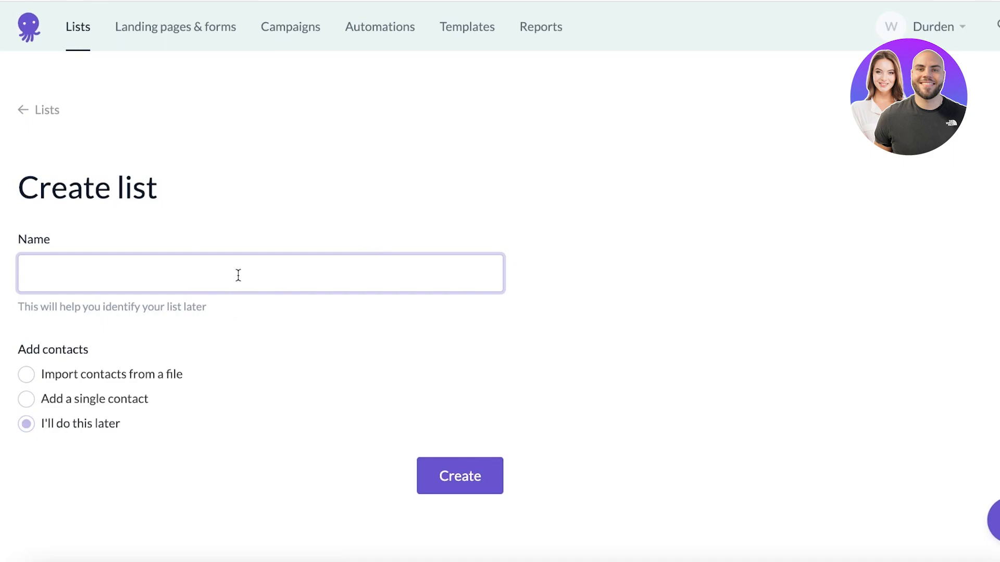
pyautogui.click(26, 398)
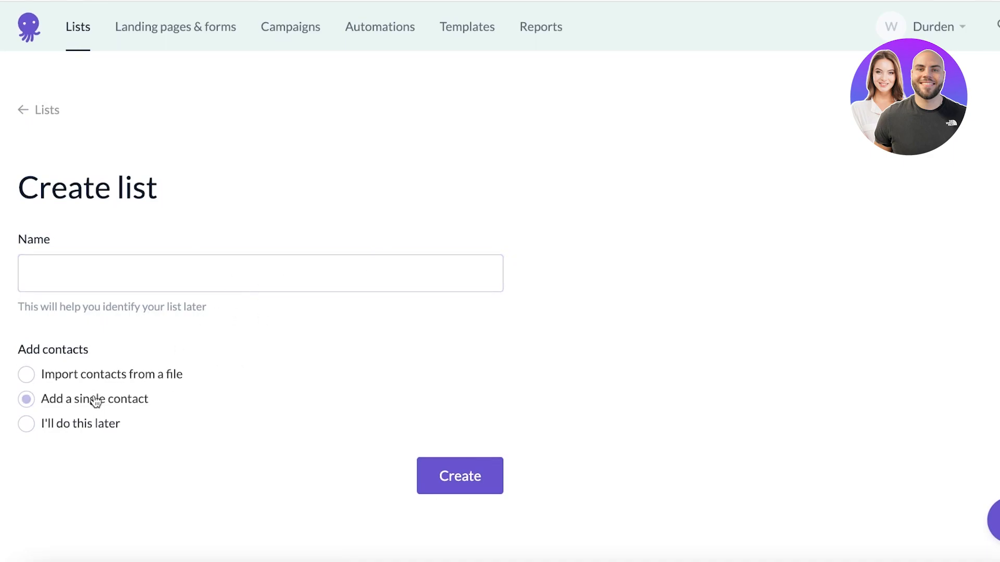
pyautogui.click(259, 273)
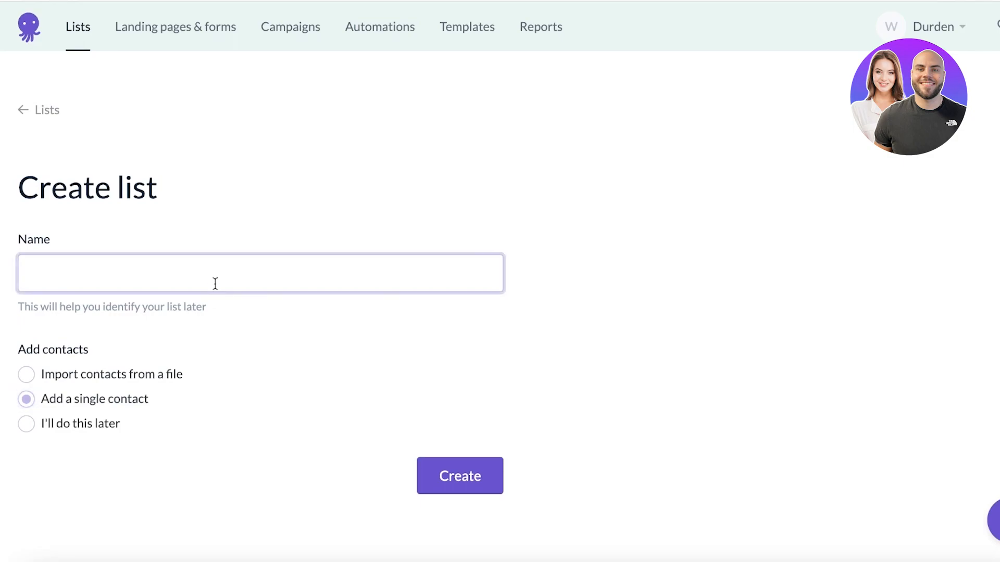
pyautogui.moveTo(198, 274)
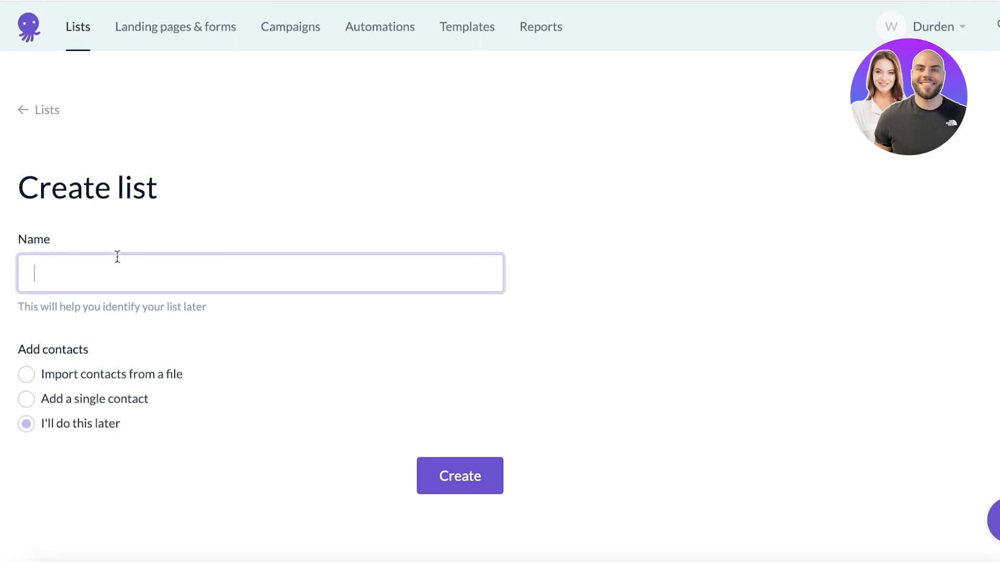
pyautogui.click(459, 476)
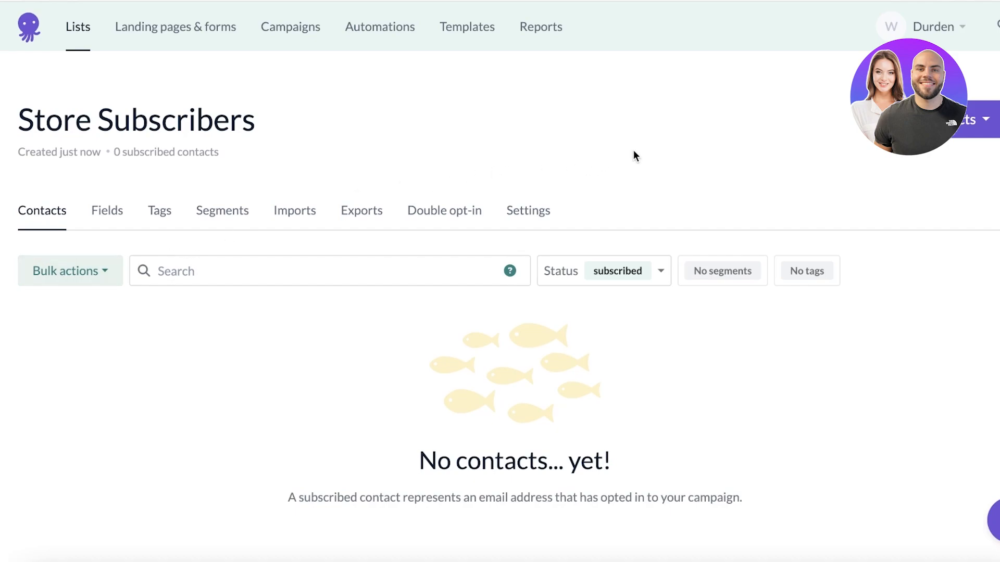
# Add Jane Doe as a single contact, correcting her email before saving.
pyautogui.click(975, 120)
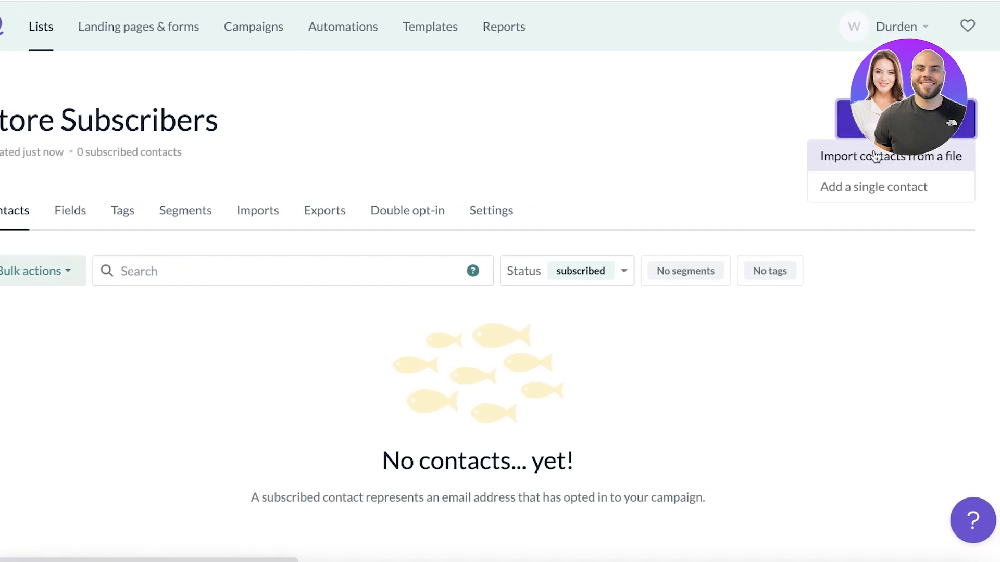
pyautogui.moveTo(875, 163)
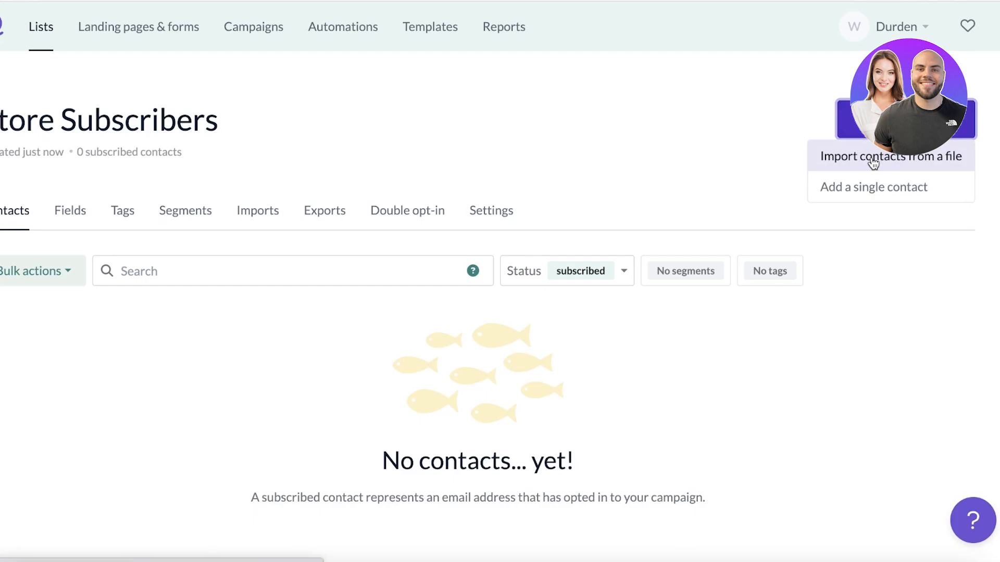
pyautogui.moveTo(873, 187)
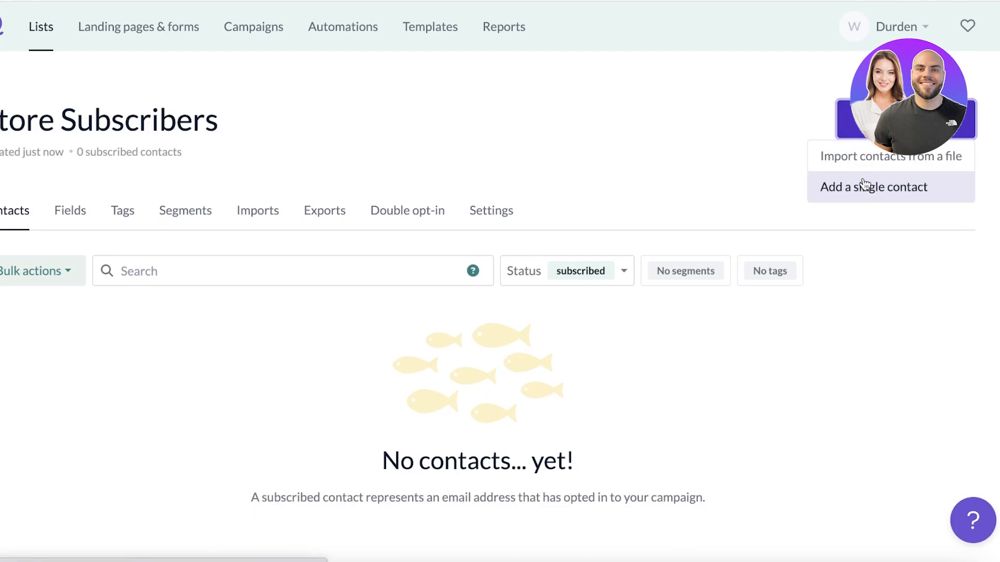
pyautogui.click(873, 187)
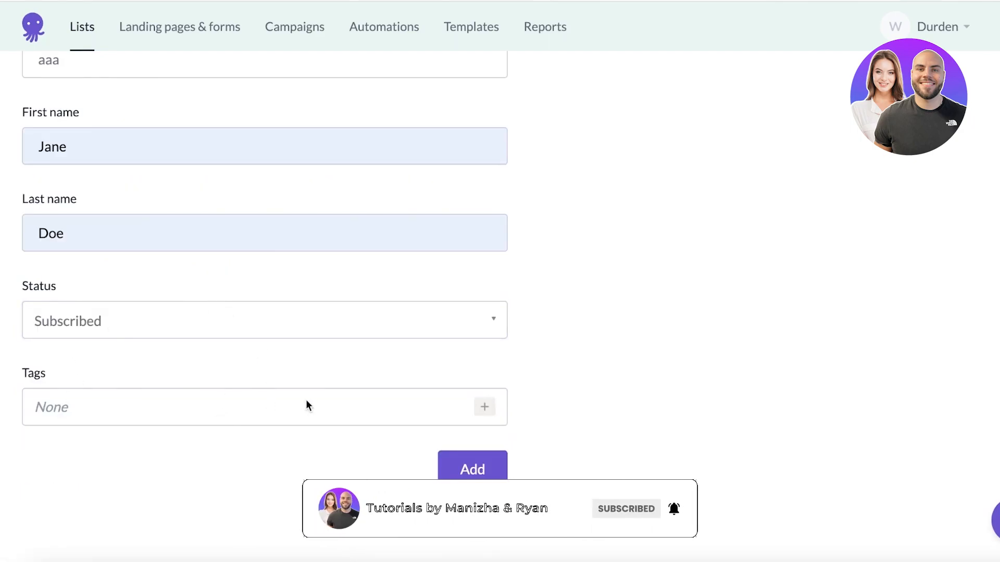
pyautogui.click(472, 469)
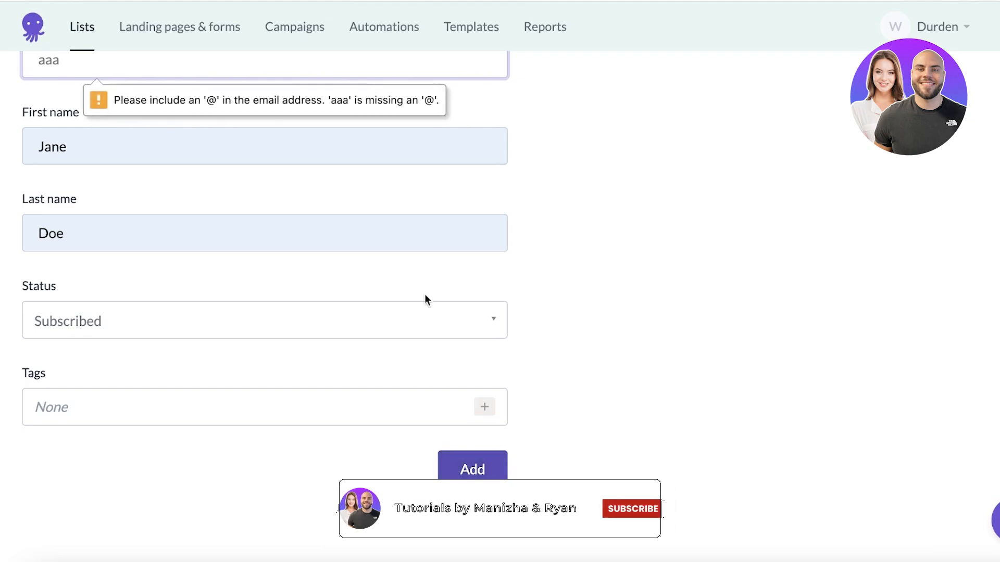
pyautogui.click(472, 470)
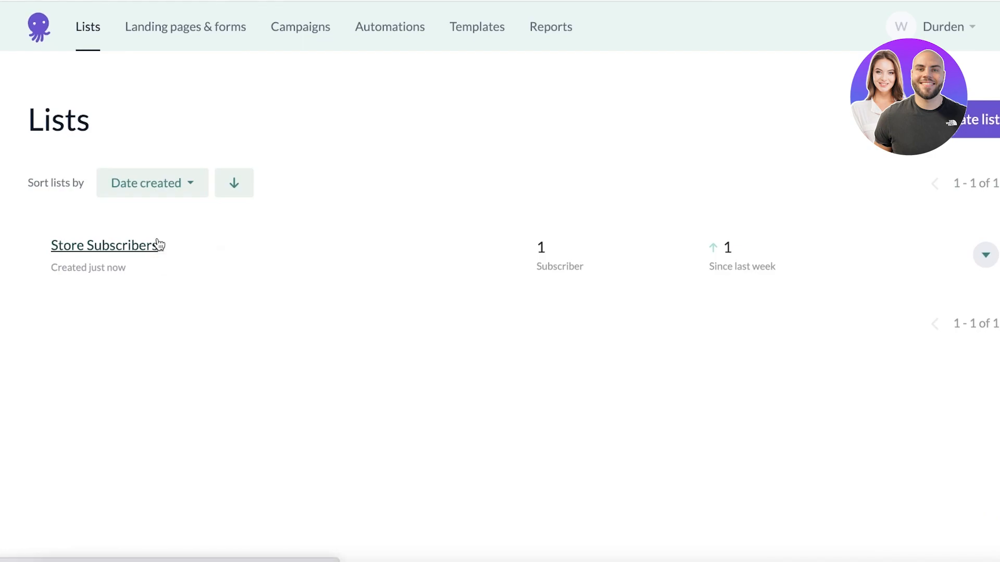
# Add a text field named 'Purchase History' to Store Subscribers and save it.
pyautogui.click(105, 245)
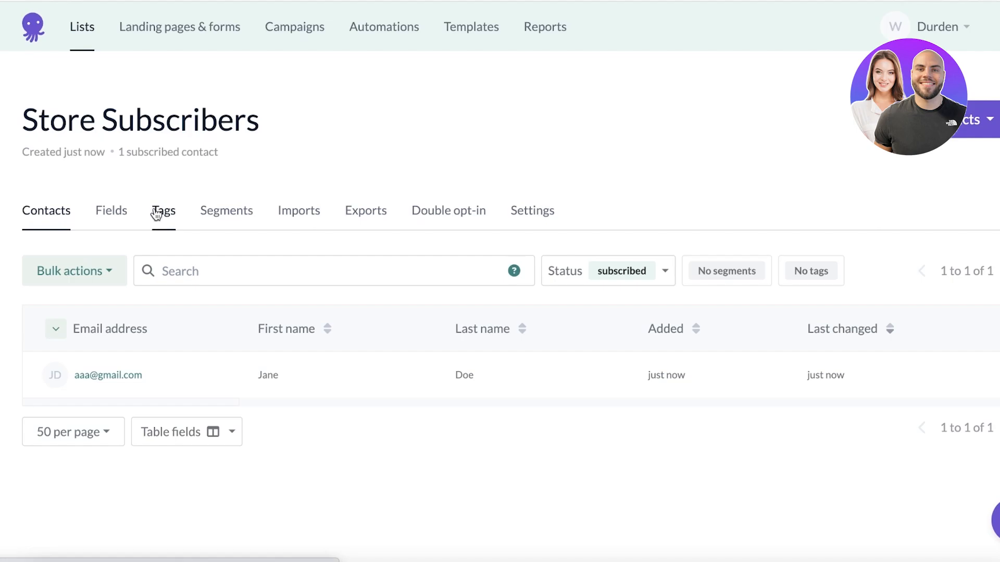
pyautogui.moveTo(139, 188)
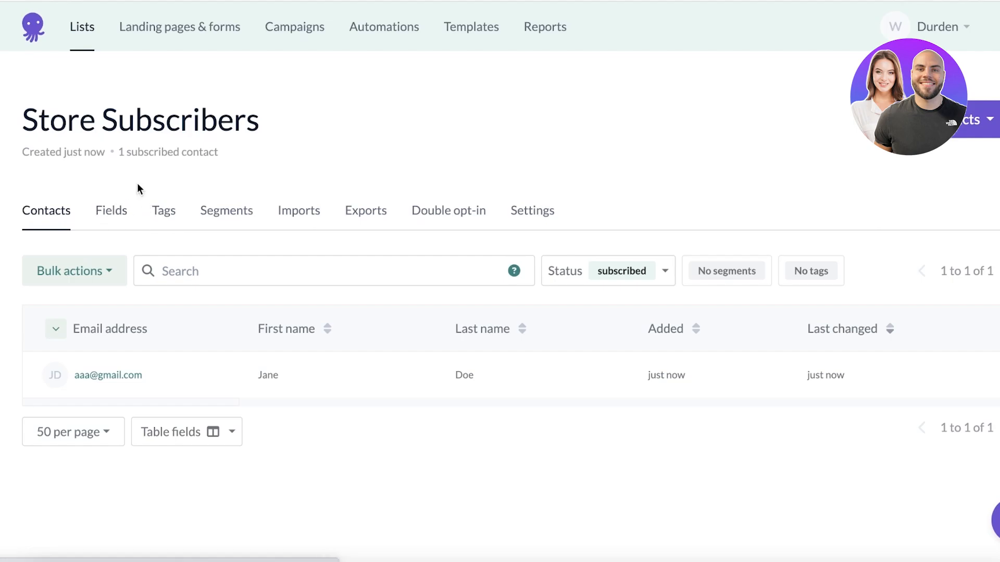
pyautogui.click(111, 210)
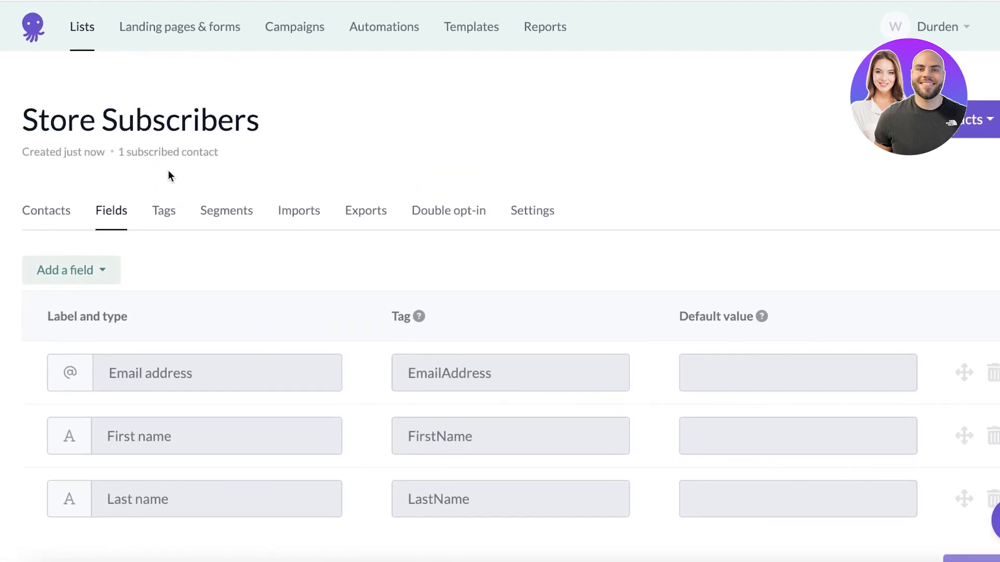
pyautogui.scroll(-3)
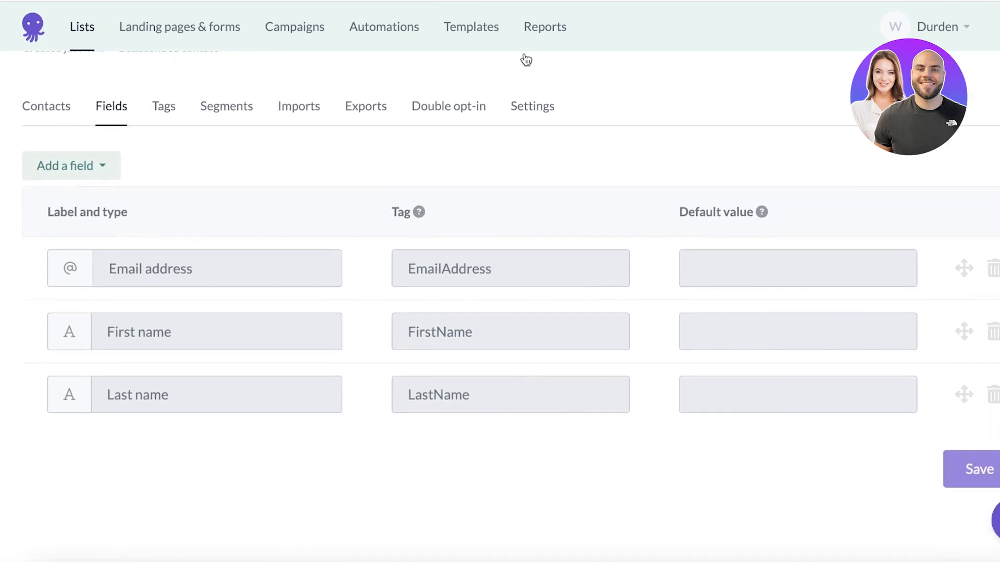
pyautogui.moveTo(770, 241)
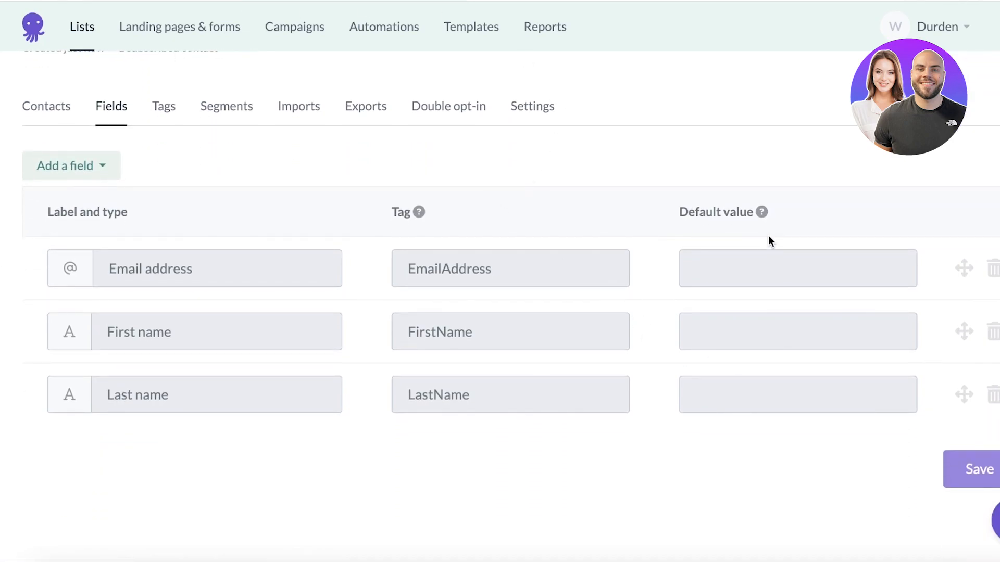
pyautogui.moveTo(782, 259)
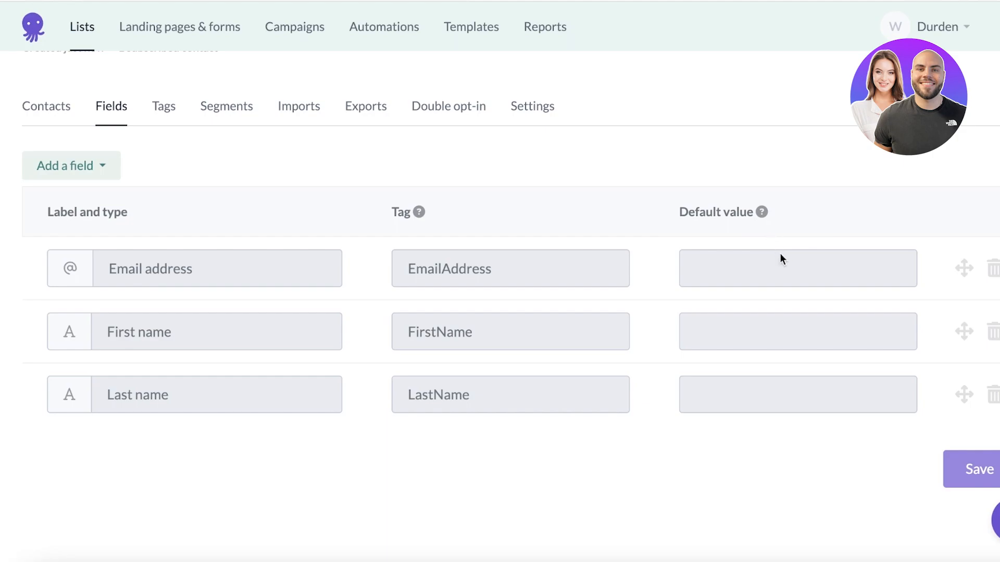
pyautogui.moveTo(712, 282)
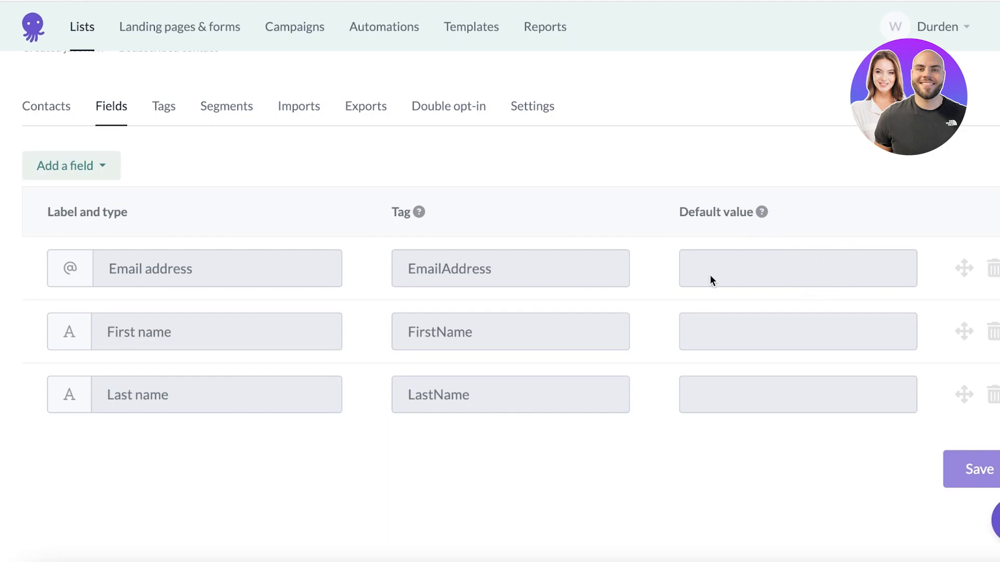
pyautogui.click(65, 166)
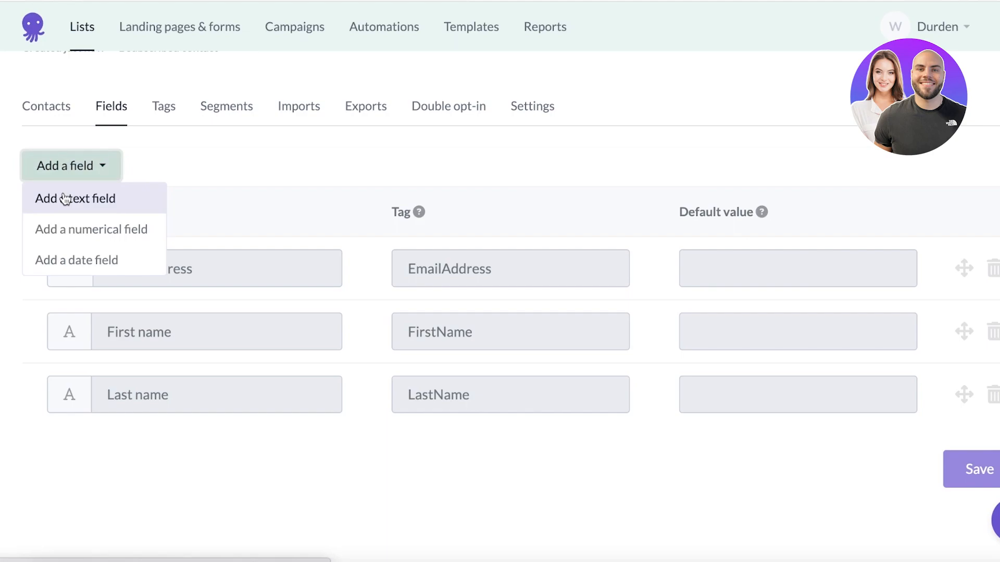
pyautogui.click(74, 198)
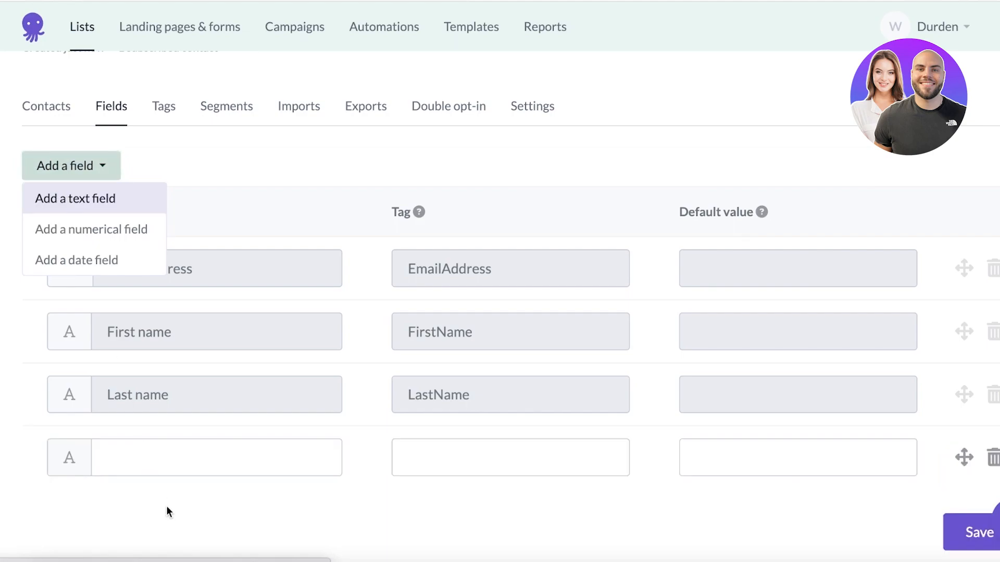
pyautogui.click(75, 198)
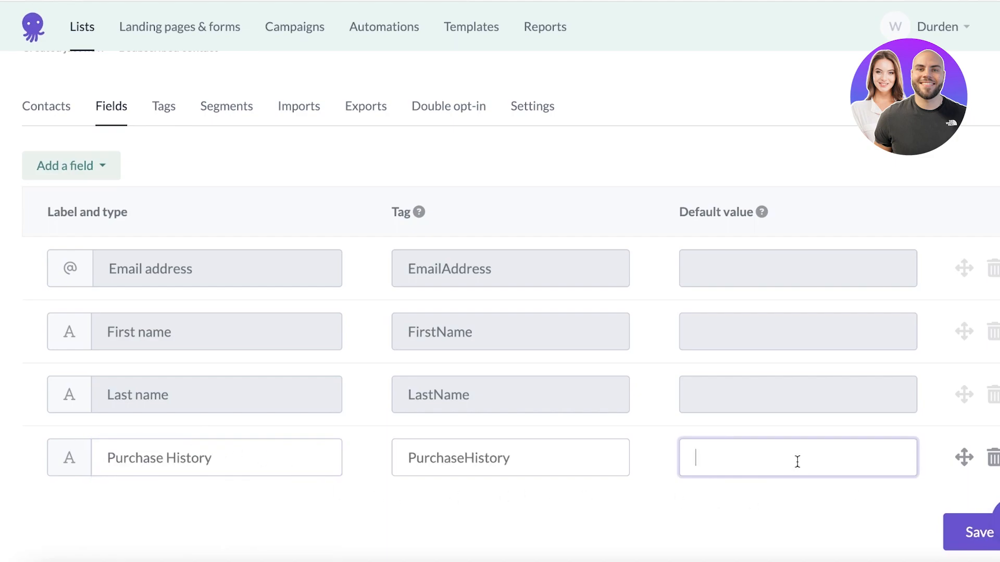
pyautogui.click(976, 532)
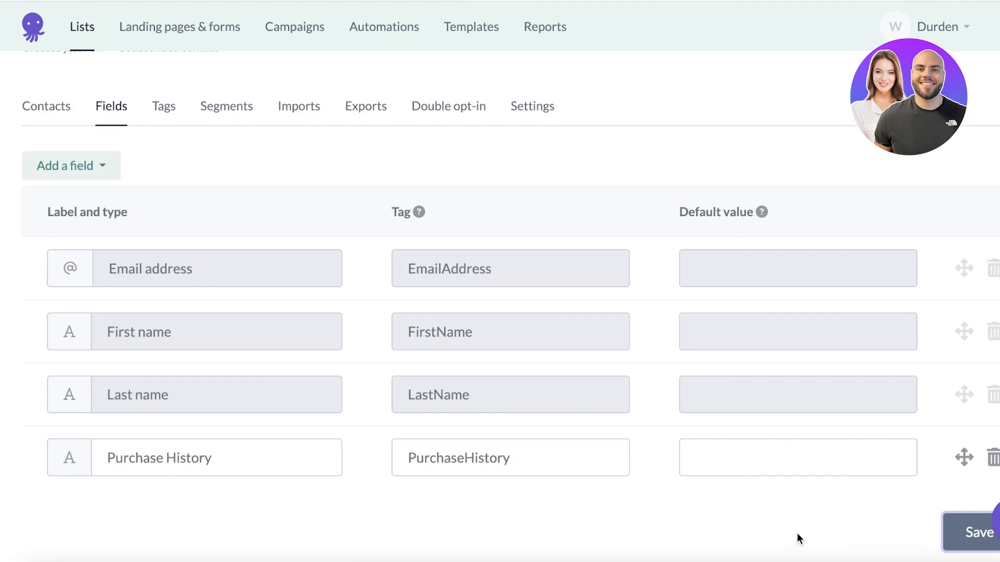
pyautogui.moveTo(569, 292)
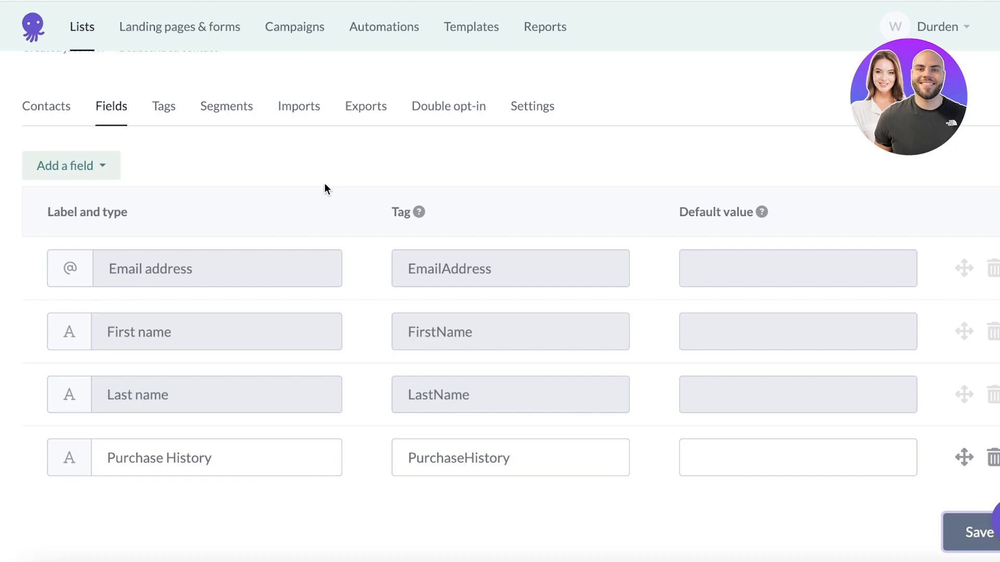
# Save a new 'Male' tag on the list, then view its Segments page.
pyautogui.click(163, 106)
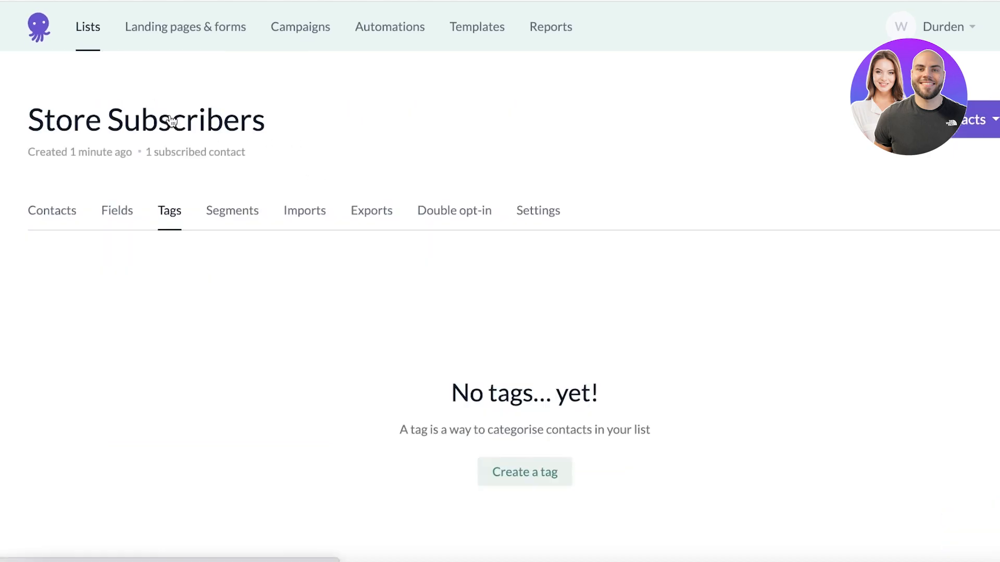
pyautogui.click(524, 472)
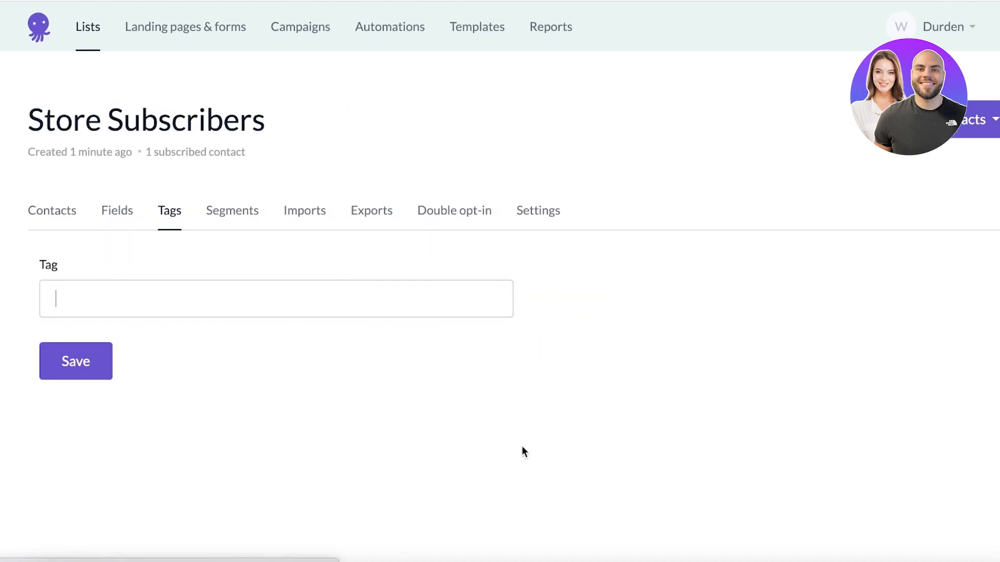
pyautogui.click(75, 360)
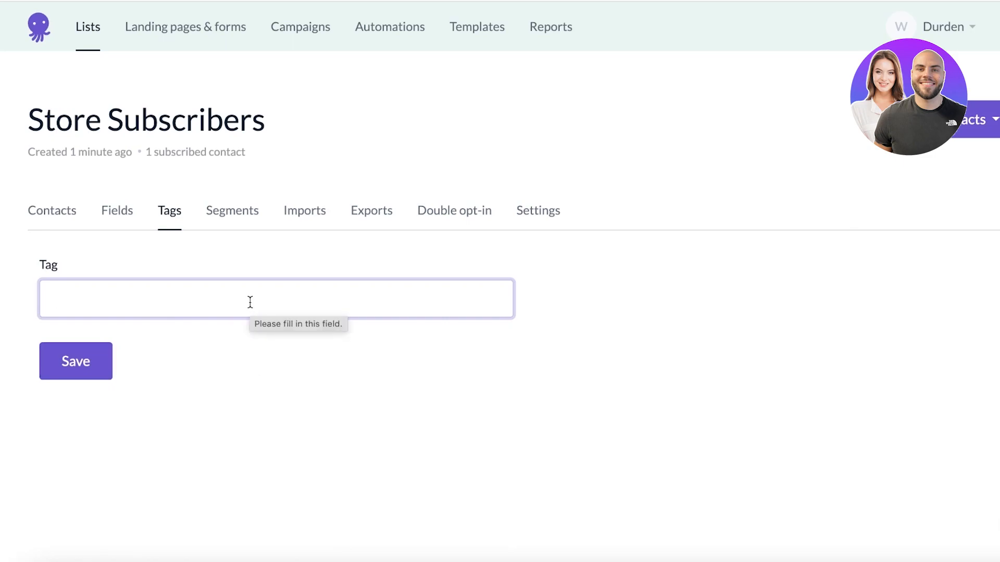
pyautogui.write('Male')
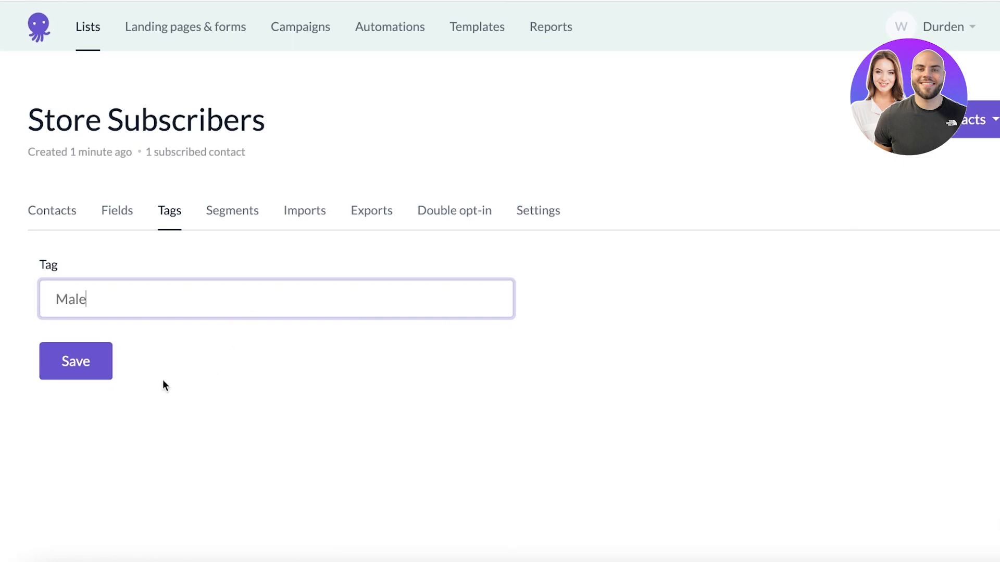
pyautogui.click(75, 361)
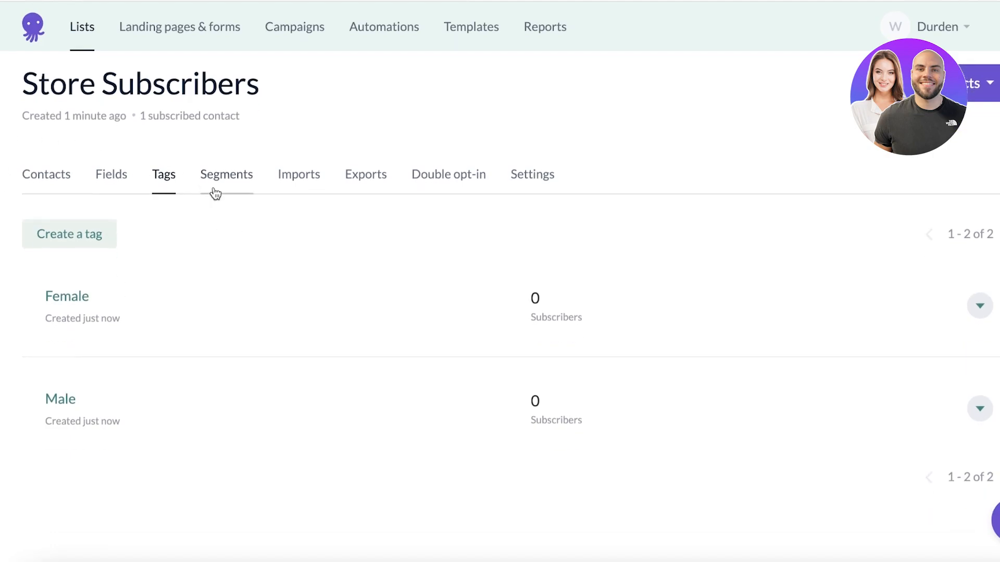
pyautogui.click(227, 174)
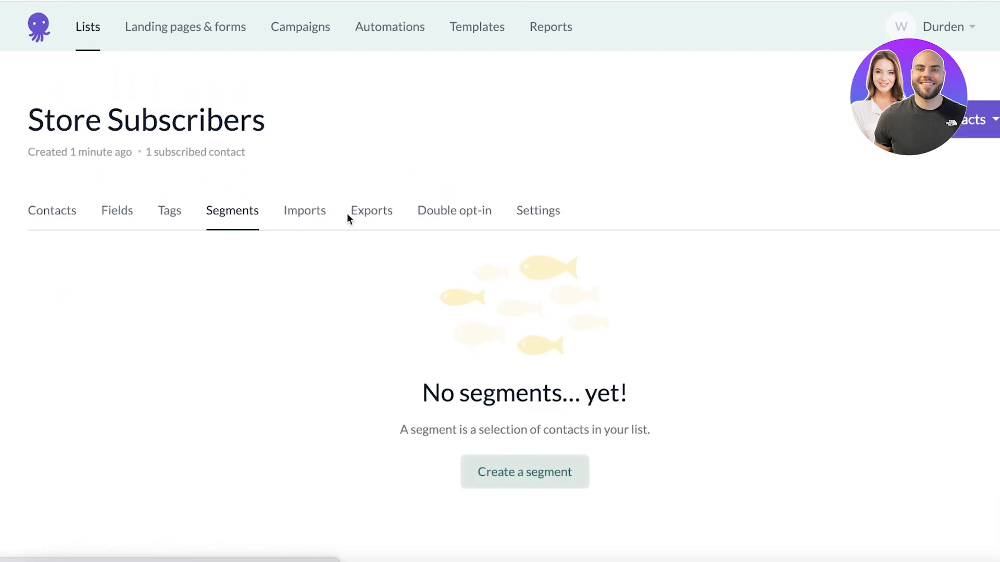
# Start a new segment and name it VIP.
pyautogui.click(524, 472)
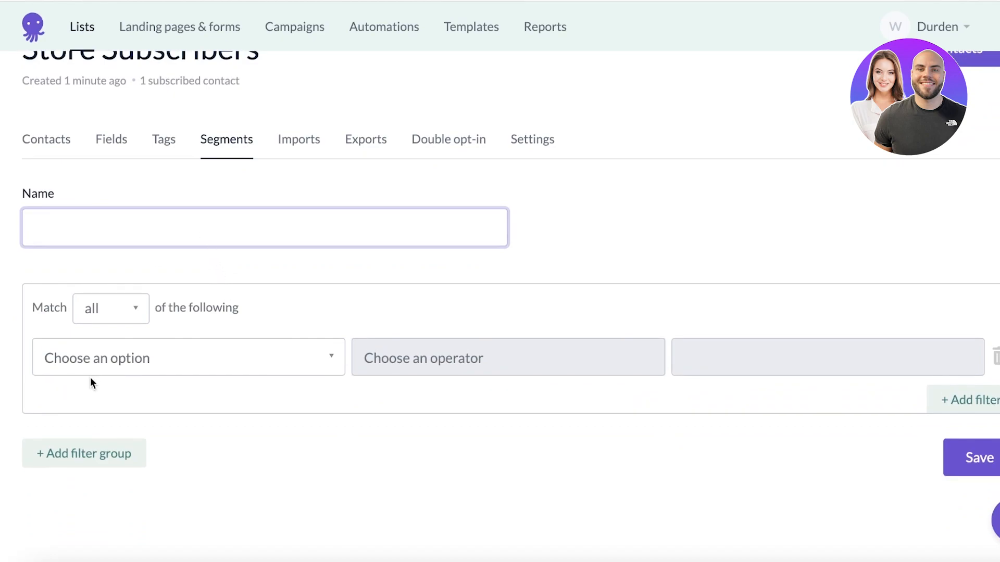
pyautogui.click(264, 227)
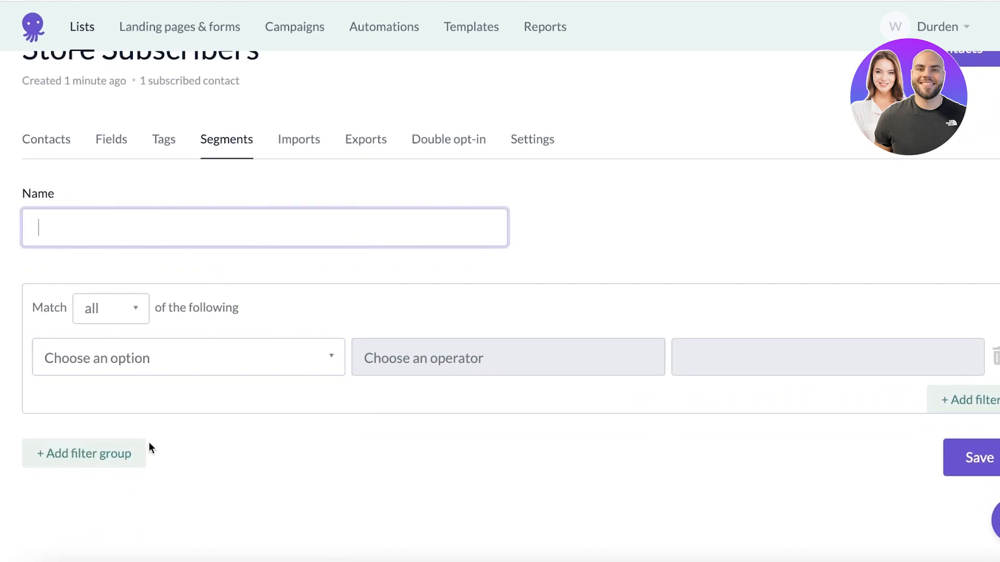
pyautogui.click(187, 357)
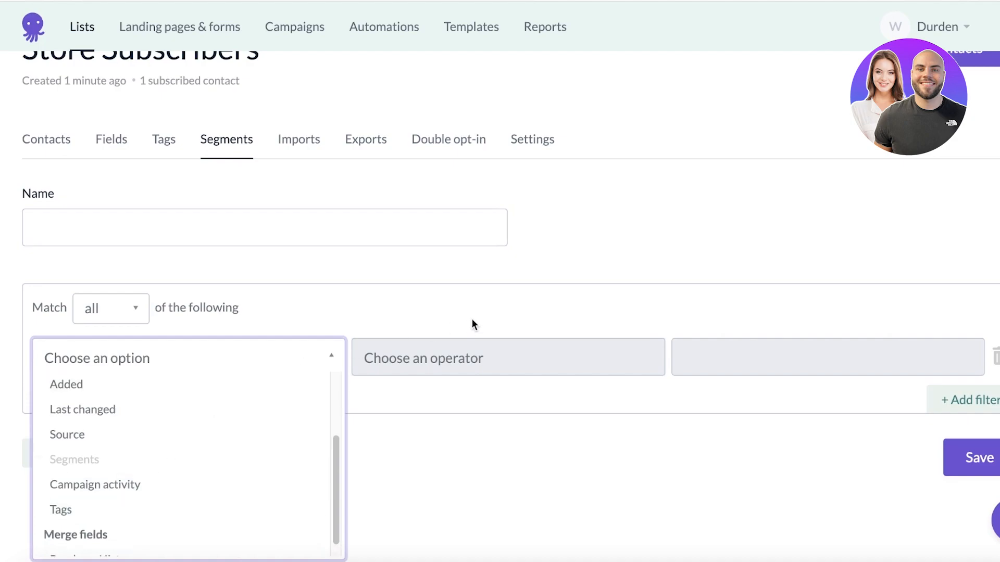
pyautogui.click(264, 228)
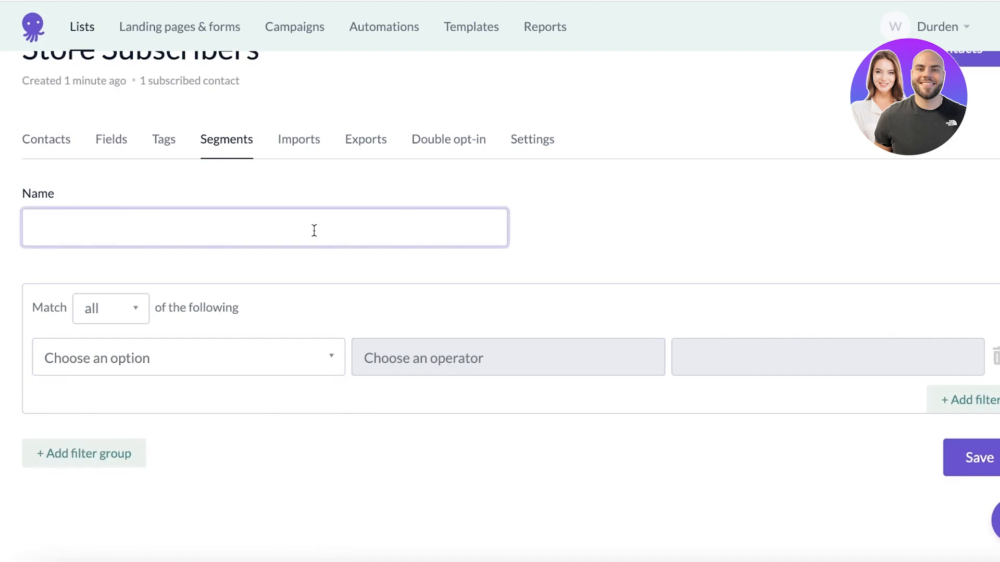
pyautogui.write('VIO')
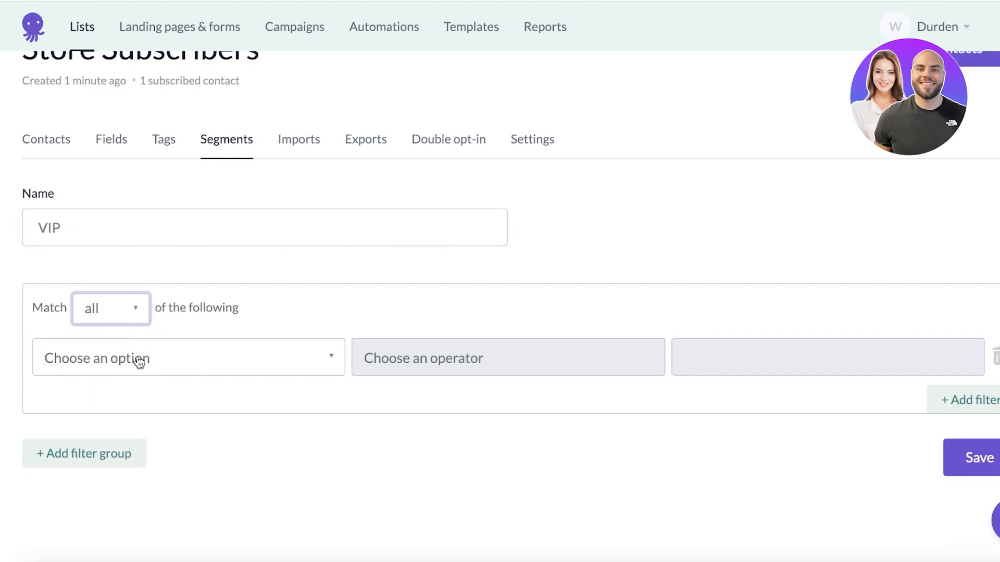
# Set the segment filter field to Purchase History instead of tags, and save.
pyautogui.click(188, 357)
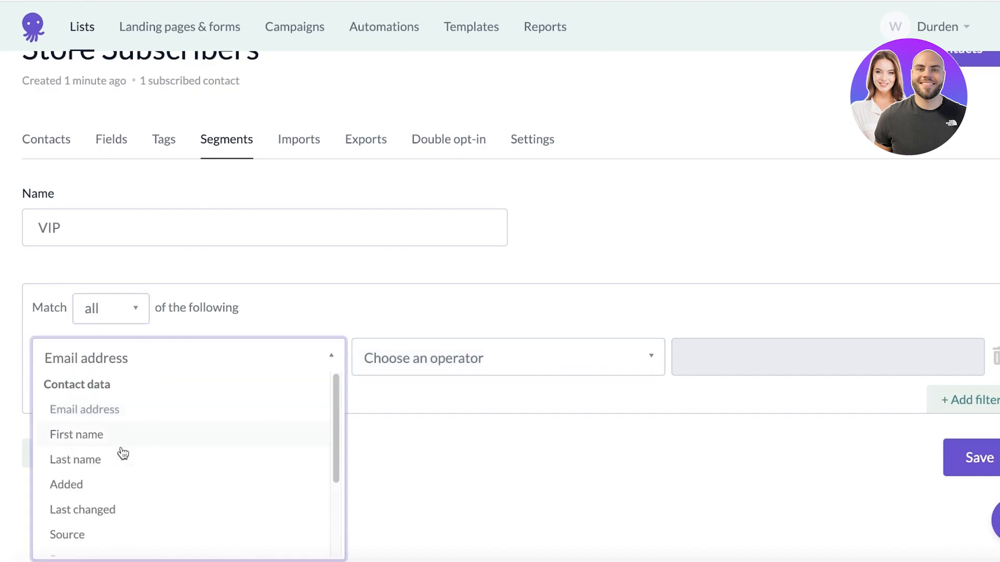
pyautogui.scroll(-3)
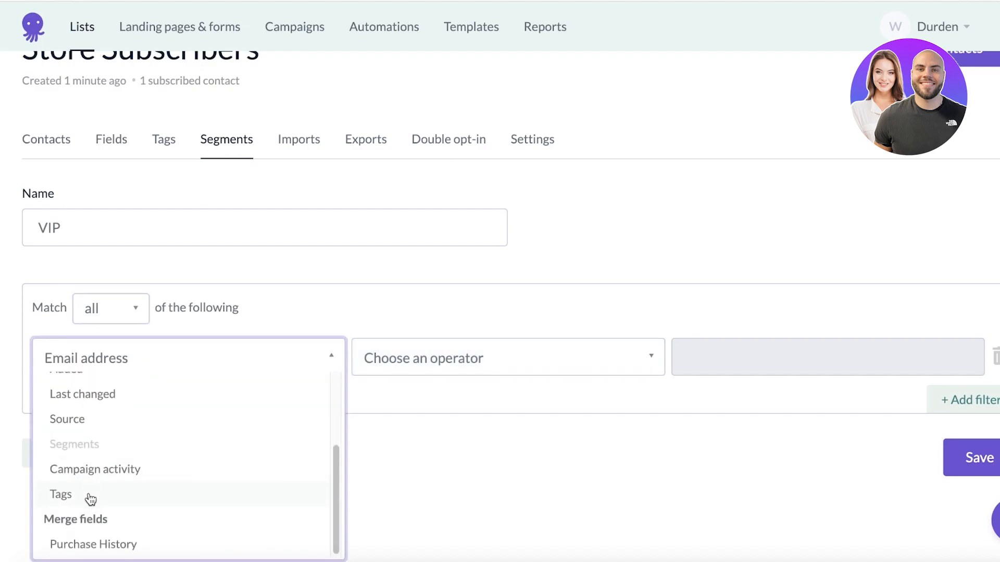
pyautogui.click(60, 494)
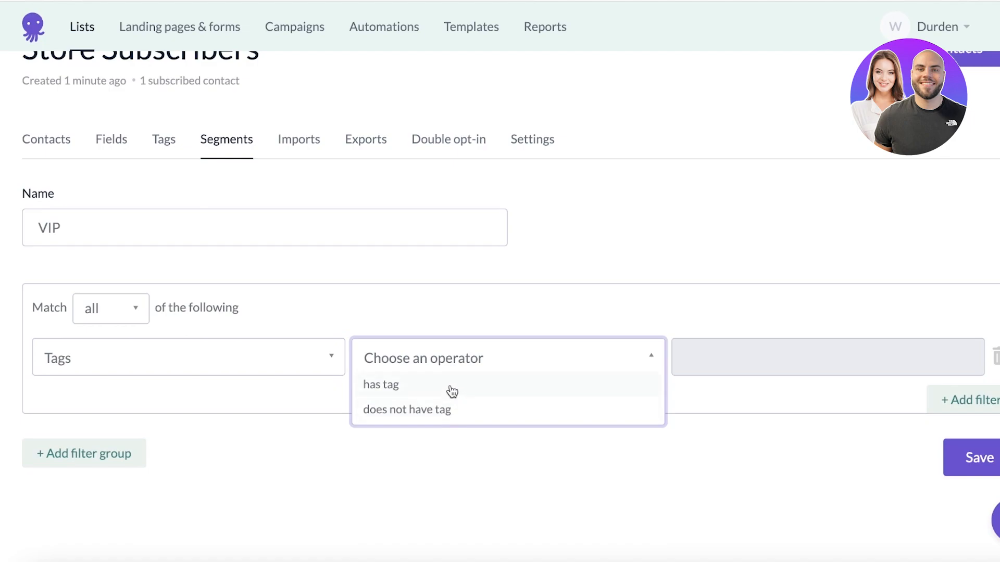
pyautogui.click(381, 384)
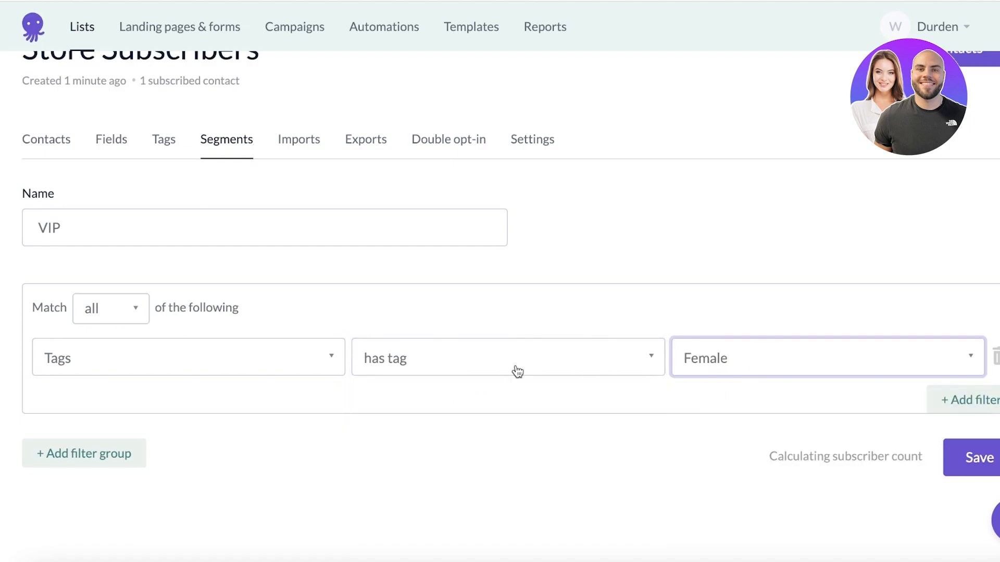
pyautogui.click(187, 357)
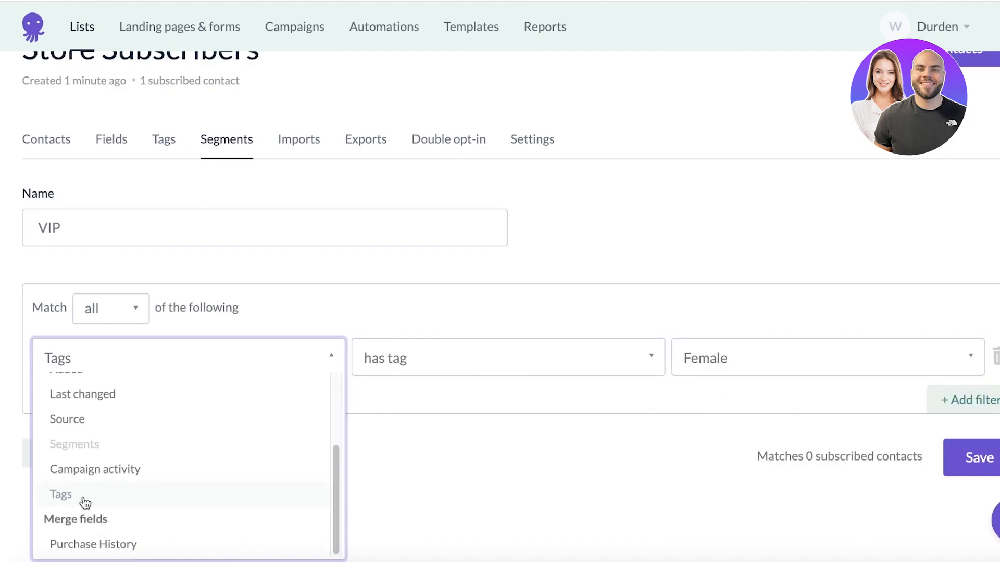
pyautogui.click(92, 544)
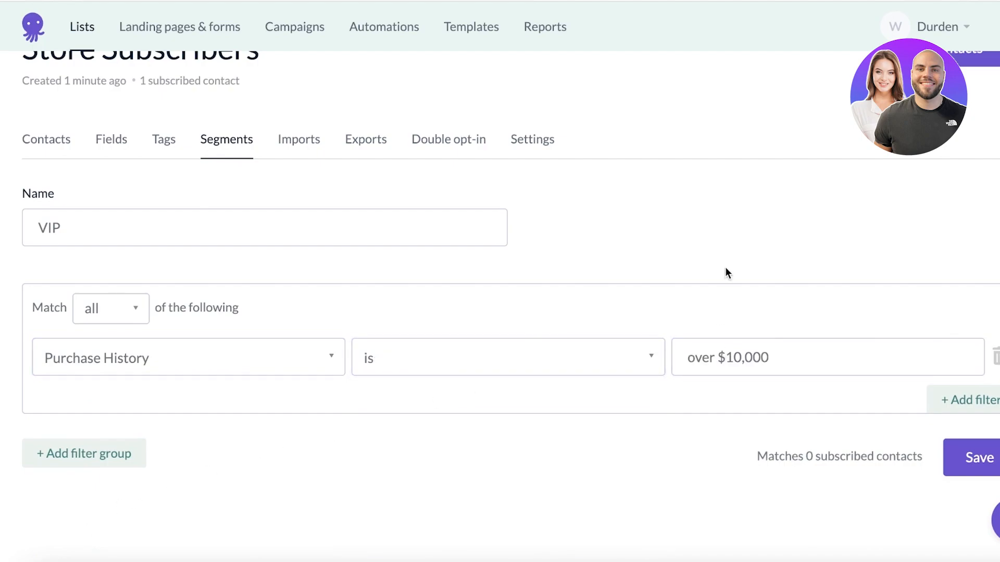
pyautogui.moveTo(909, 456)
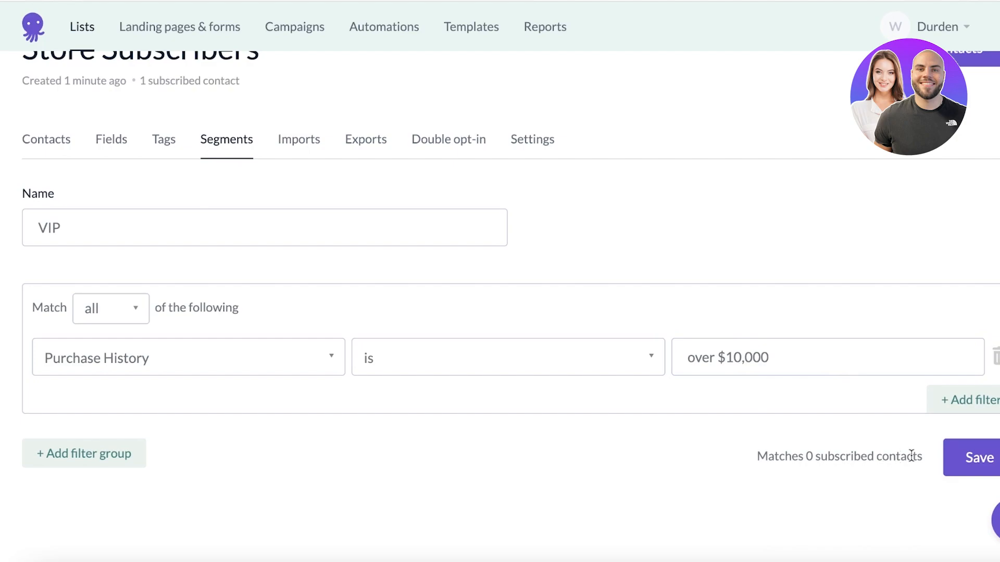
pyautogui.click(977, 457)
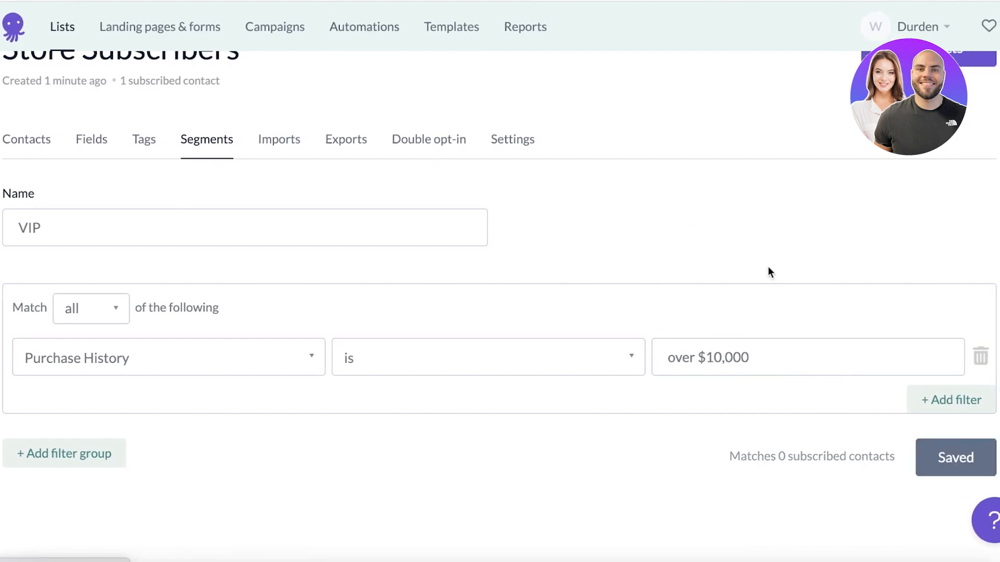
# Make the filter match Purchase History containing 10000.
pyautogui.click(806, 357)
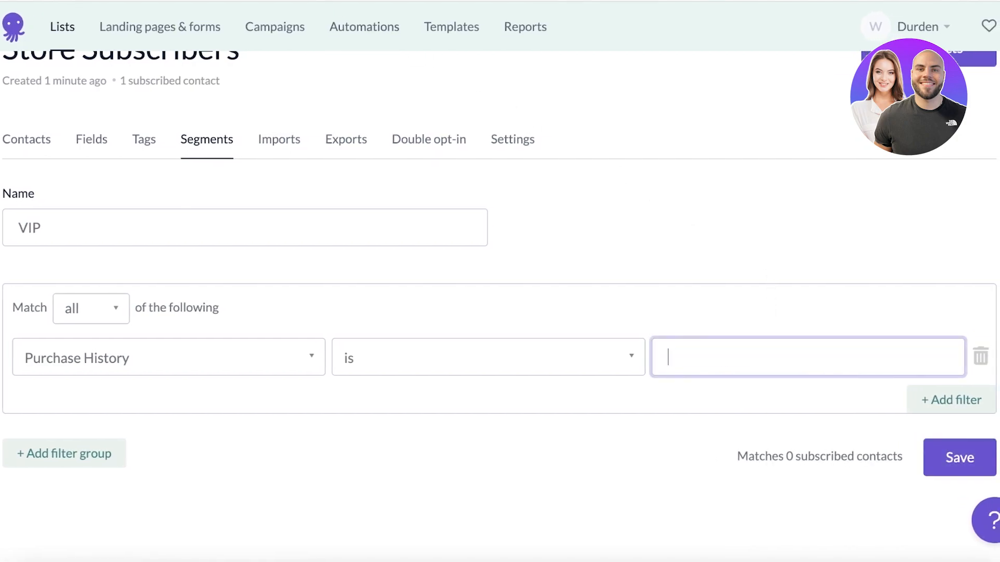
pyautogui.click(487, 357)
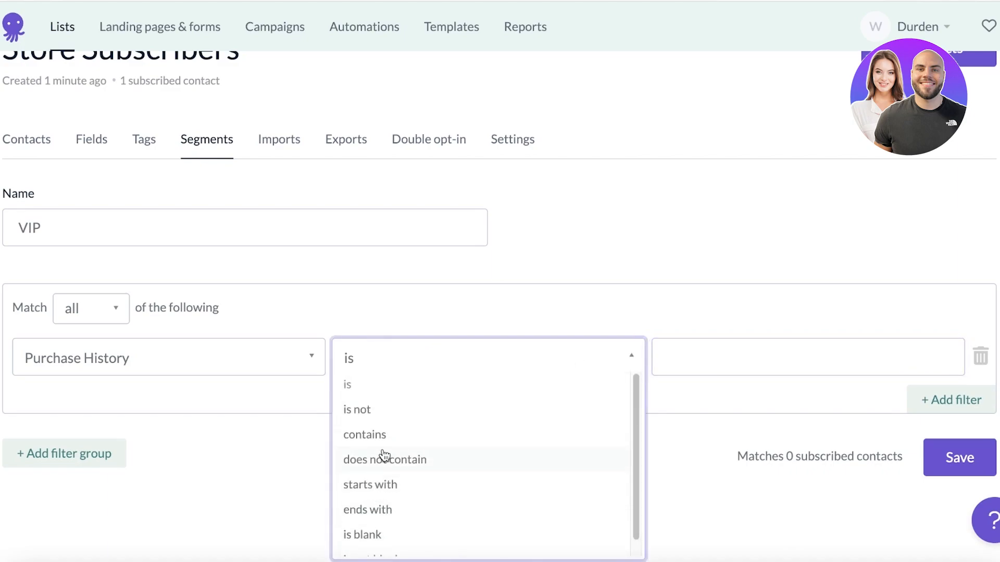
pyautogui.click(364, 434)
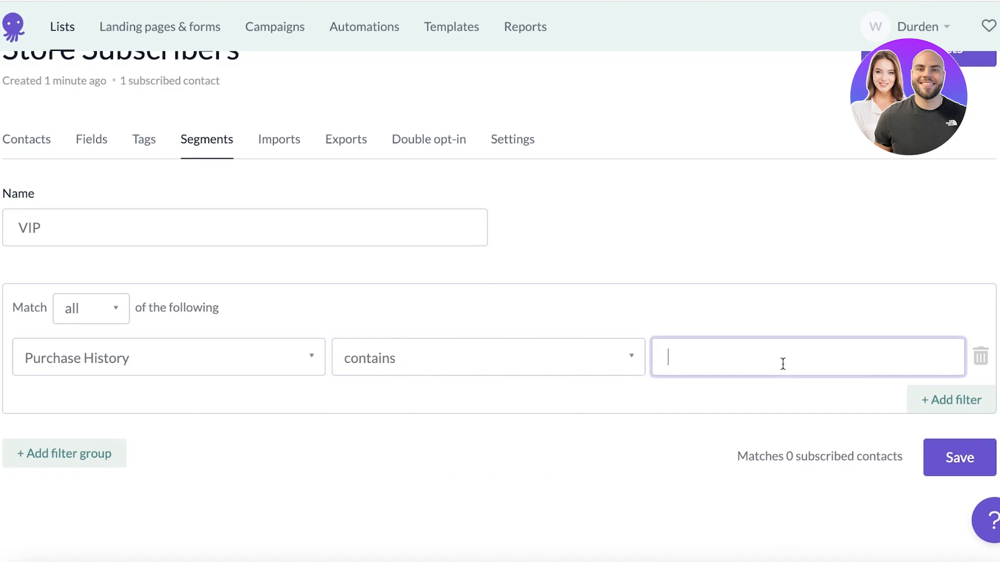
pyautogui.write('10000')
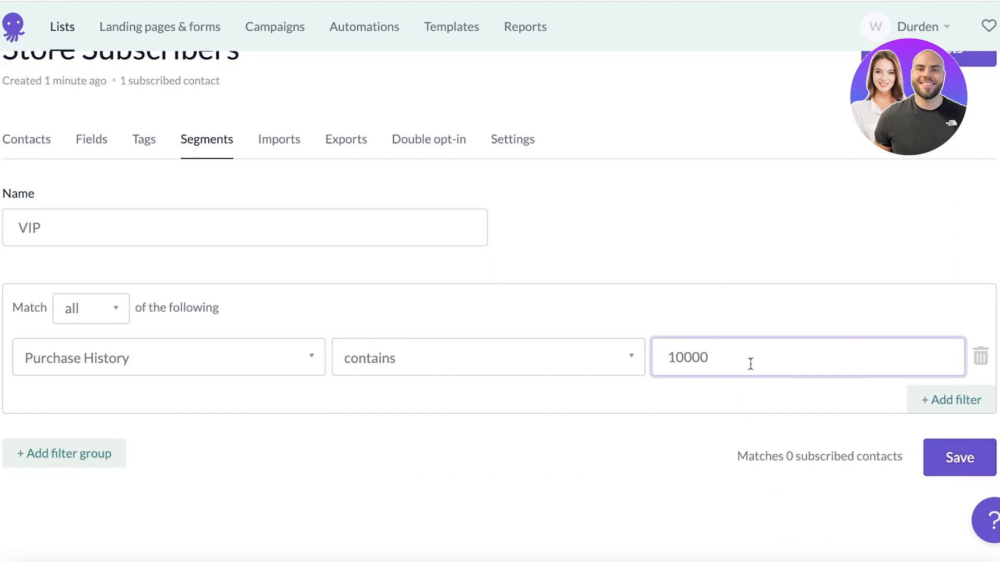
pyautogui.moveTo(618, 376)
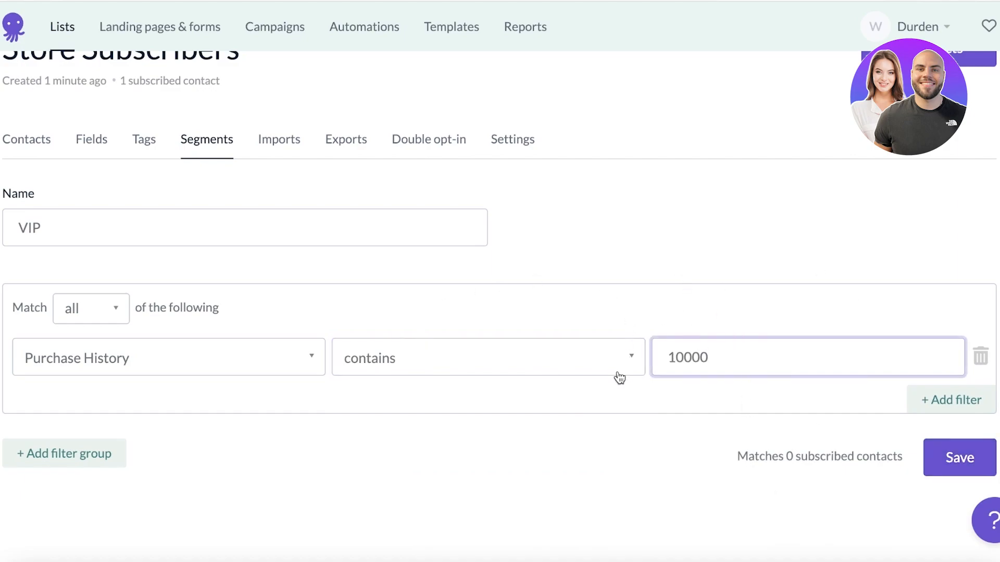
pyautogui.moveTo(583, 385)
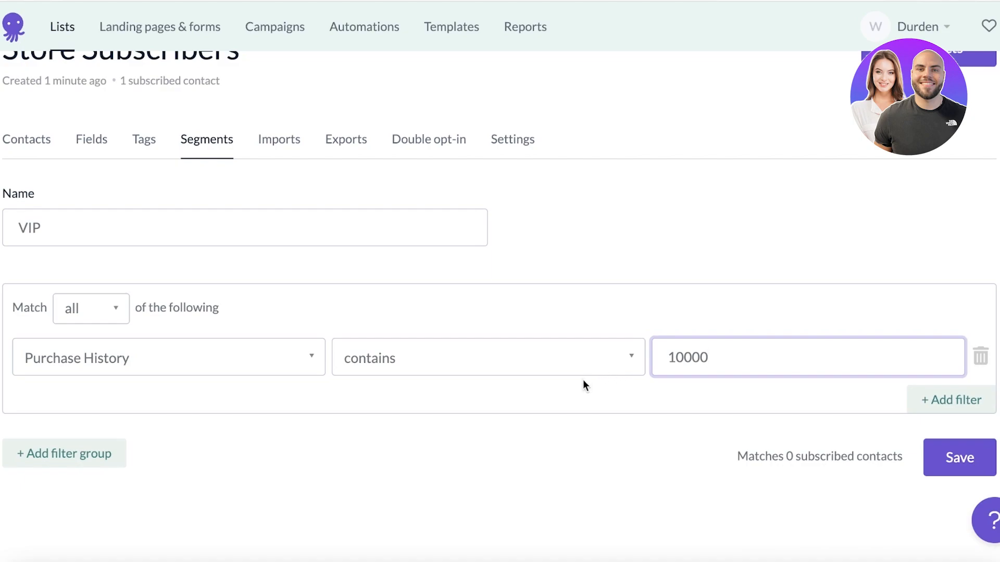
pyautogui.moveTo(736, 414)
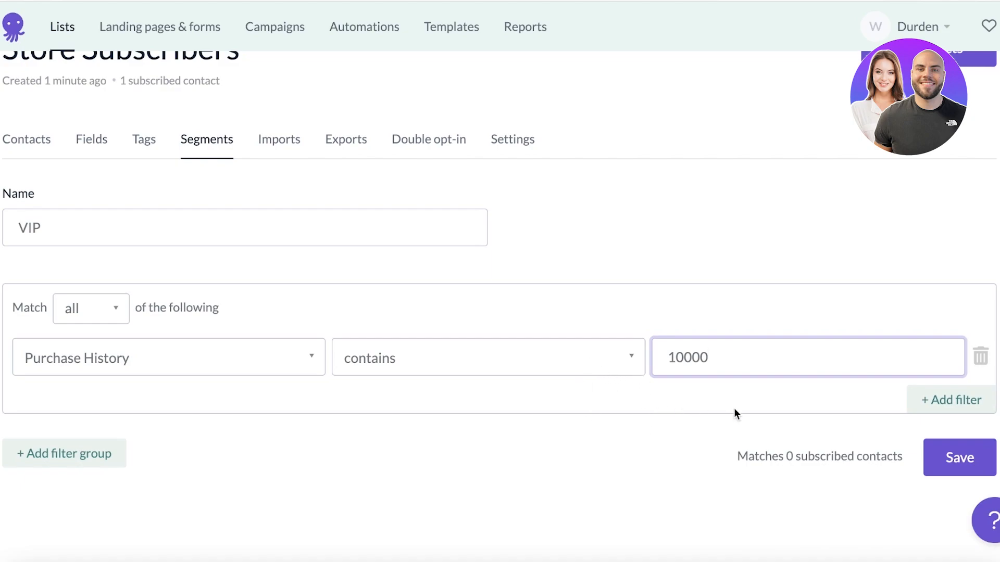
pyautogui.moveTo(184, 361)
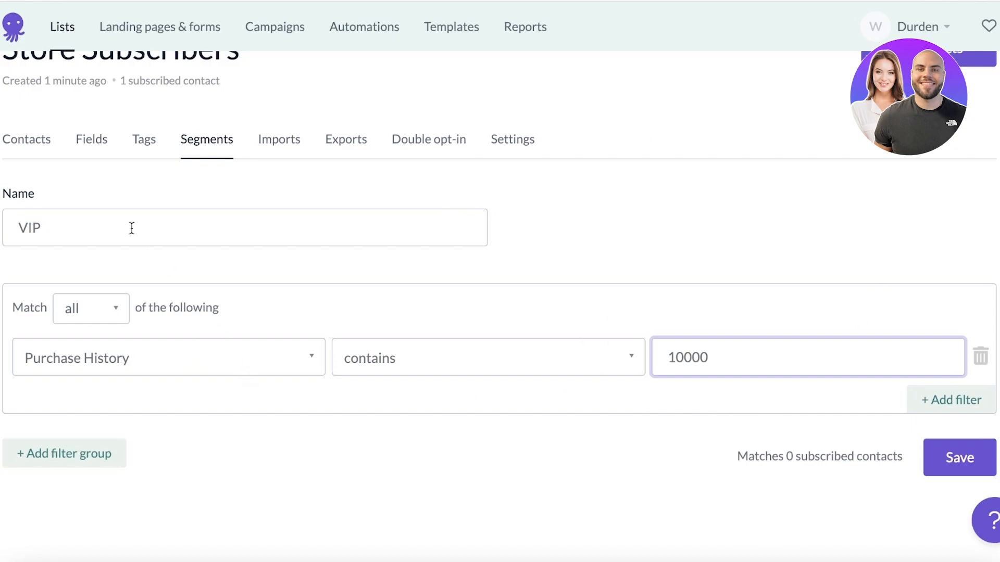
pyautogui.click(509, 248)
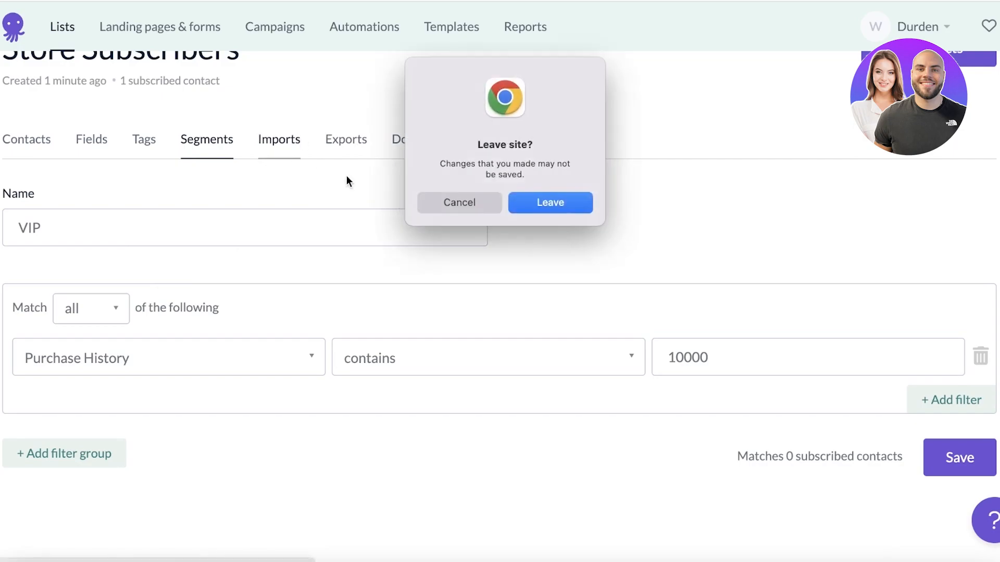
# Discard the unsaved segment edits, then review the list's exports and double opt-in settings.
pyautogui.click(548, 203)
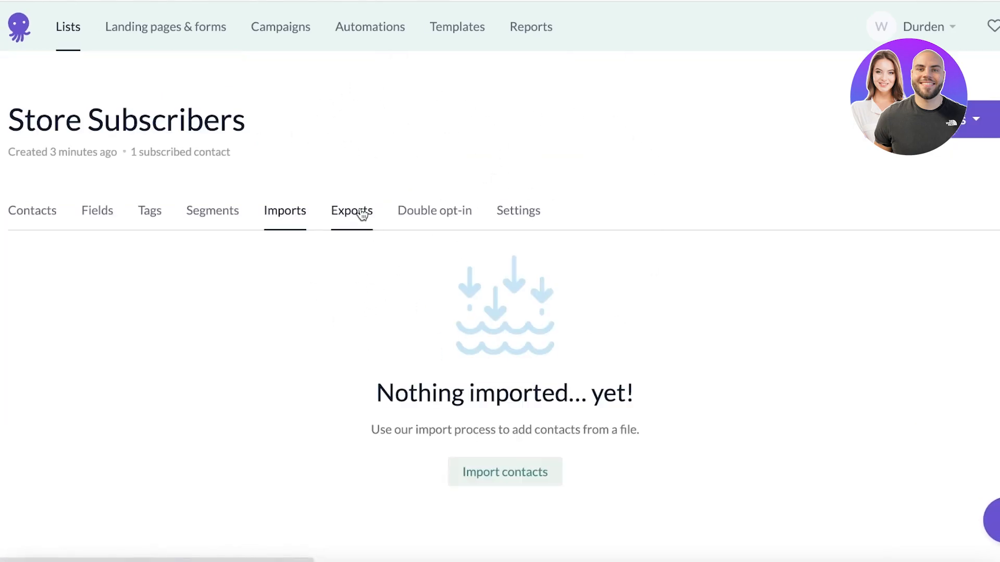
pyautogui.click(351, 210)
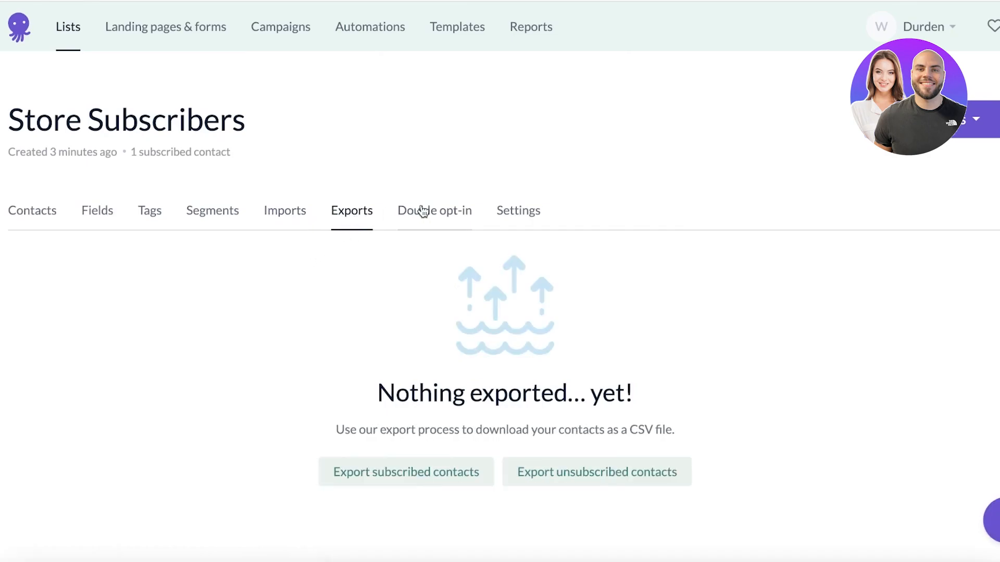
pyautogui.click(434, 210)
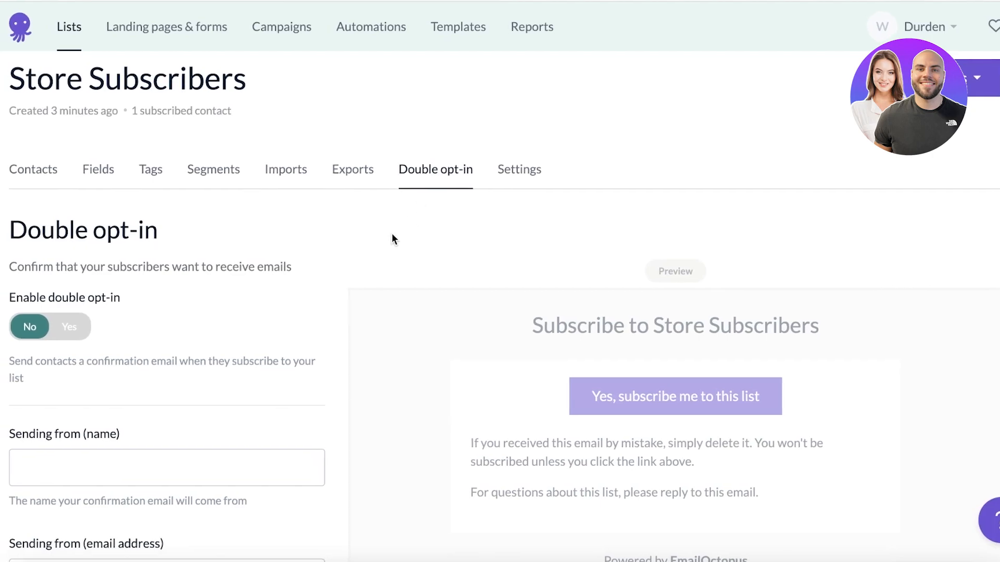
pyautogui.scroll(-3)
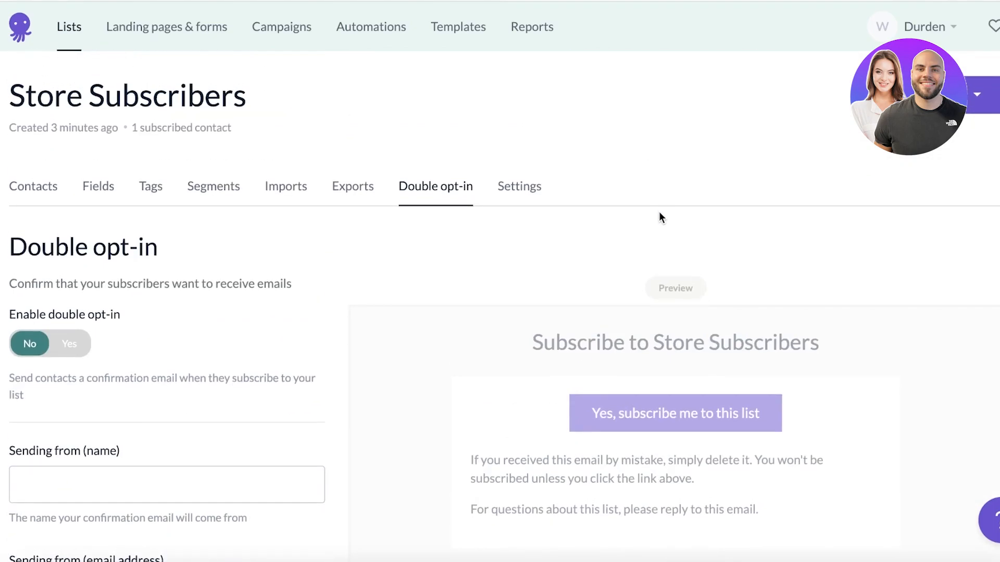
pyautogui.scroll(-3)
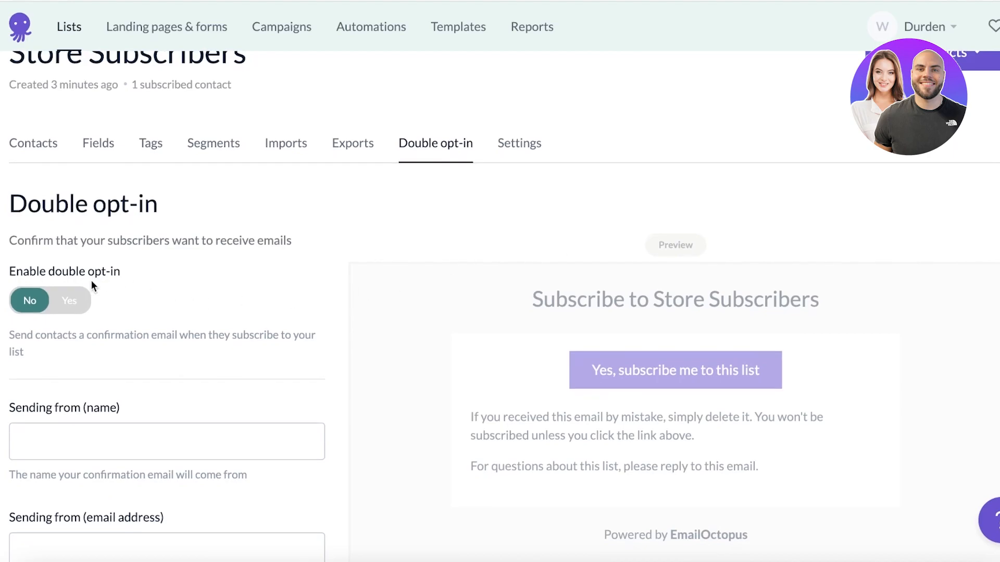
pyautogui.moveTo(73, 324)
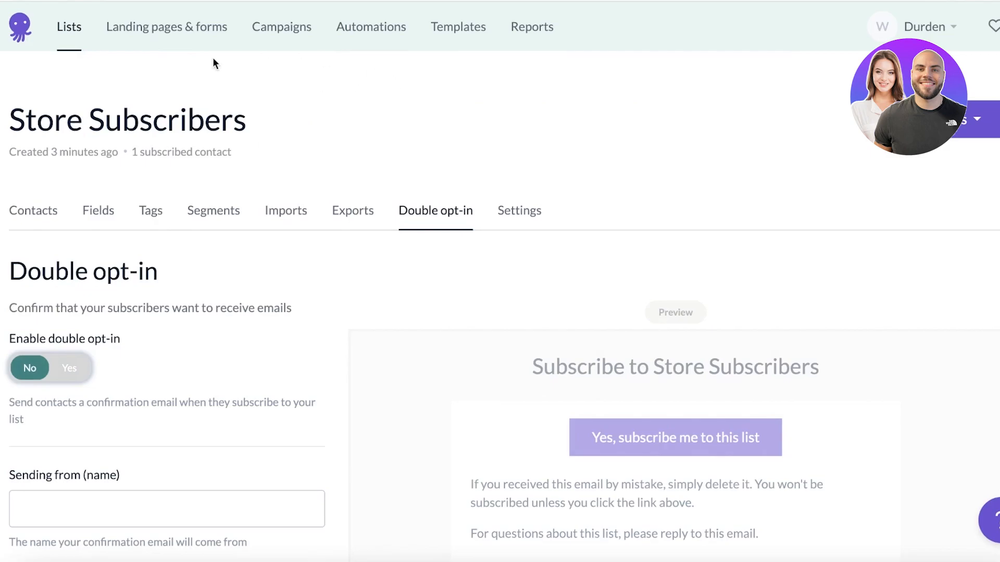
pyautogui.moveTo(166, 27)
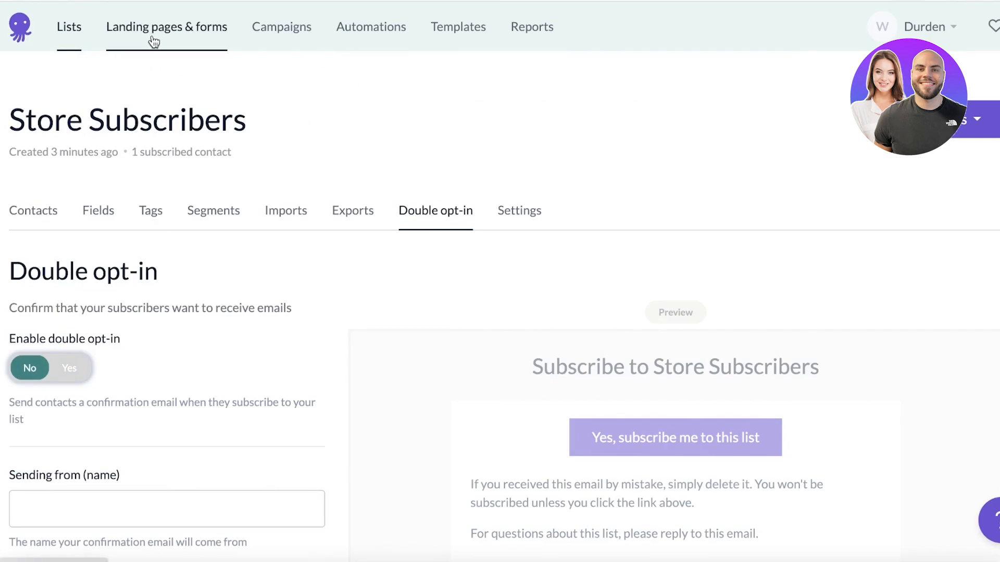
pyautogui.click(166, 26)
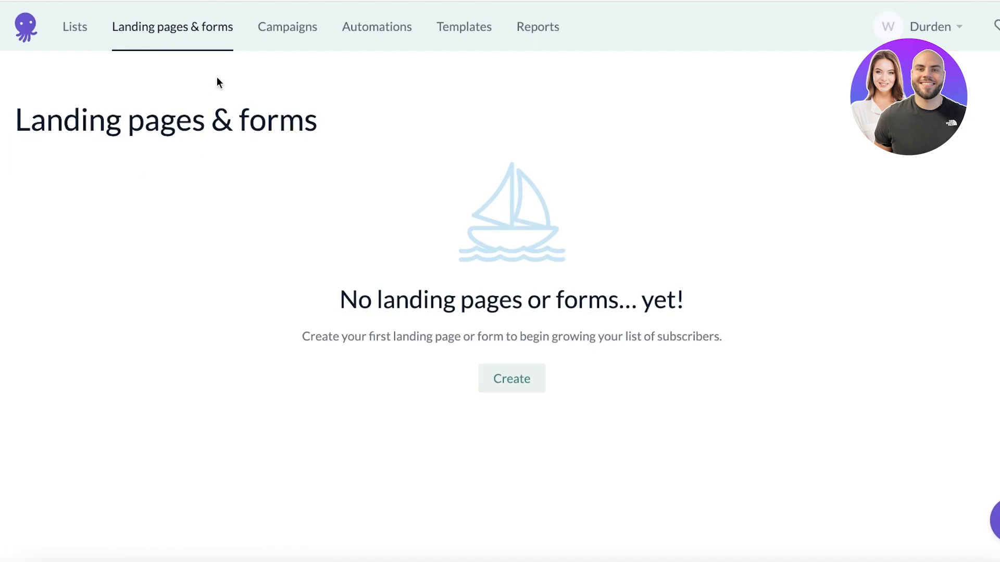
pyautogui.click(287, 26)
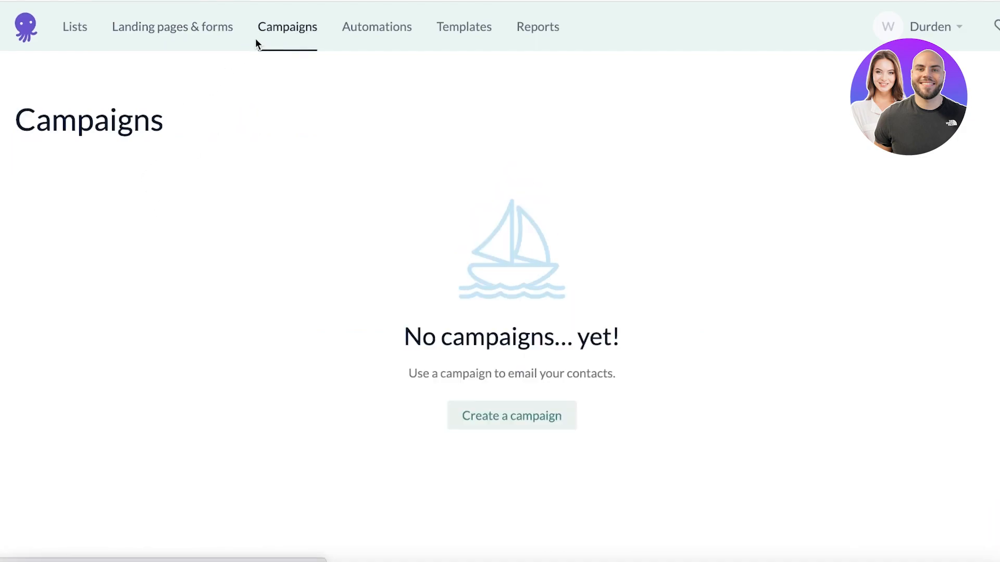
pyautogui.moveTo(383, 478)
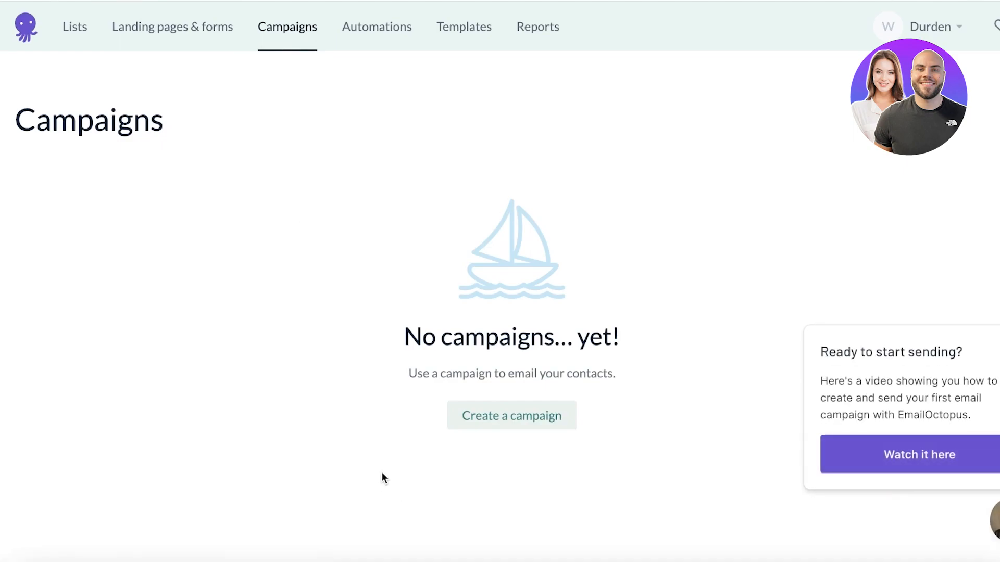
pyautogui.moveTo(511, 415)
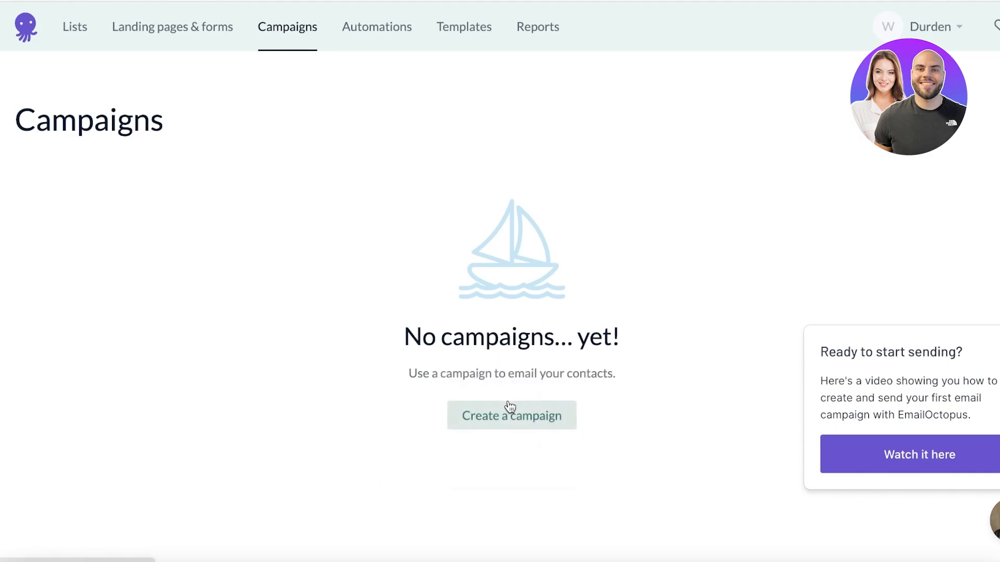
pyautogui.click(511, 415)
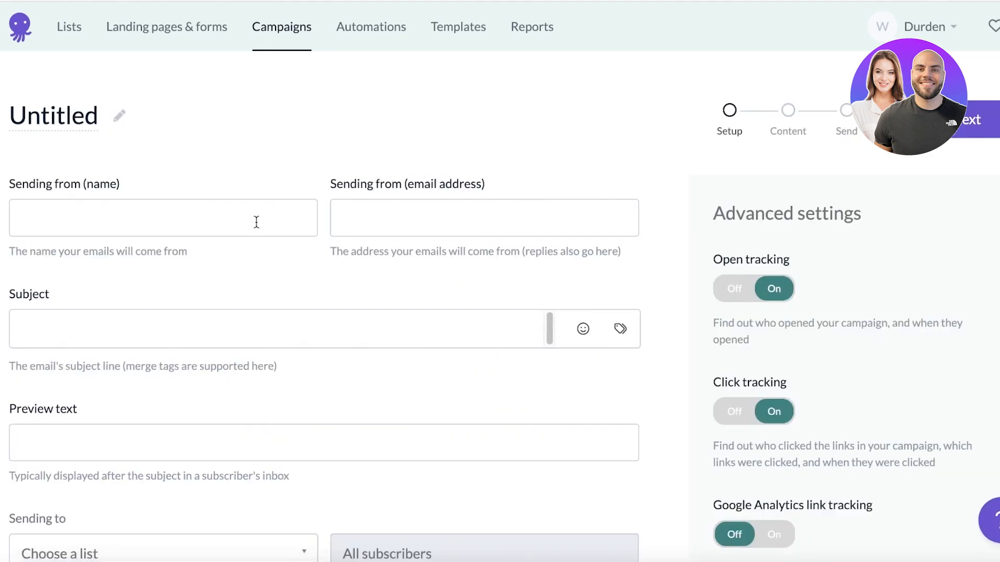
pyautogui.click(162, 218)
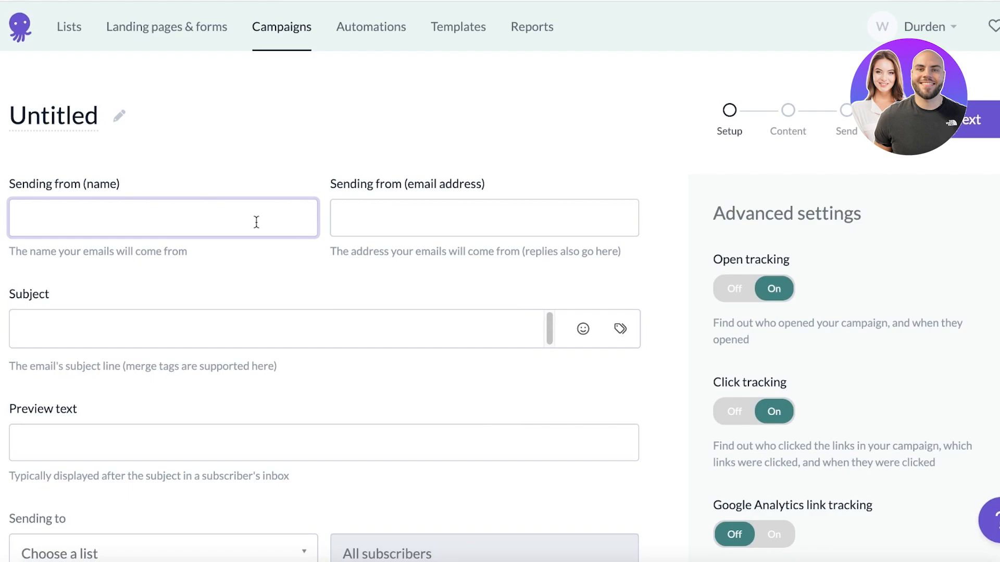
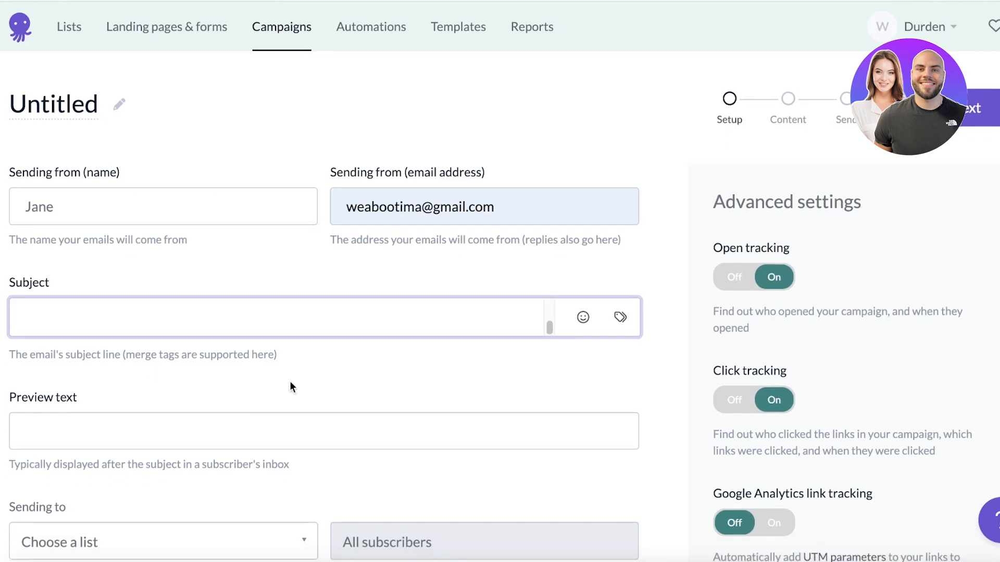
# Send to Store Subscribers, enter 'Perfume Launch', and keep the free sender address despite the warning.
pyautogui.scroll(-3)
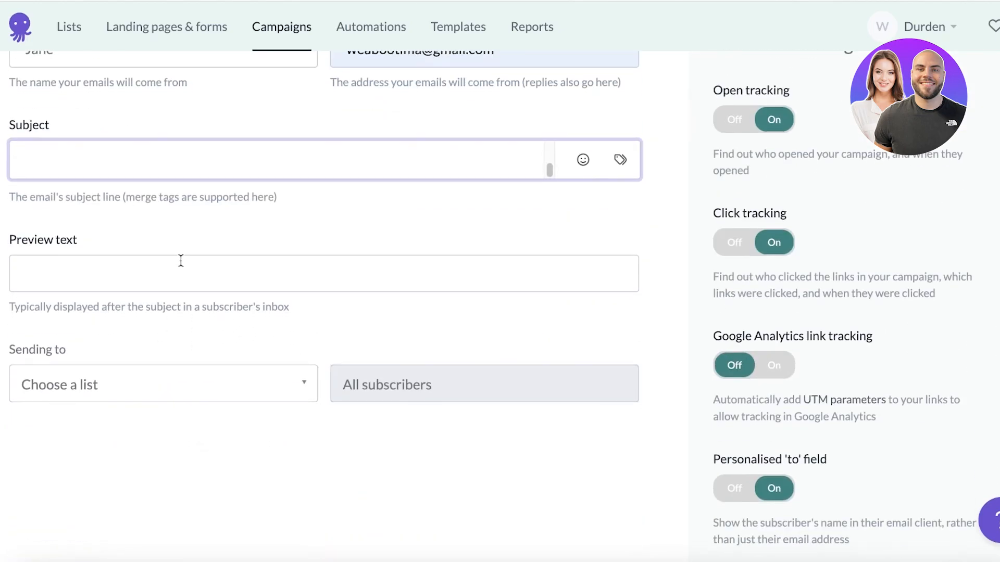
pyautogui.click(162, 384)
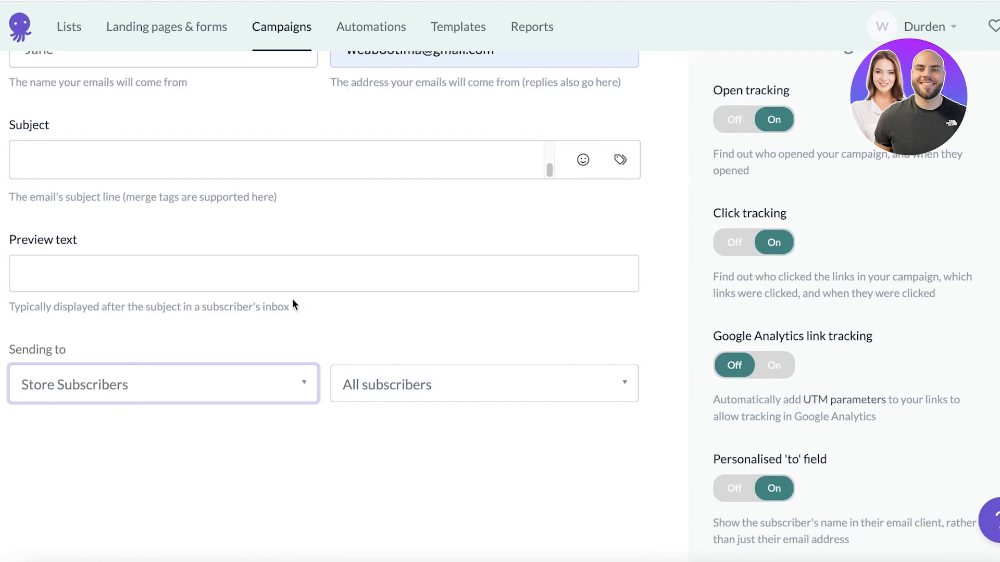
pyautogui.click(162, 384)
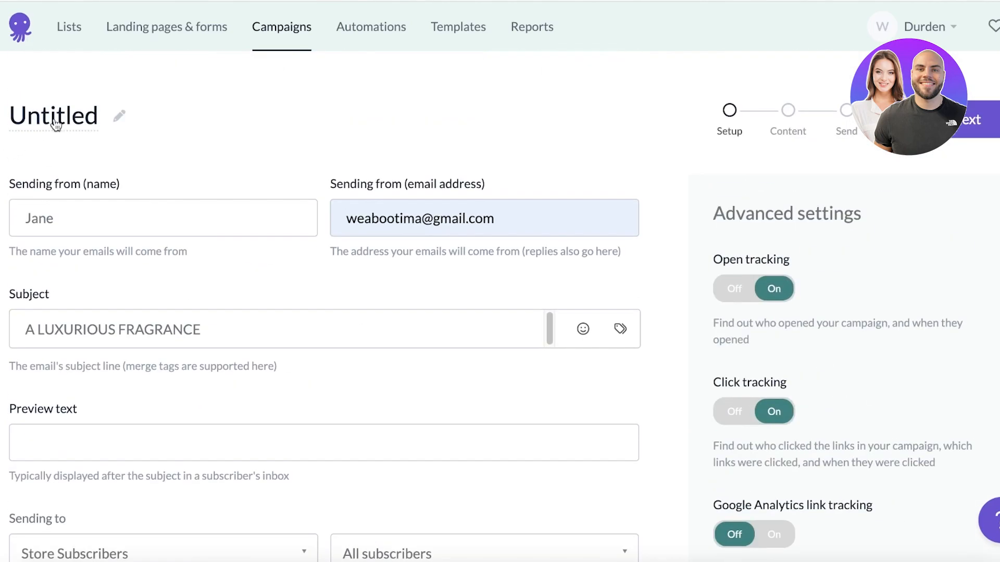
pyautogui.write('Perfume Launch')
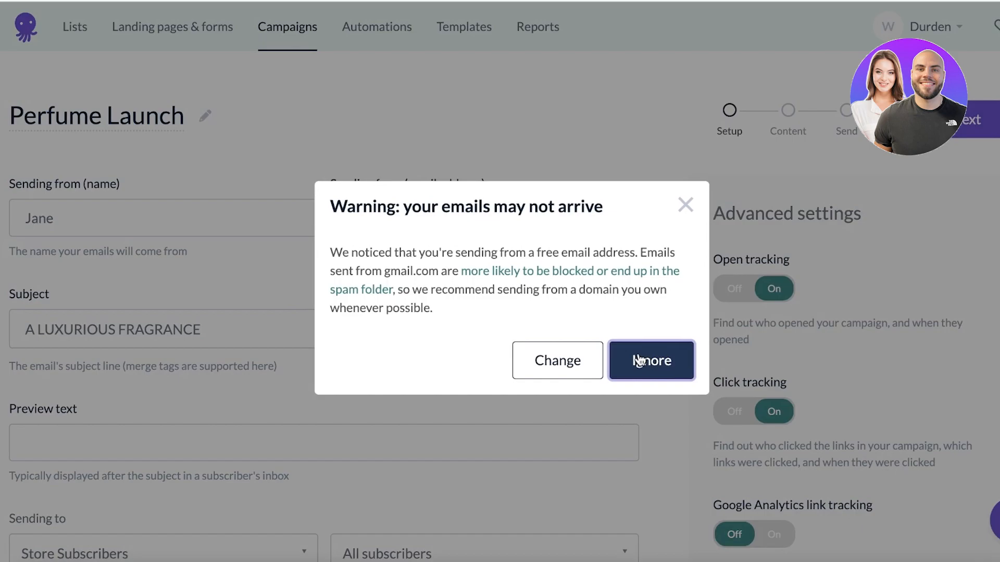
pyautogui.click(651, 361)
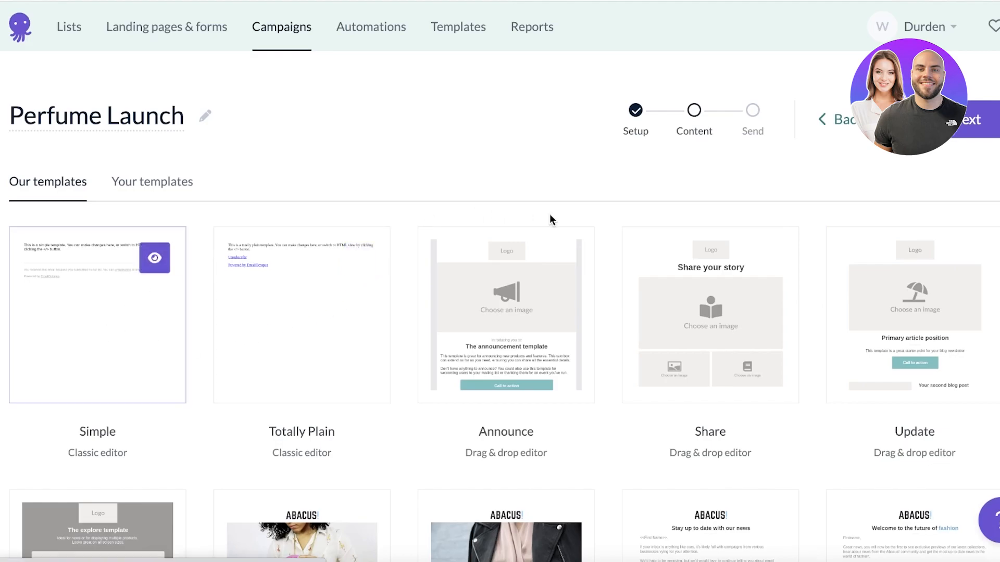
# Use the Totally Plain template with body 'OUR NEW LAUCH COMING AT 20th June'.
pyautogui.click(97, 315)
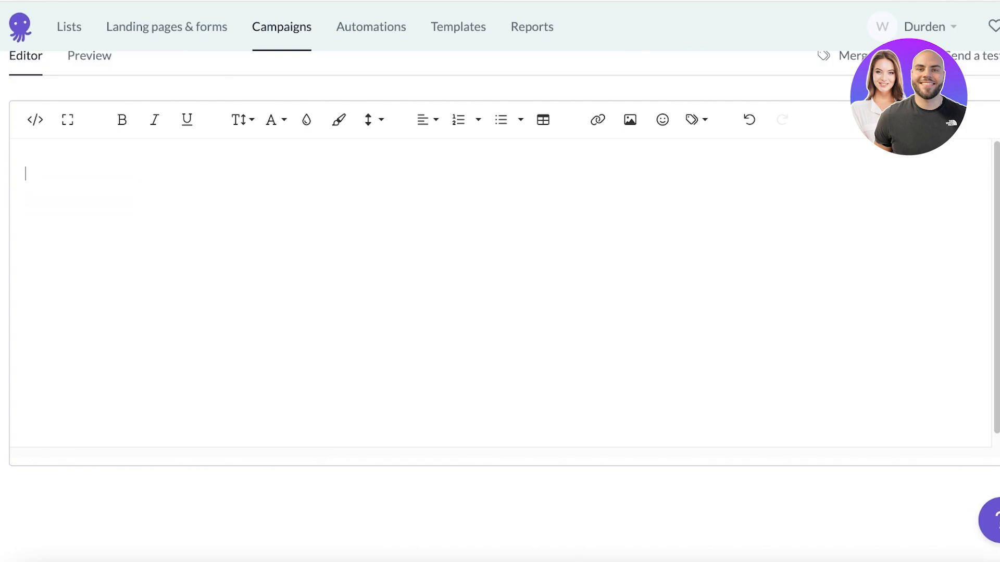
pyautogui.write('OUR NEW LAUCH COMING AT 20th June')
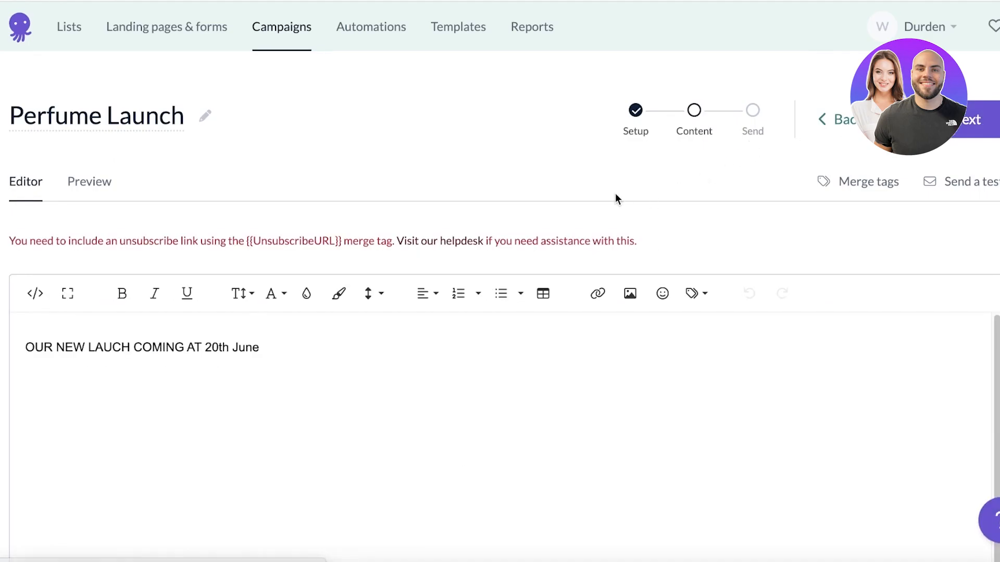
pyautogui.click(968, 120)
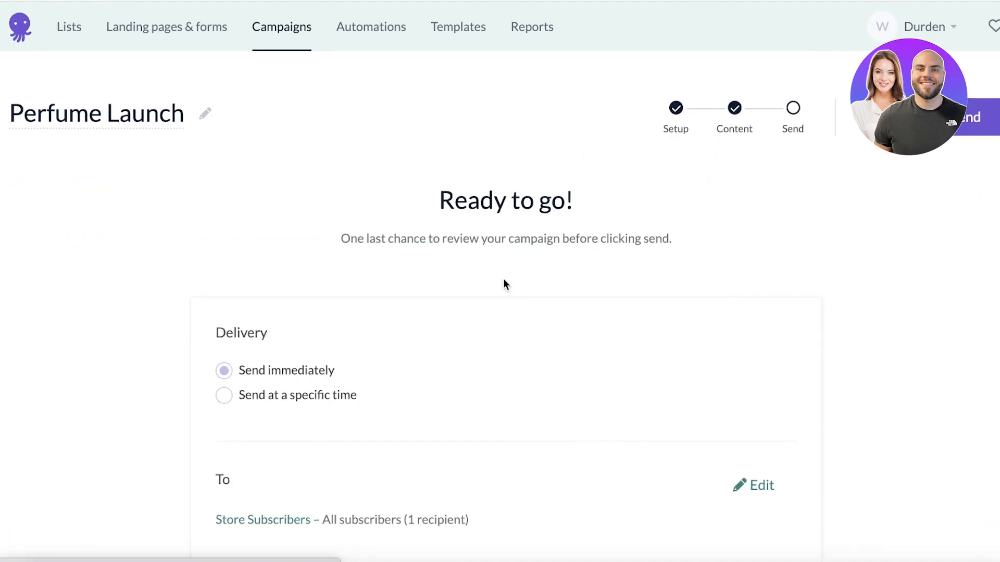
# Schedule Perfume Launch to send on 2023-06-14 at 01:15 AM.
pyautogui.scroll(-3)
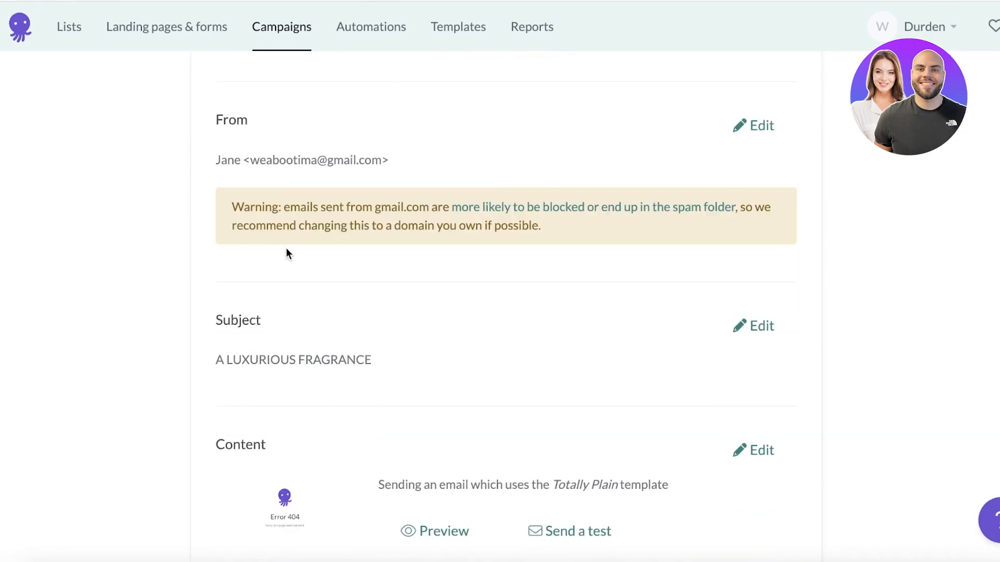
pyautogui.scroll(-3)
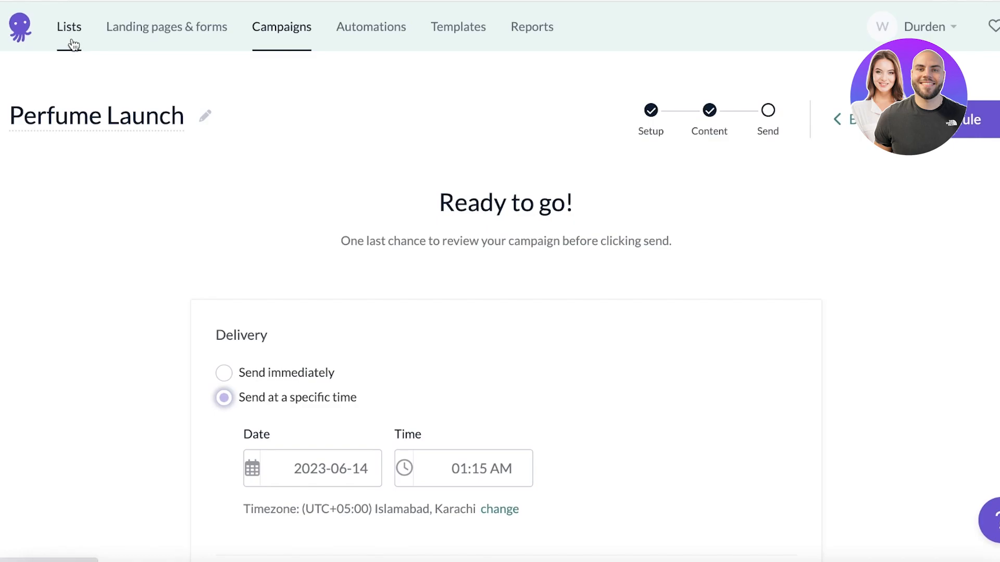
pyautogui.click(377, 26)
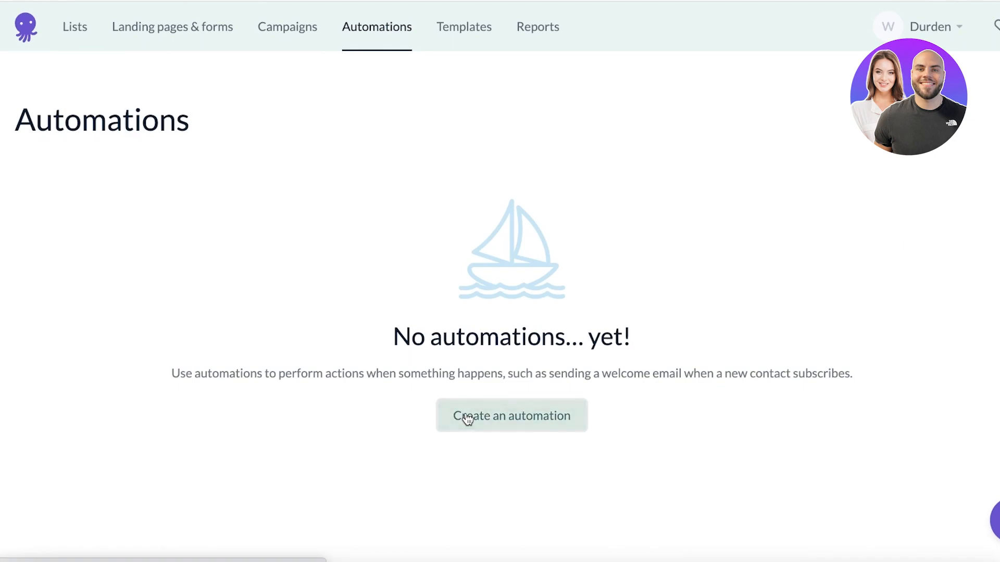
# Create an automation on Store Subscribers triggered when a contact is added to the list.
pyautogui.click(510, 415)
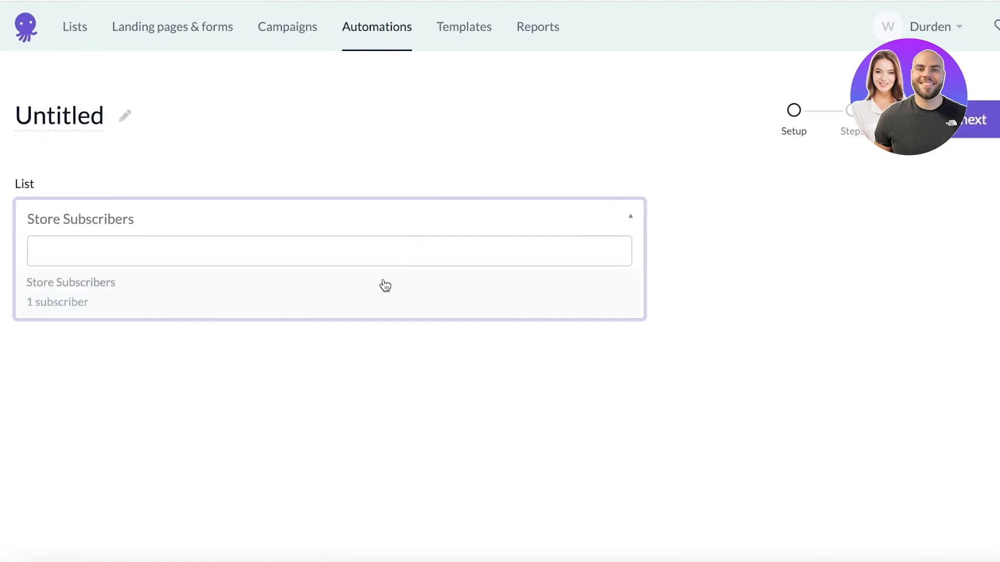
pyautogui.click(71, 282)
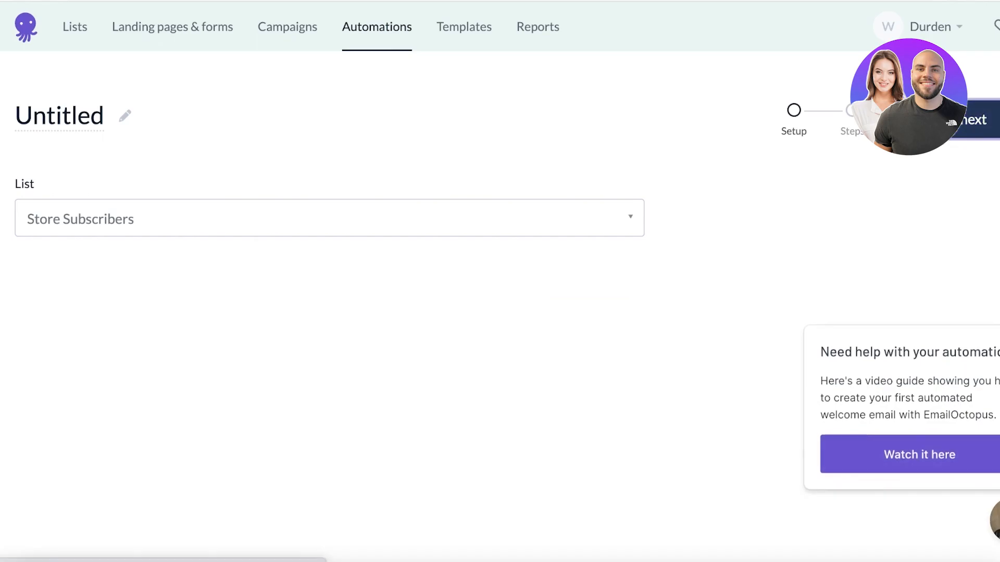
pyautogui.click(973, 119)
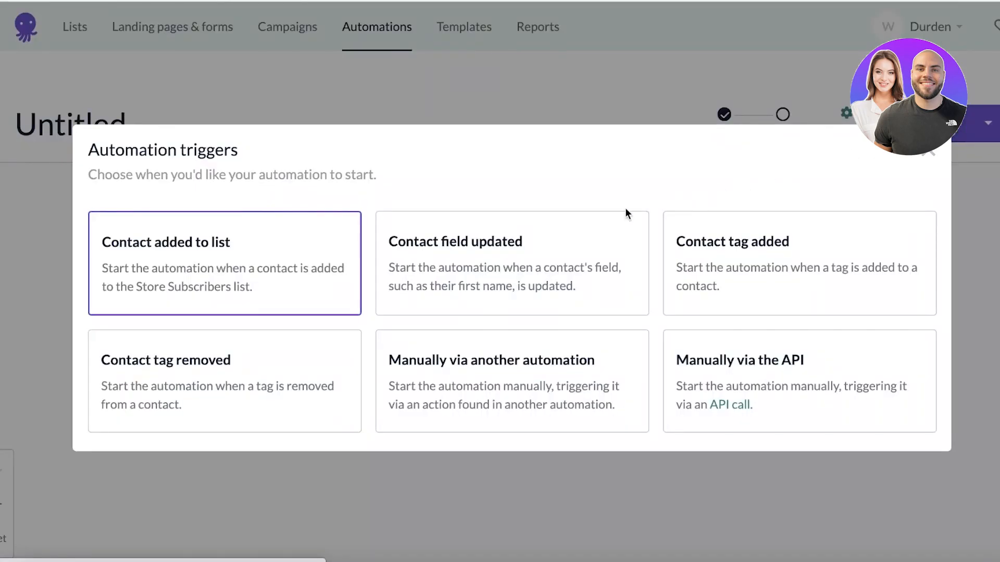
pyautogui.moveTo(389, 304)
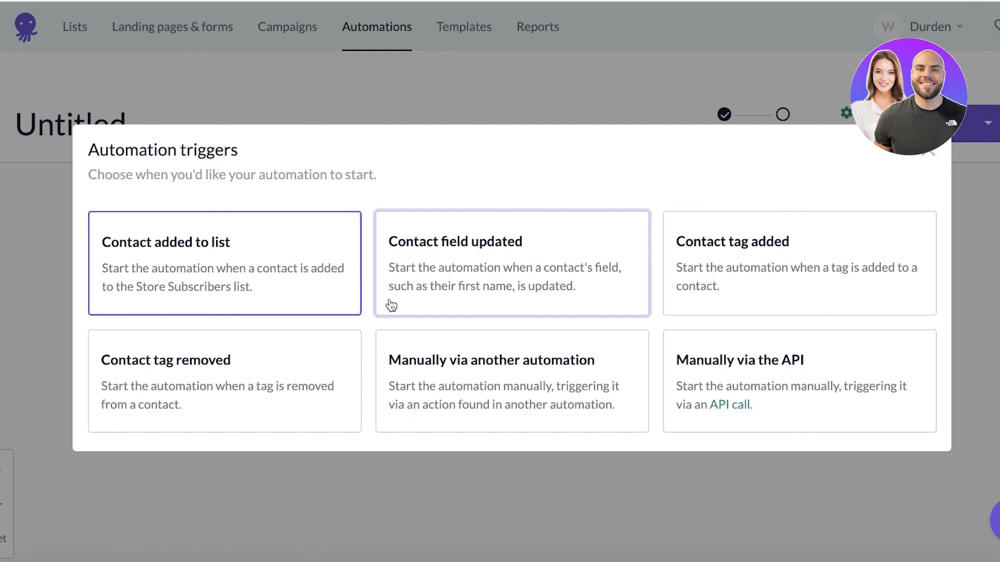
pyautogui.click(224, 264)
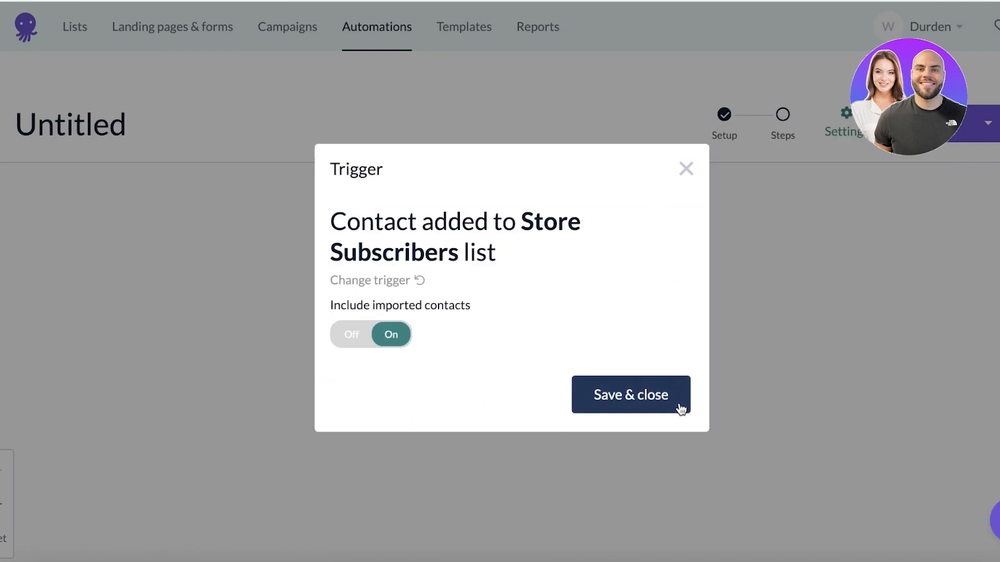
pyautogui.click(630, 394)
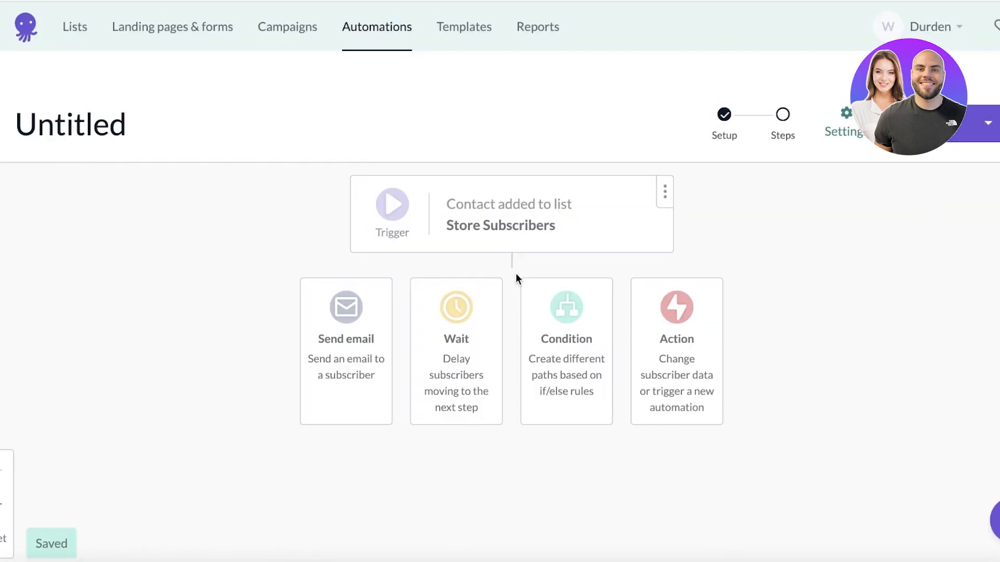
# Add a send-email step after the trigger and return to the dashboard.
pyautogui.click(346, 351)
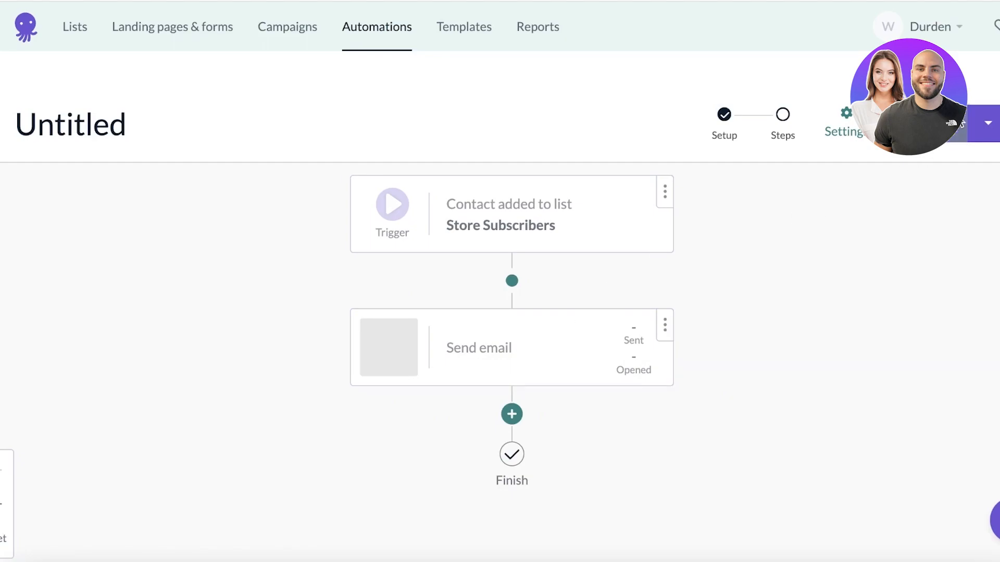
pyautogui.click(478, 348)
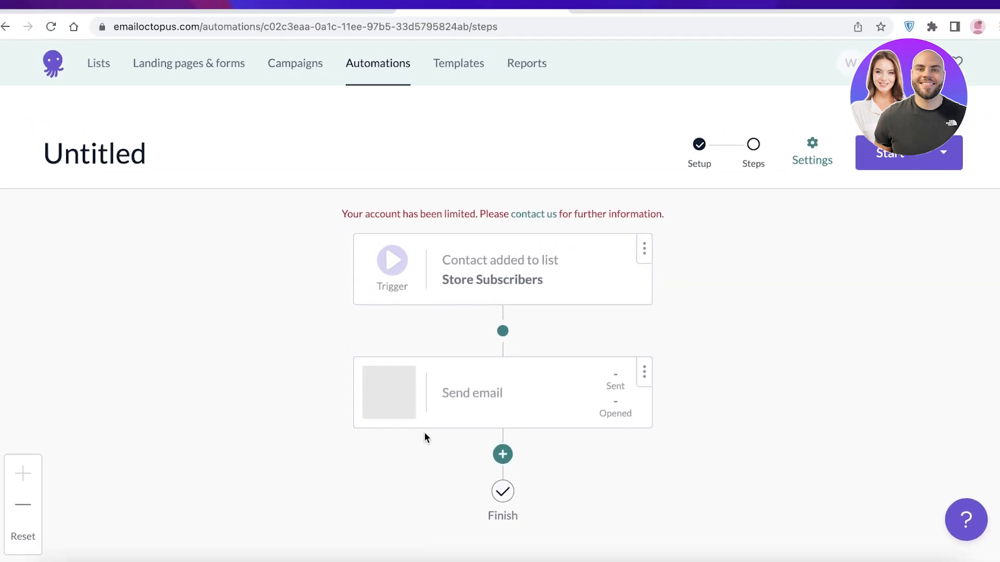
pyautogui.click(54, 65)
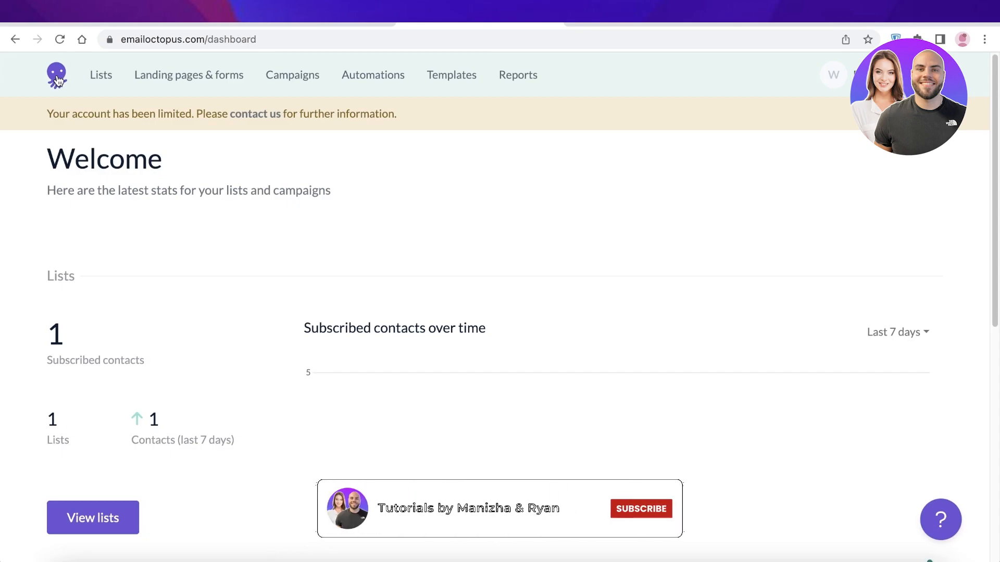
# Stay on the dashboard showing one list and one subscribed contact.
pyautogui.click(640, 508)
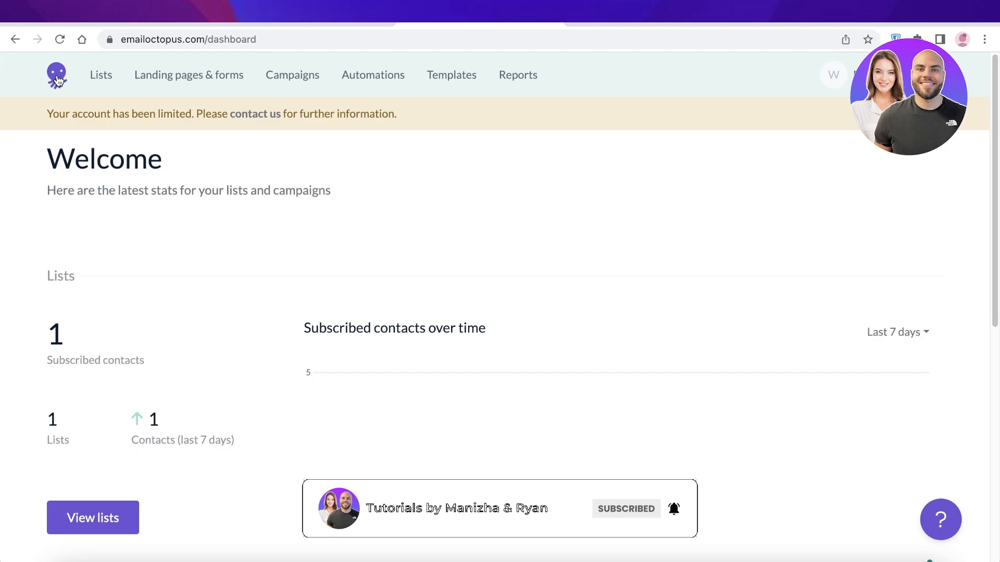
pyautogui.click(644, 509)
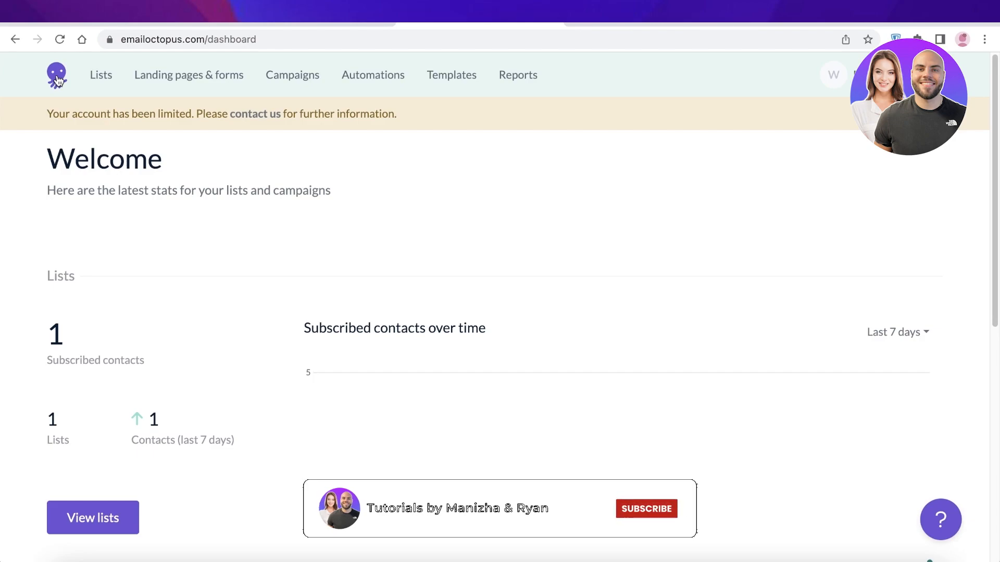